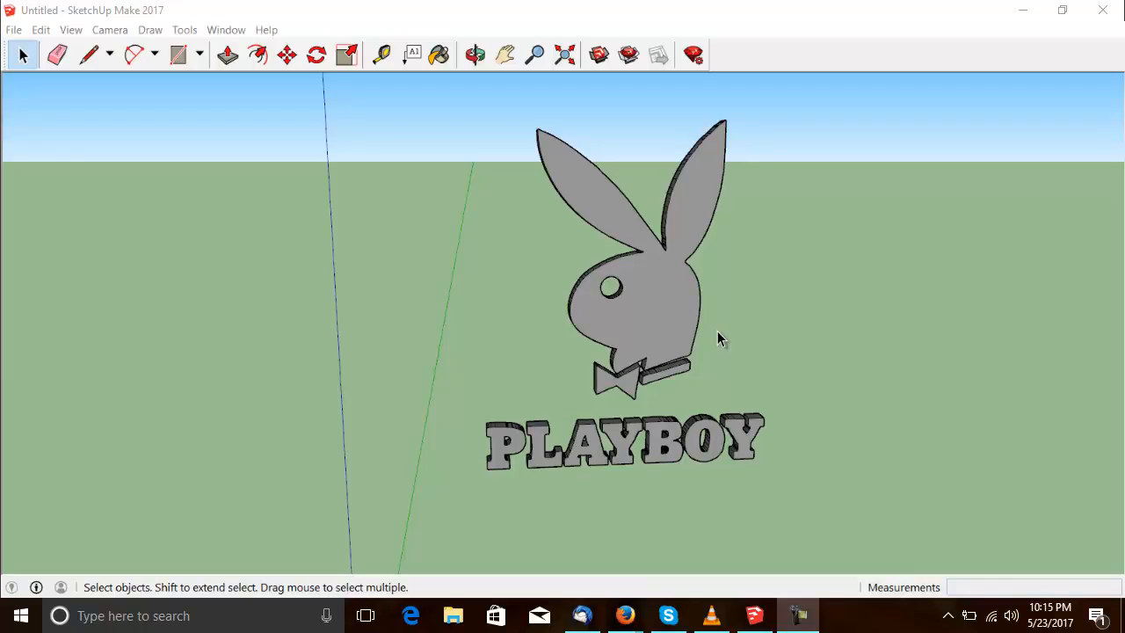
mouse_move(731, 330)
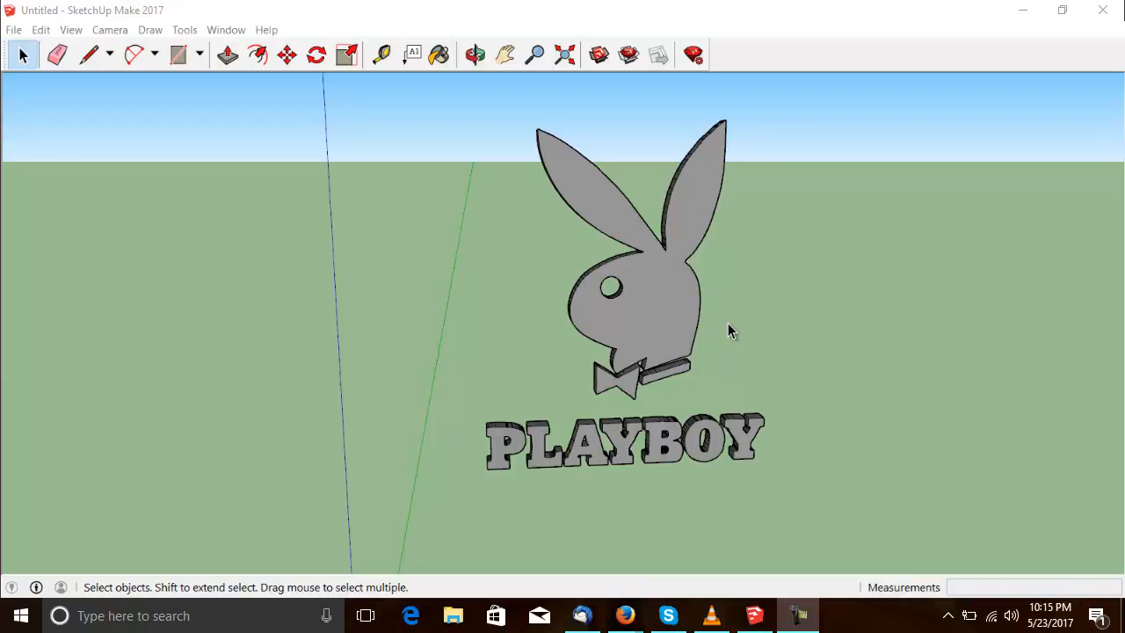
mouse_move(722, 342)
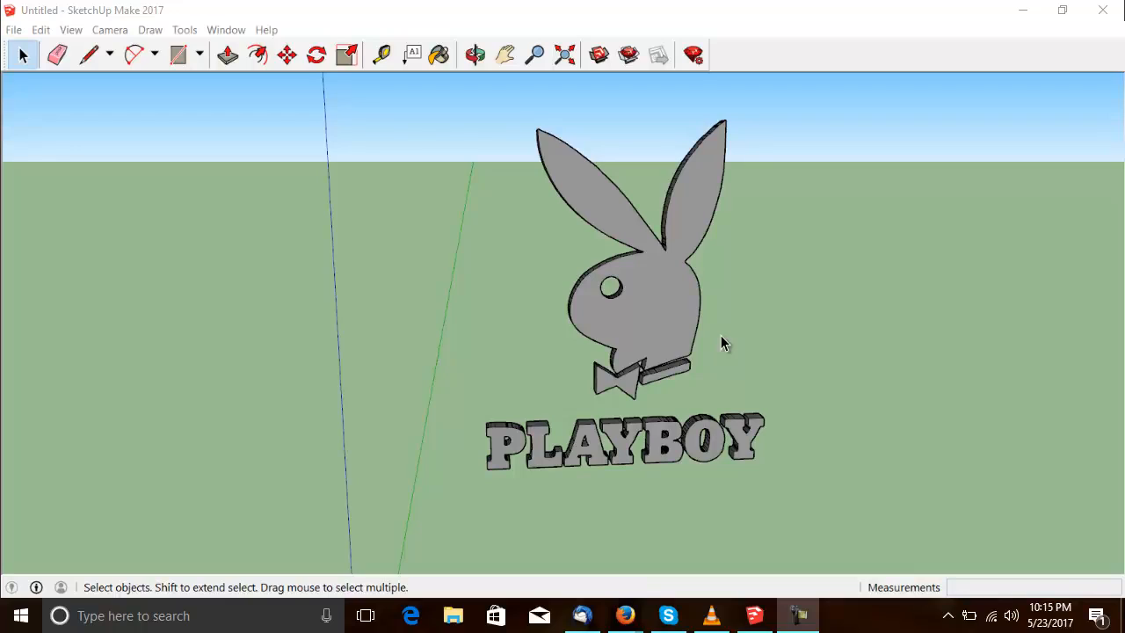
mouse_move(742, 338)
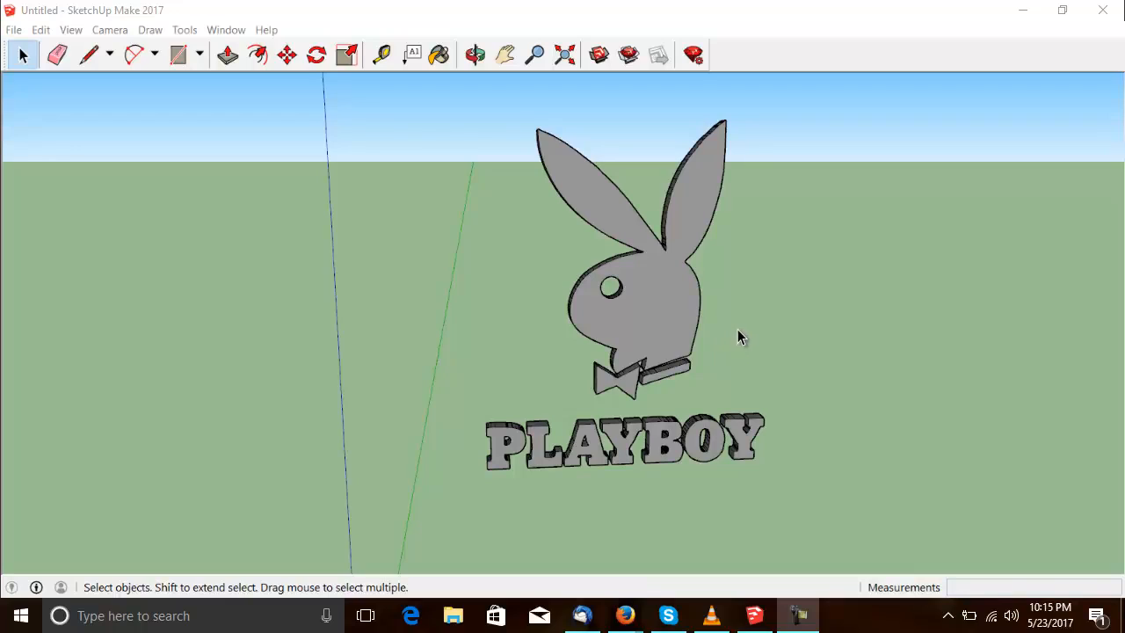
mouse_move(184, 38)
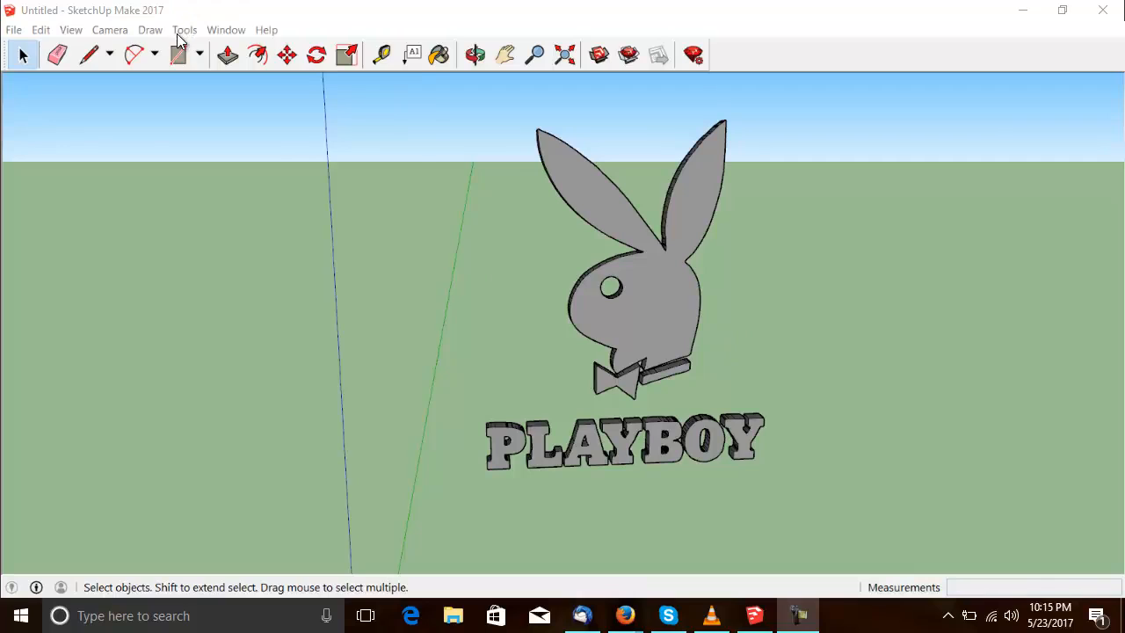
Paint the bunny head face with Brick Antique 01 from the Brick, Cladding and Siding library.
left_click(440, 55)
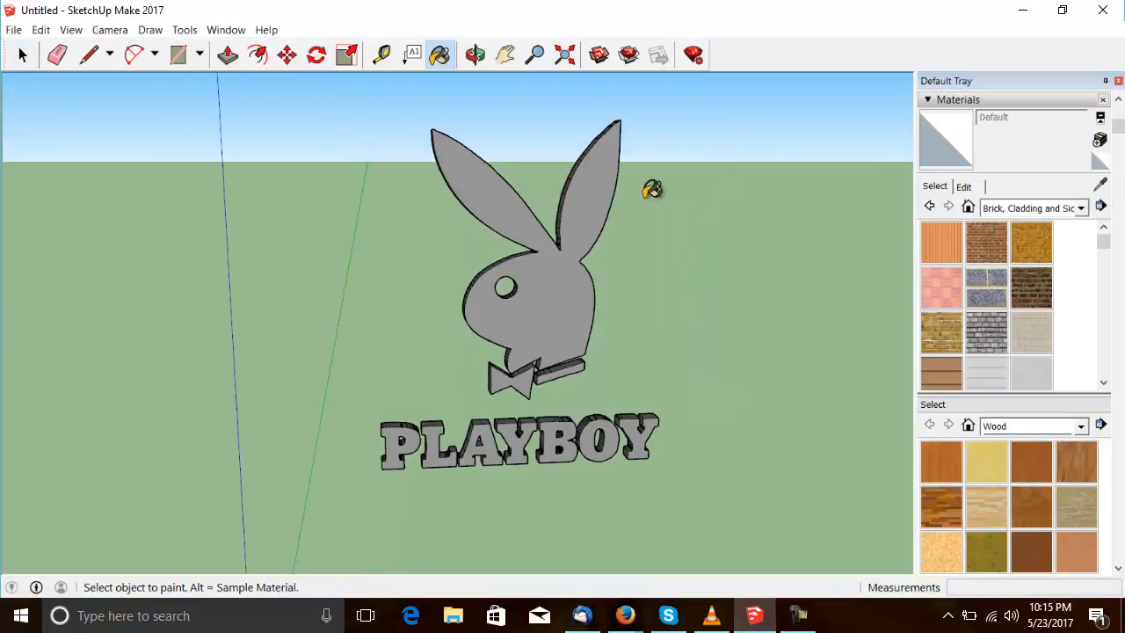
mouse_move(784, 271)
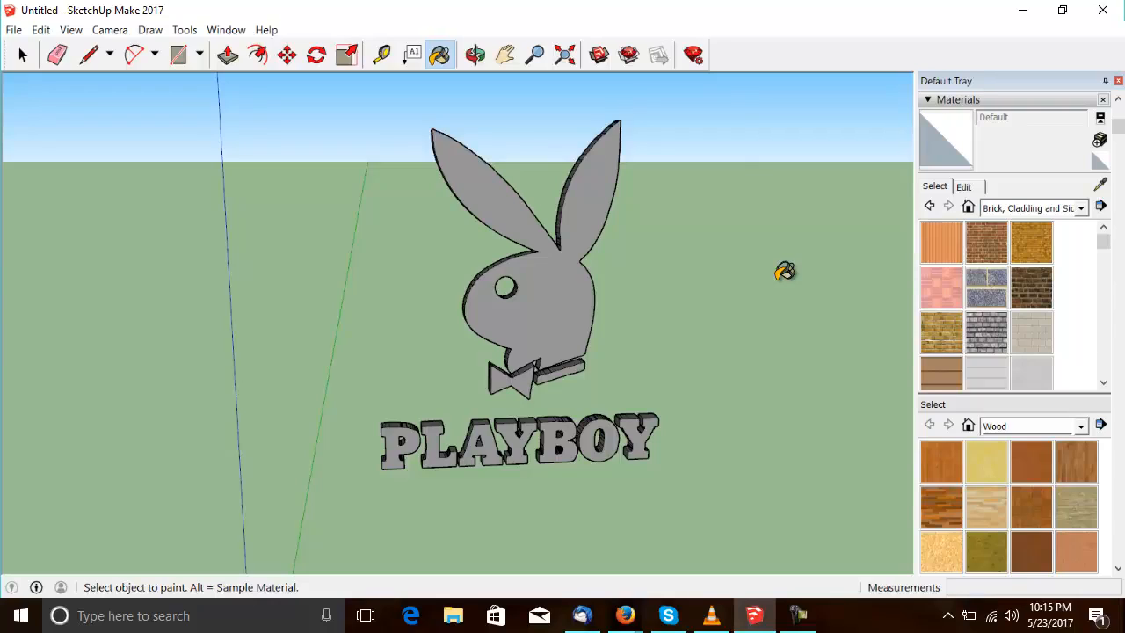
left_click(986, 243)
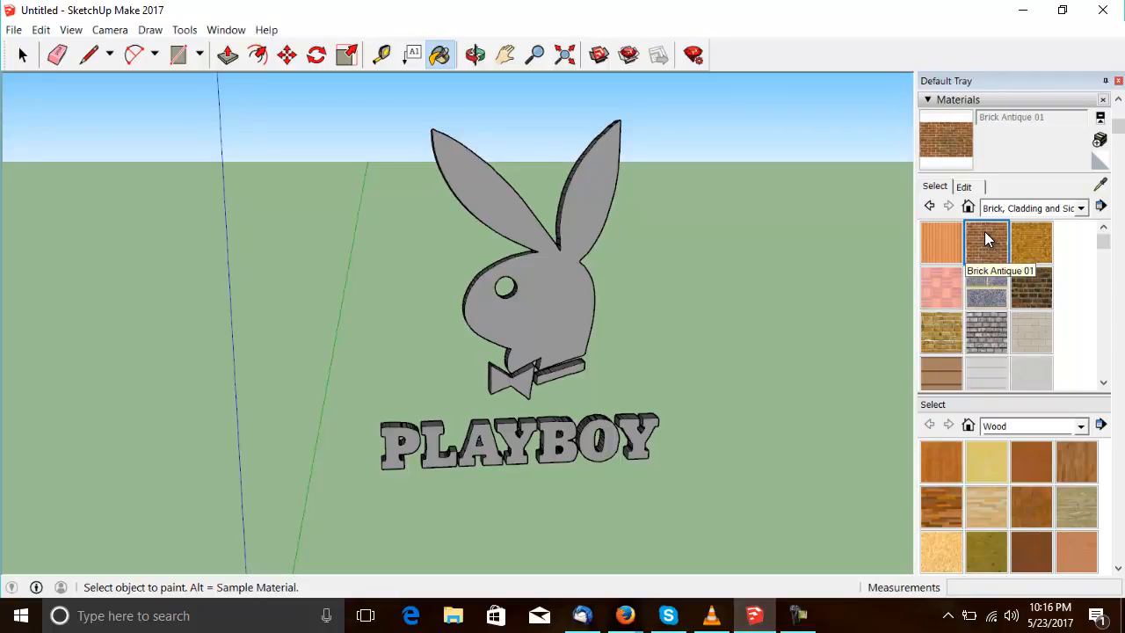
left_click(545, 264)
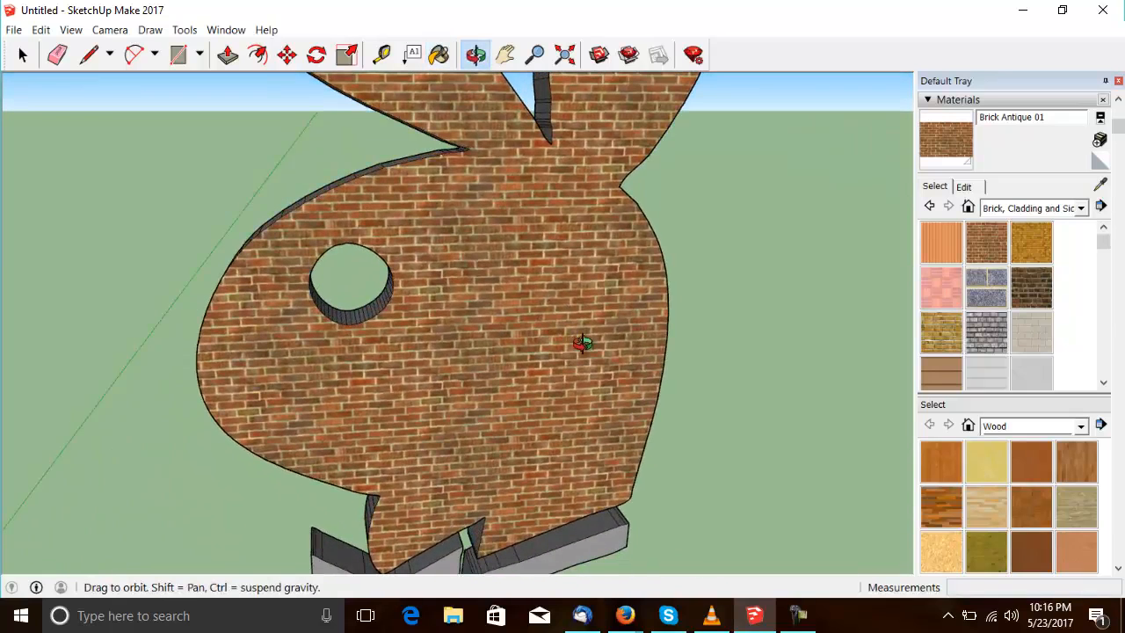
Enter texture positioning on the head, enlarging, skewing and straightening the brick pattern.
left_click(440, 54)
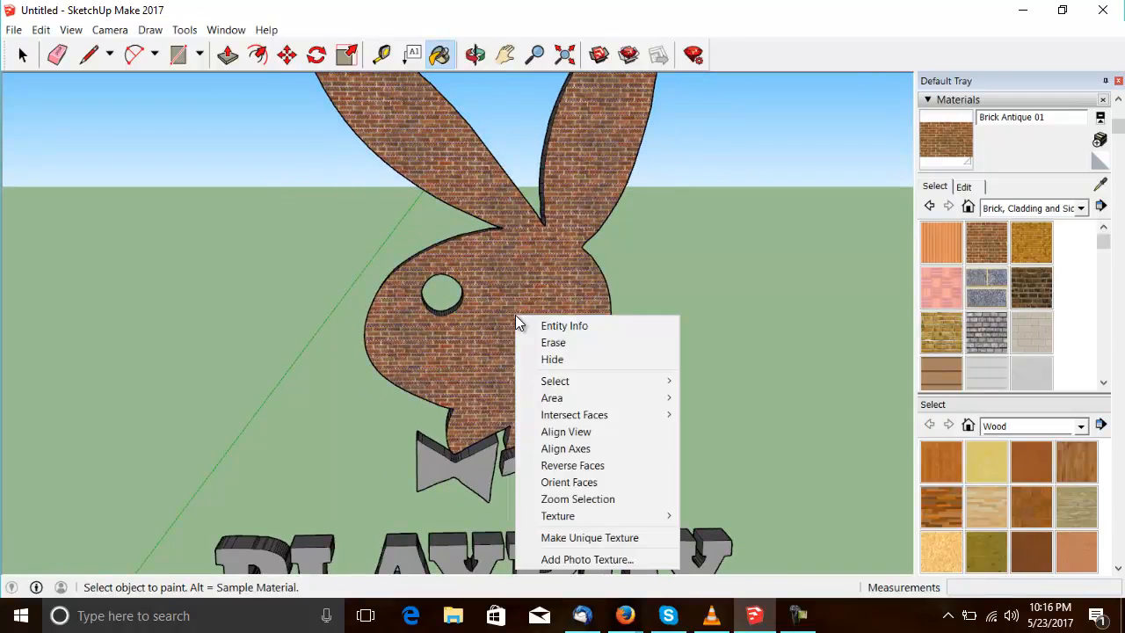
mouse_move(559, 517)
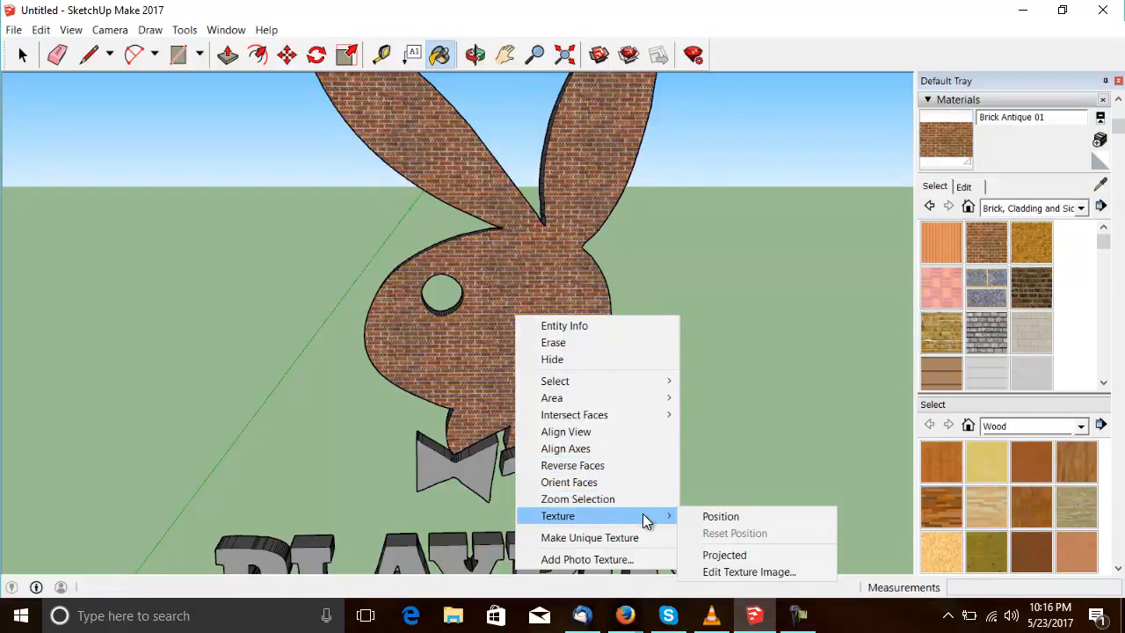
left_click(721, 517)
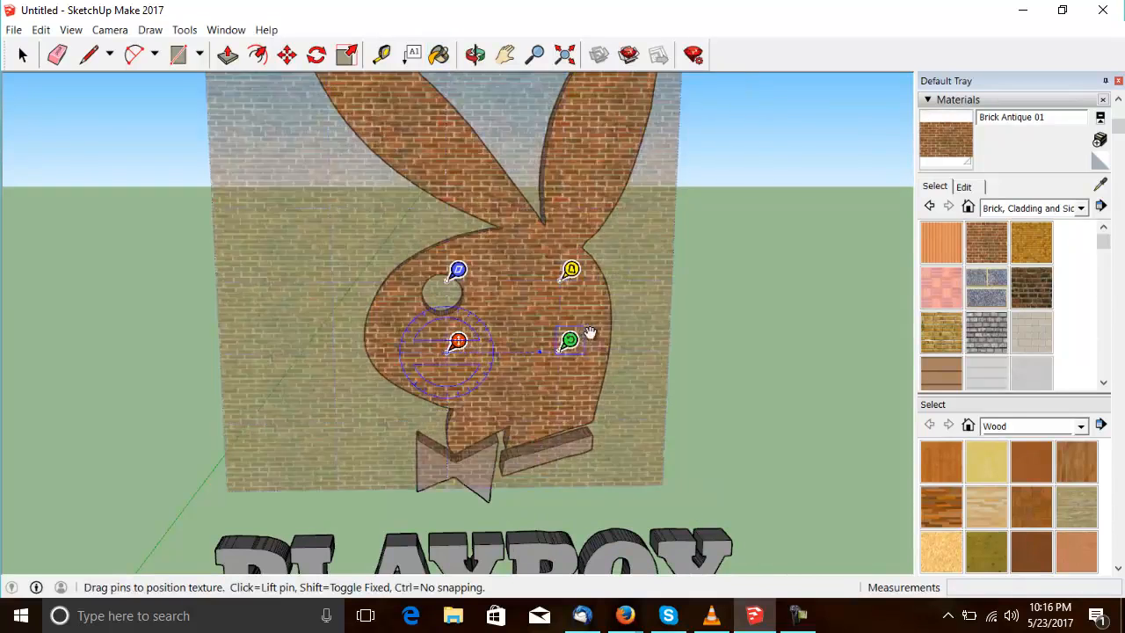
left_click_drag(570, 341, 684, 337)
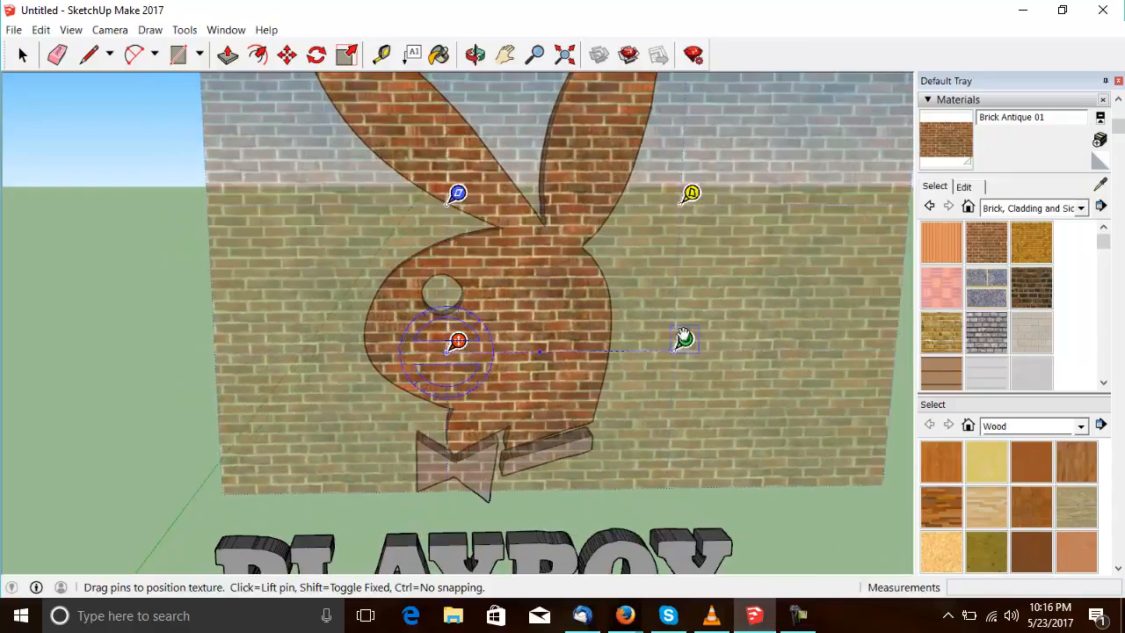
left_click_drag(686, 340, 725, 147)
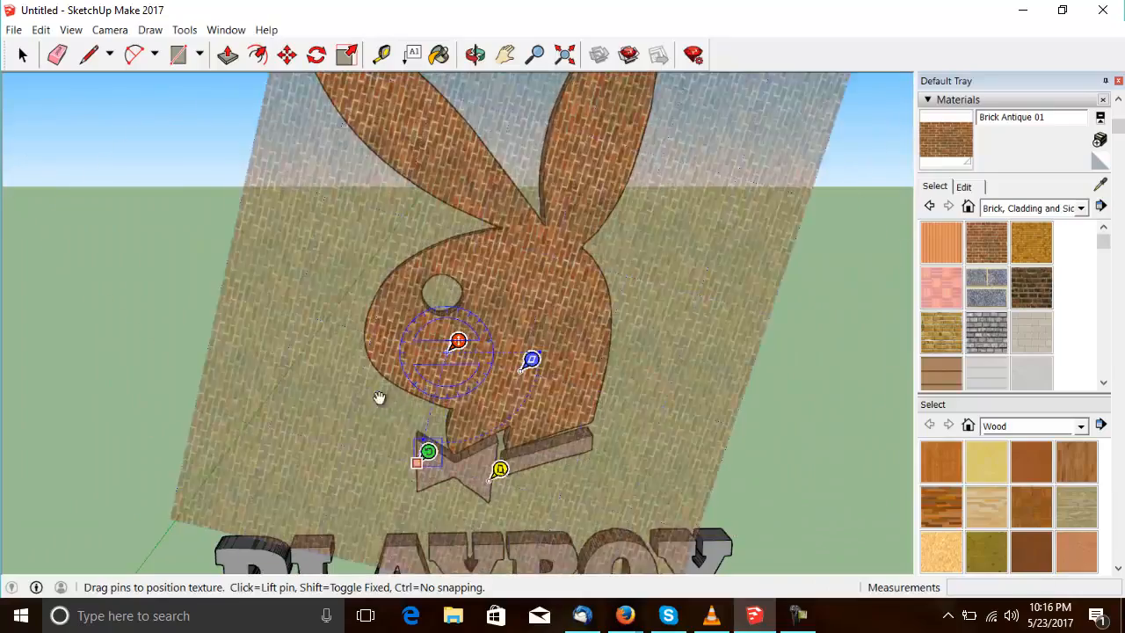
left_click_drag(429, 450, 710, 303)
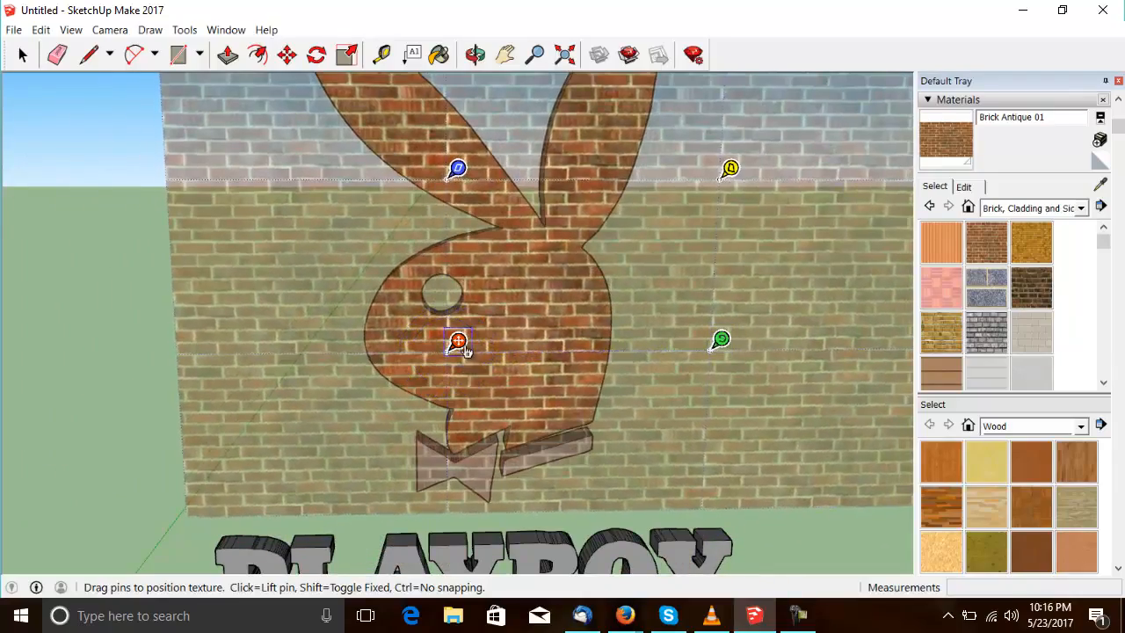
mouse_move(712, 191)
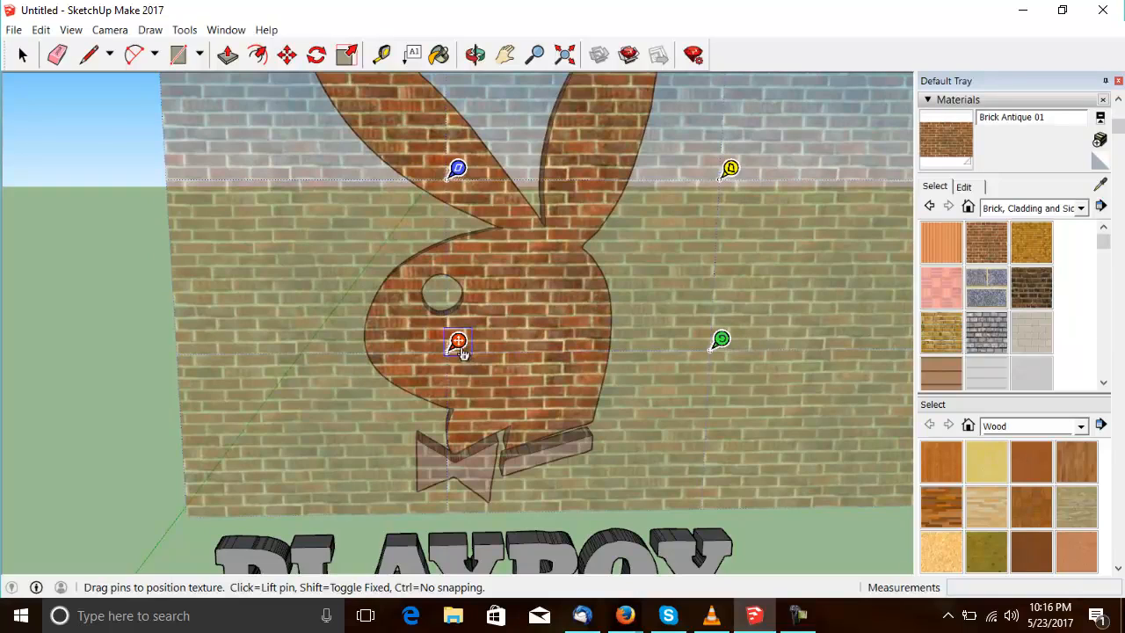
Shift, tilt and level the brick pattern, fine-tuning its alignment on the head.
left_click_drag(457, 341, 429, 383)
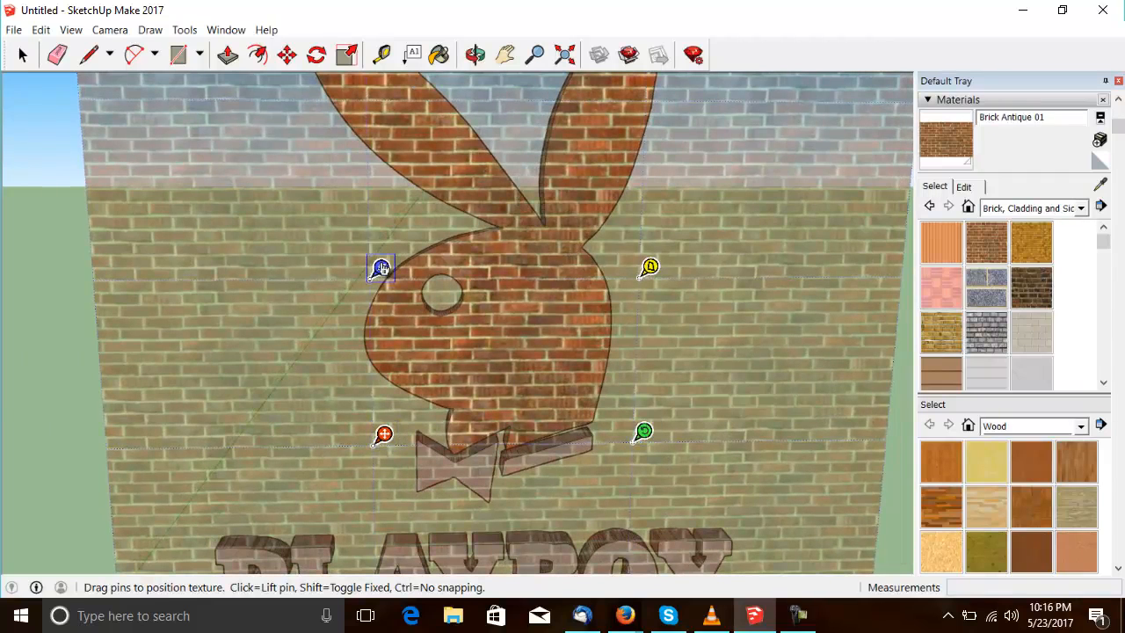
left_click_drag(379, 267, 413, 323)
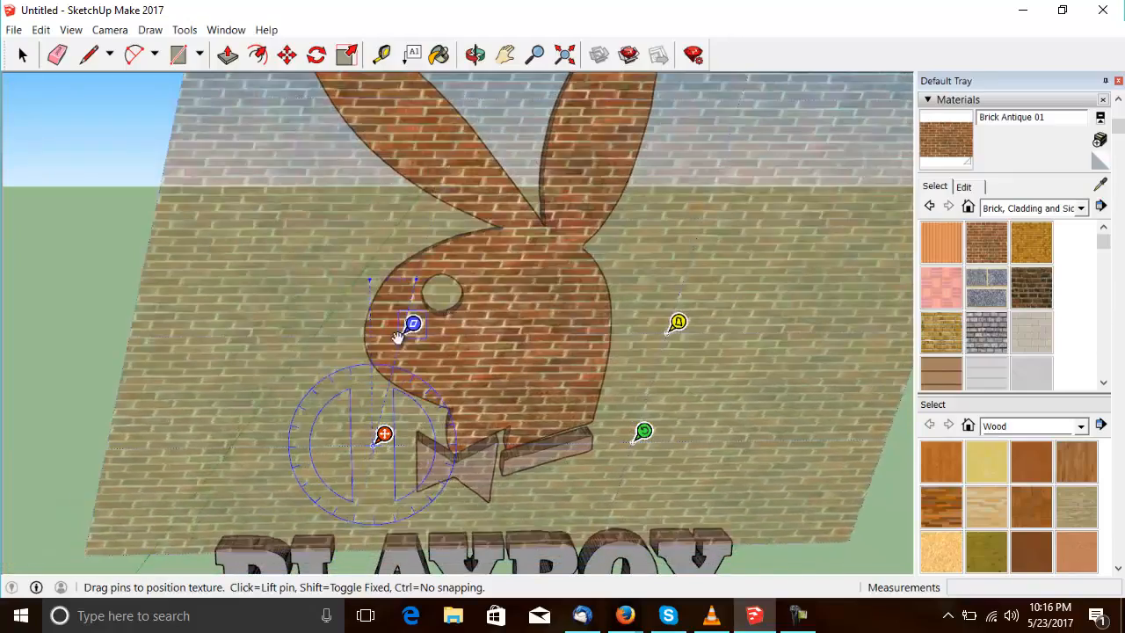
left_click_drag(413, 324, 380, 248)
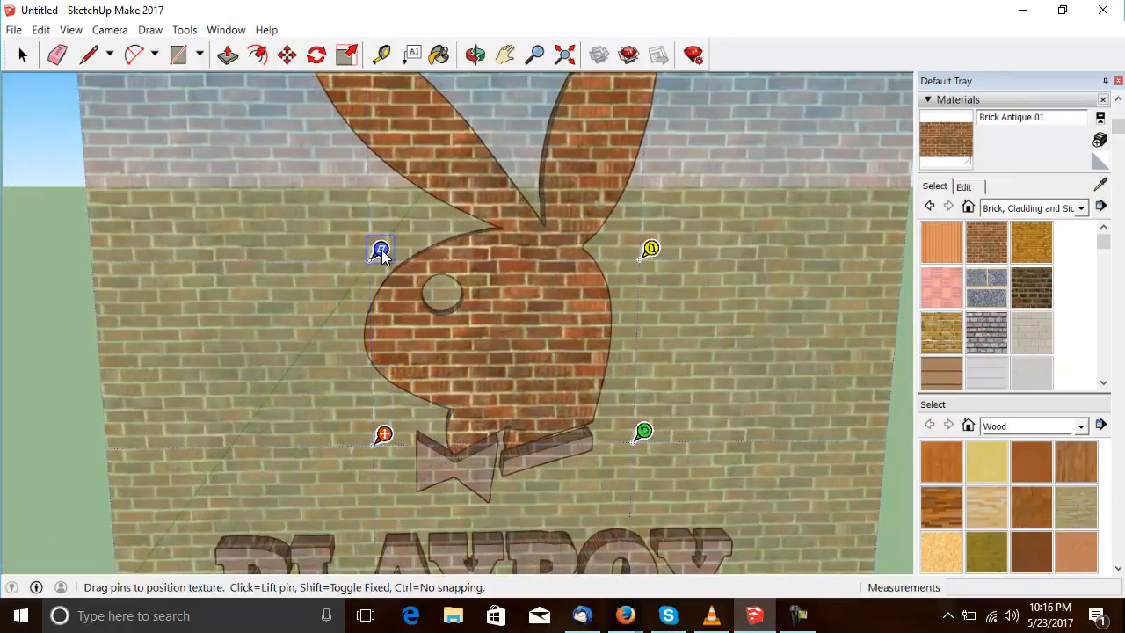
mouse_move(651, 250)
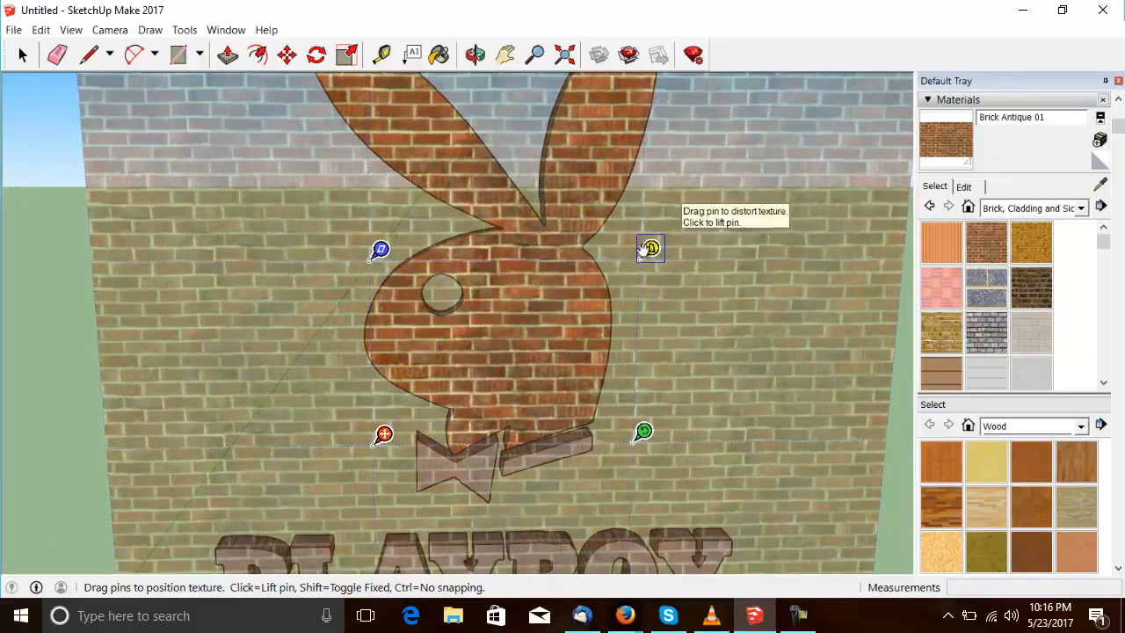
left_click_drag(650, 246, 622, 306)
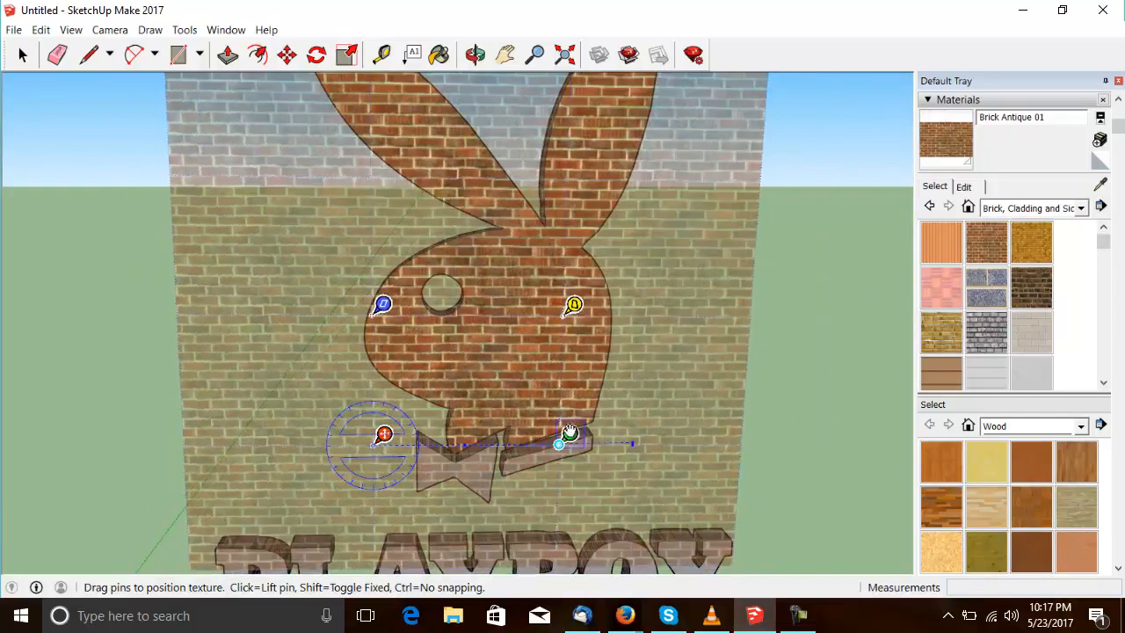
left_click(823, 362)
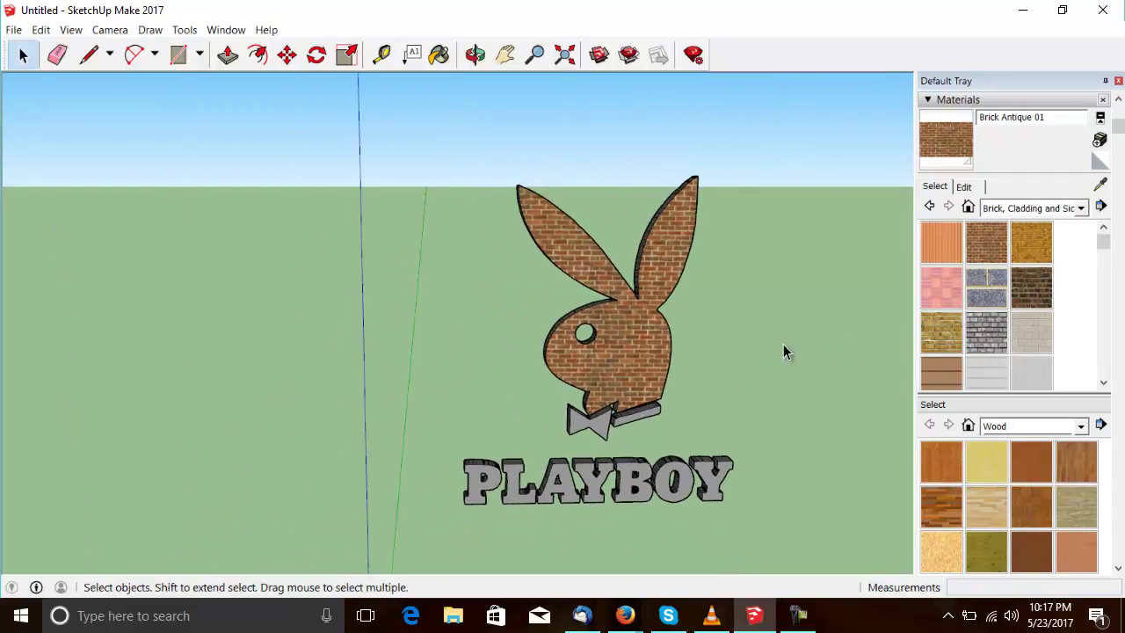
mouse_move(819, 163)
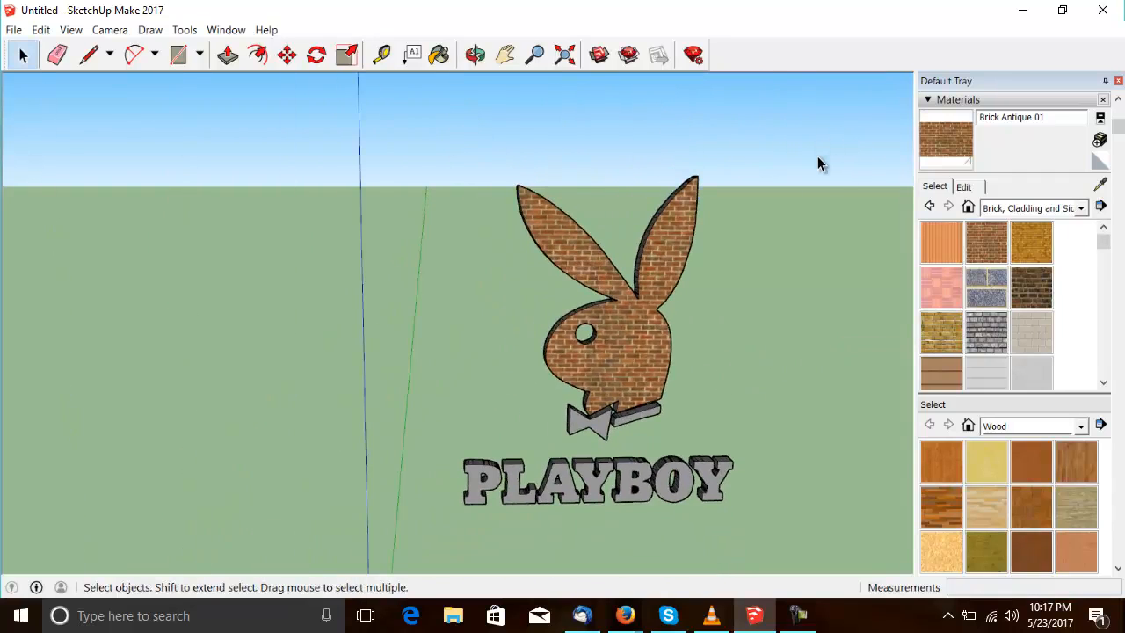
mouse_move(811, 179)
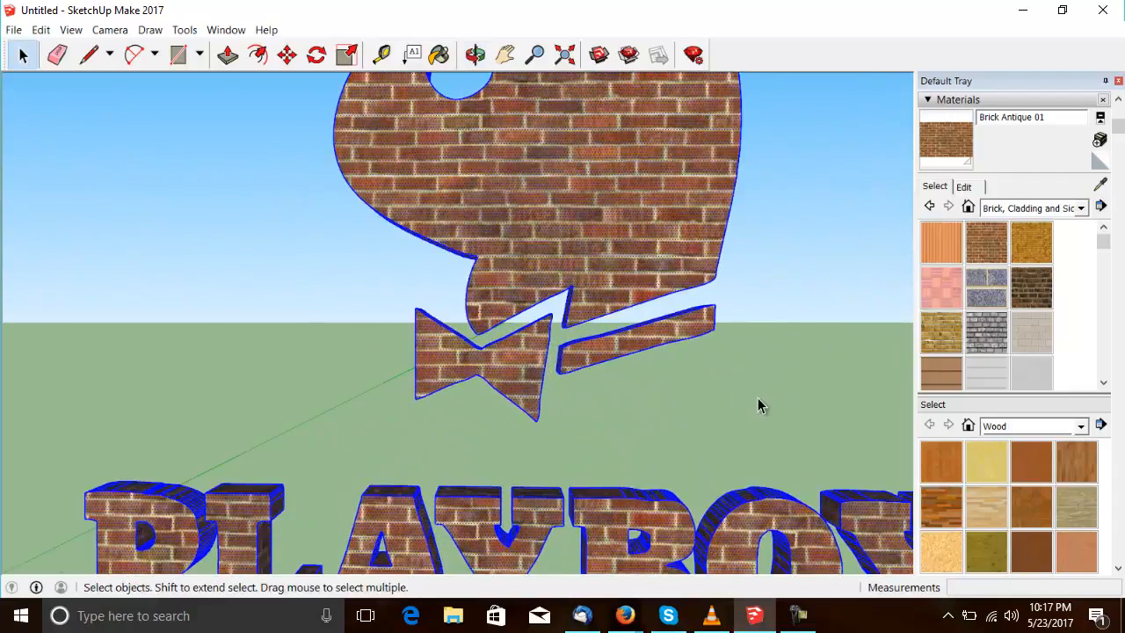
left_click(668, 422)
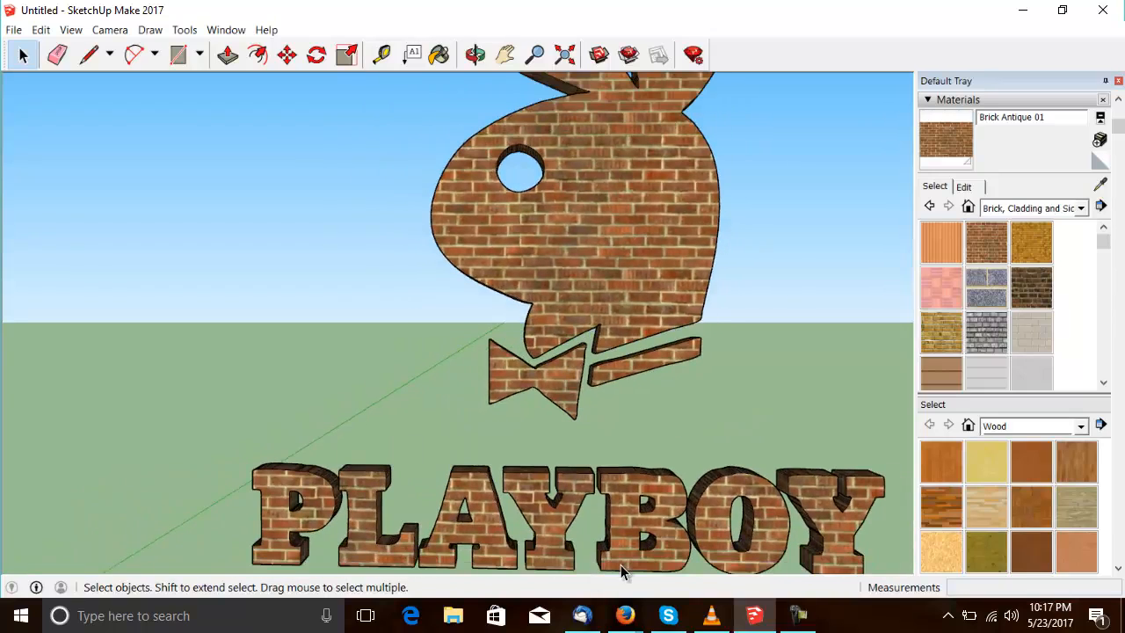
mouse_move(671, 429)
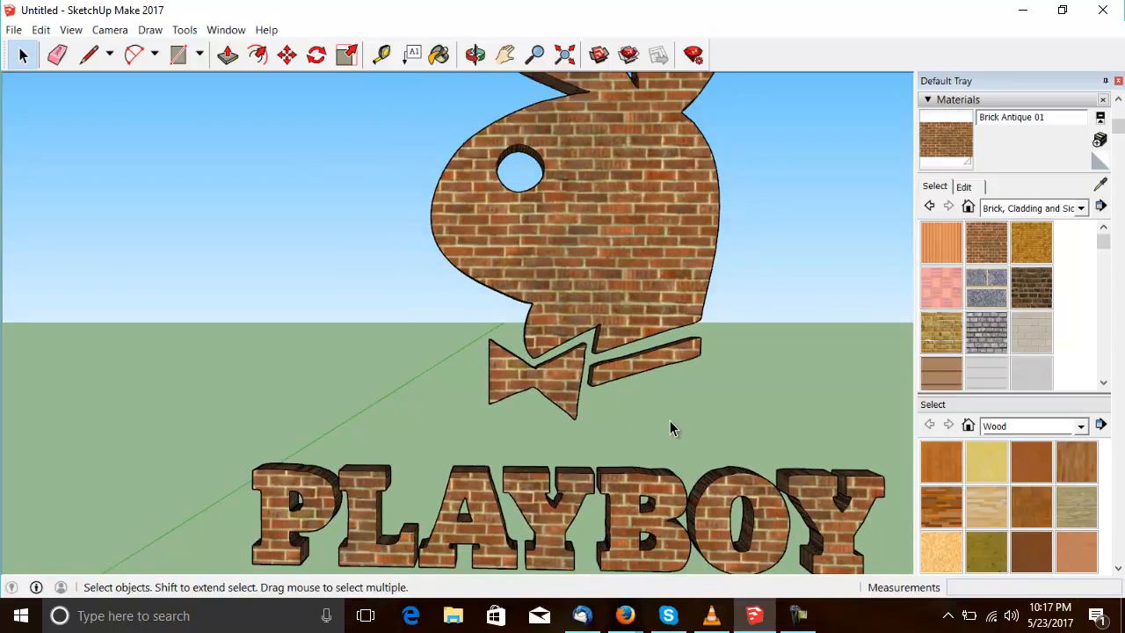
mouse_move(471, 461)
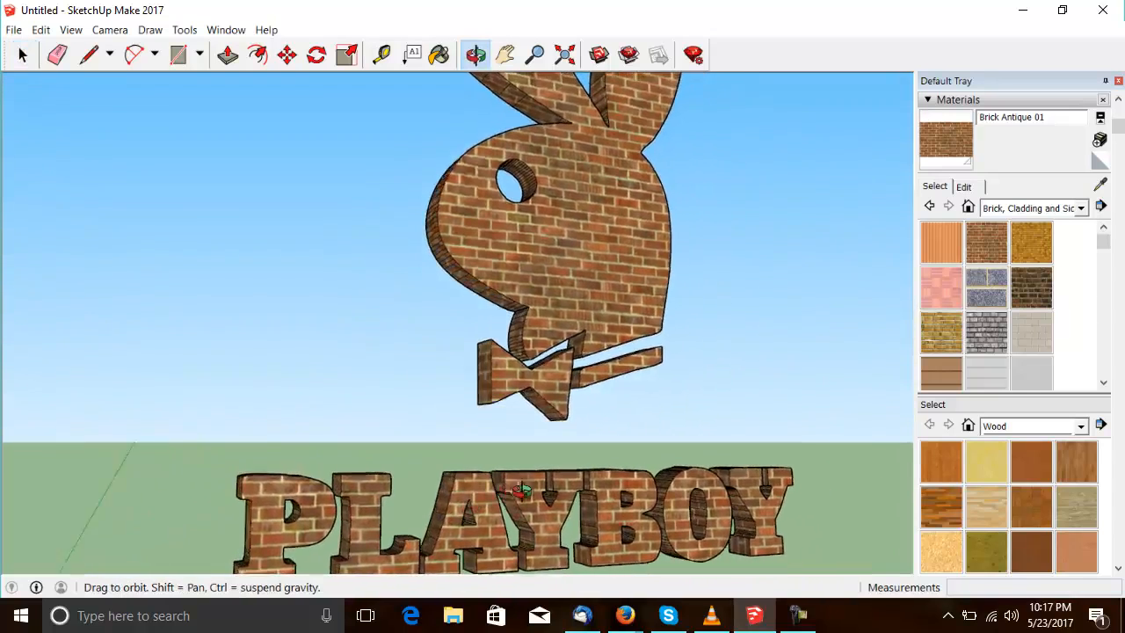
left_click_drag(520, 489, 431, 519)
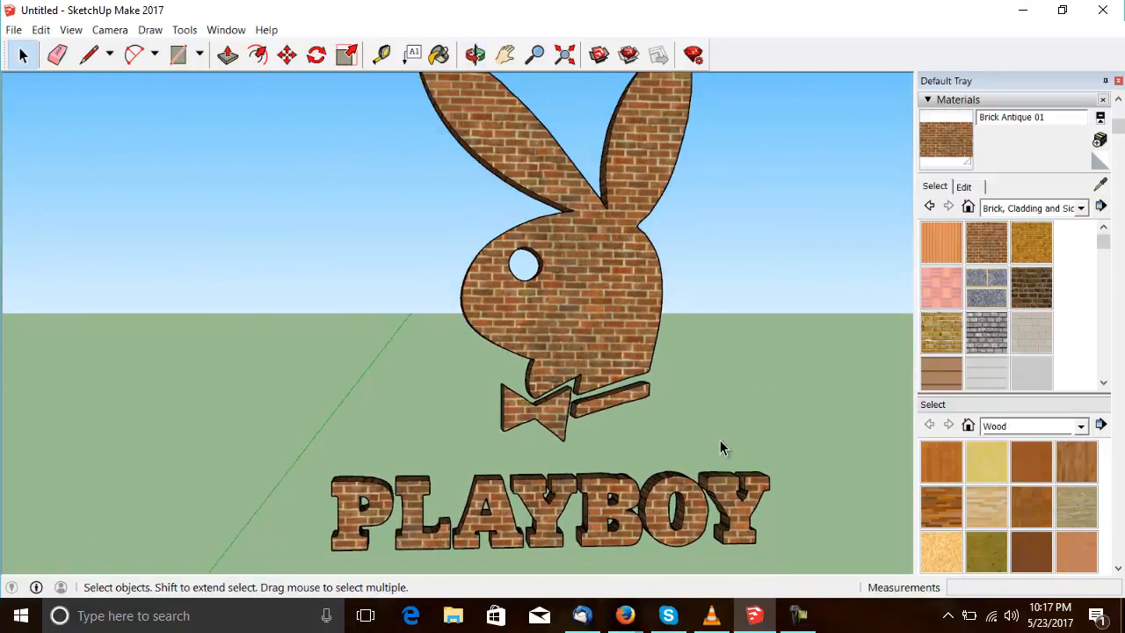
mouse_move(384, 554)
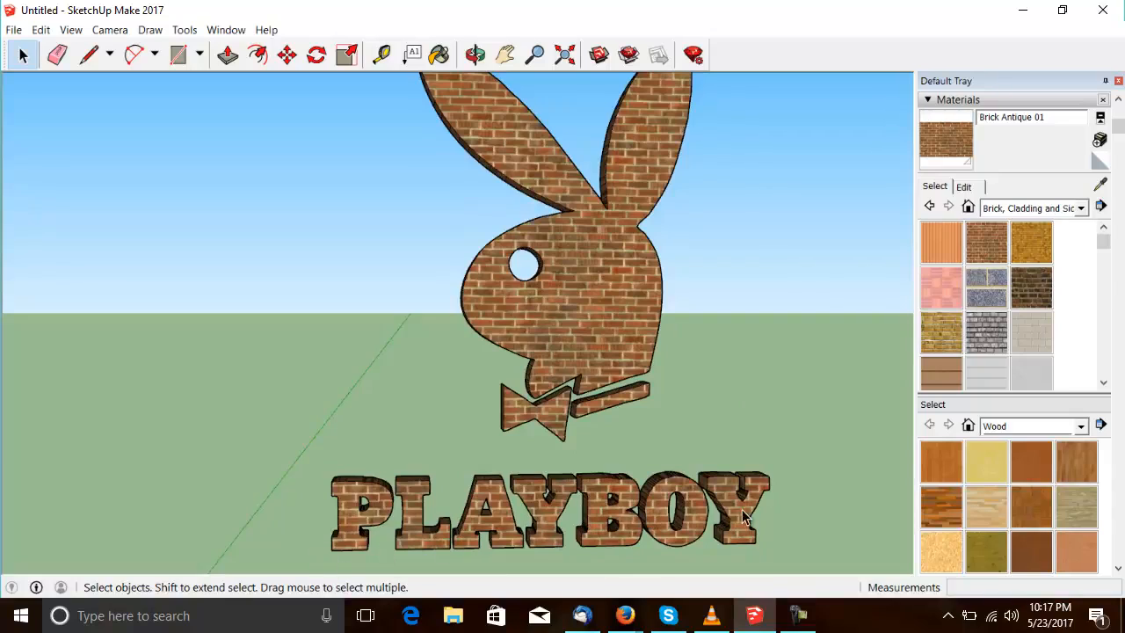
mouse_move(770, 531)
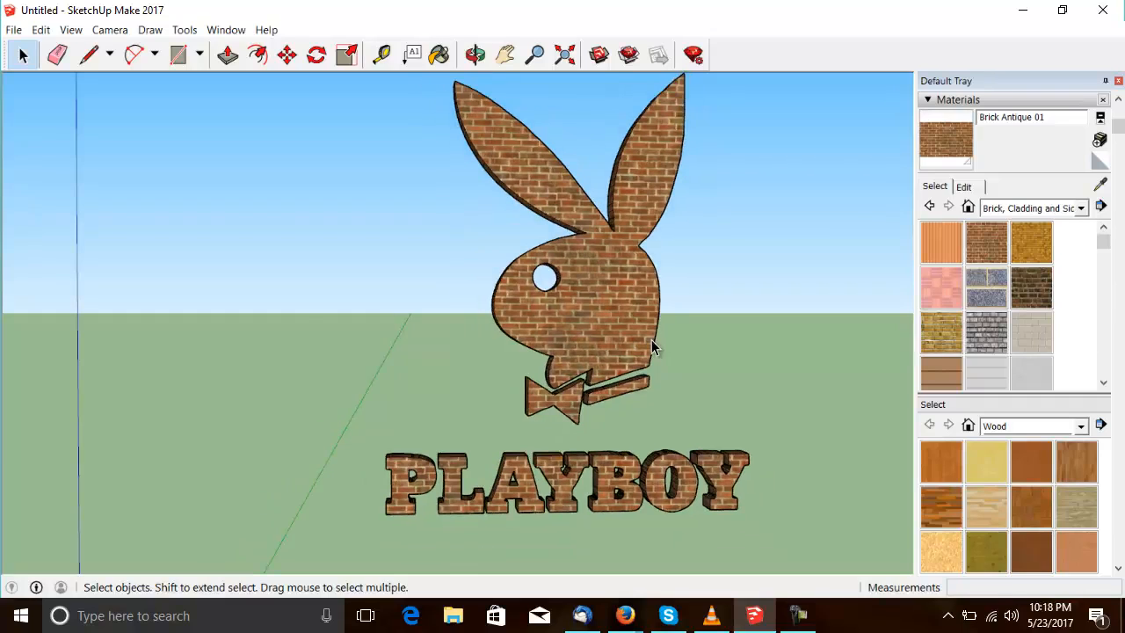
mouse_move(704, 348)
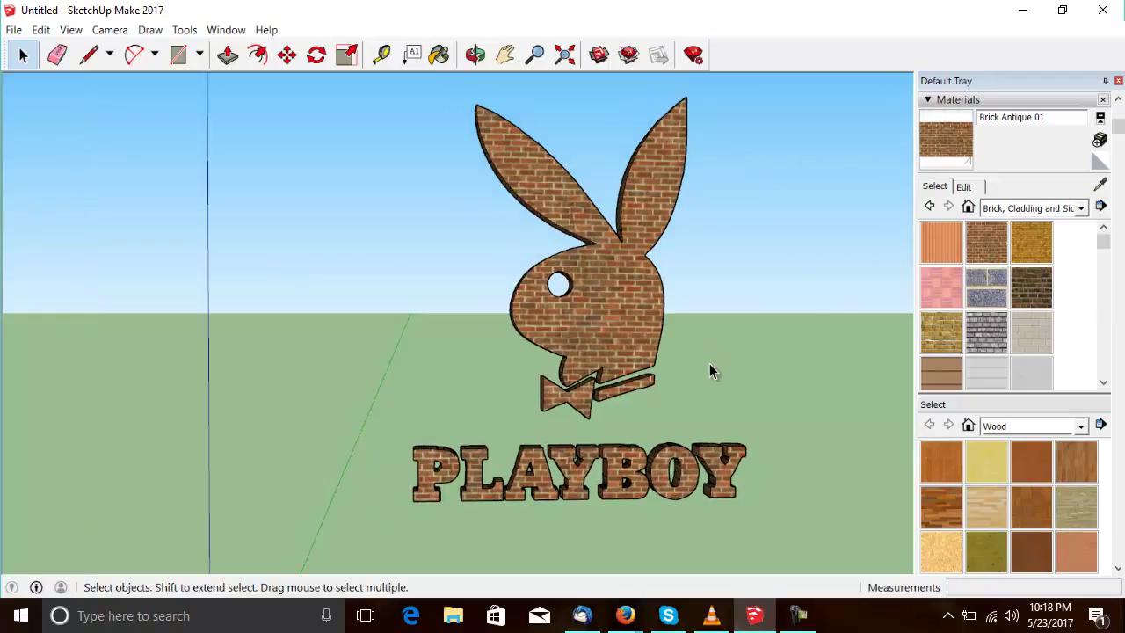
Measure the logo at about 10.42 m, then scale the whole logo down to 0.40.
left_click(439, 54)
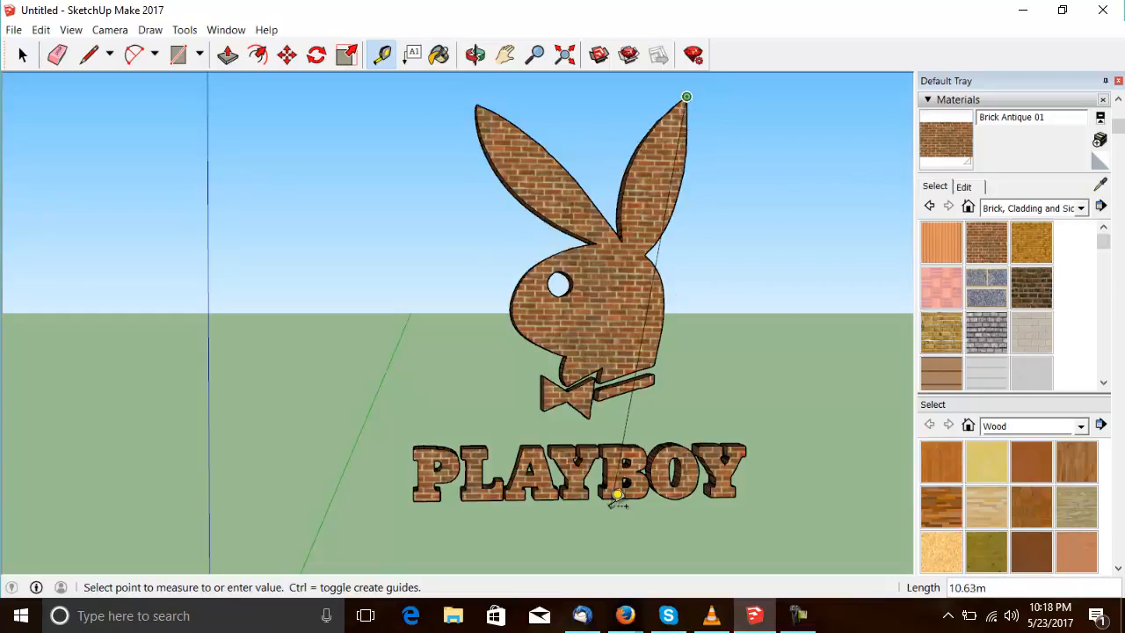
mouse_move(619, 485)
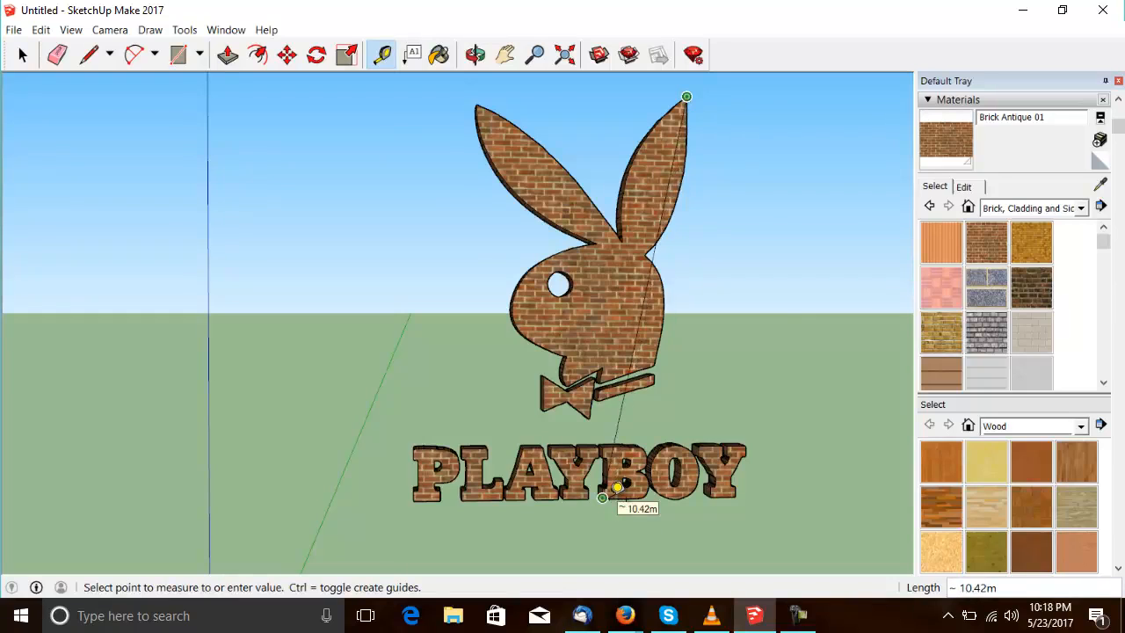
left_click(22, 55)
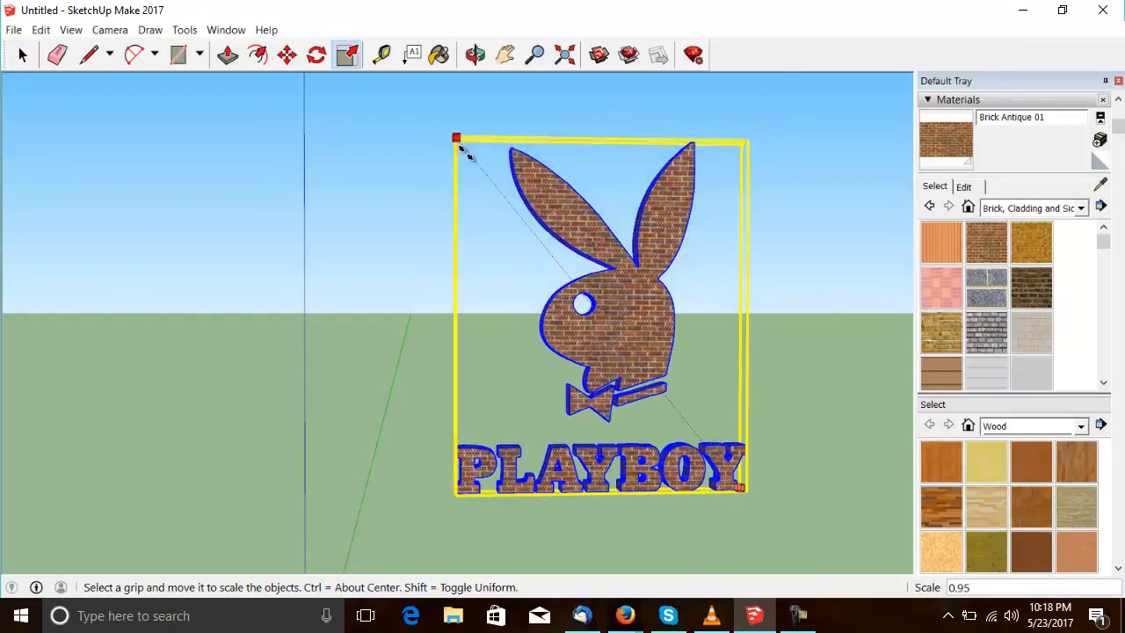
left_click_drag(455, 137, 594, 308)
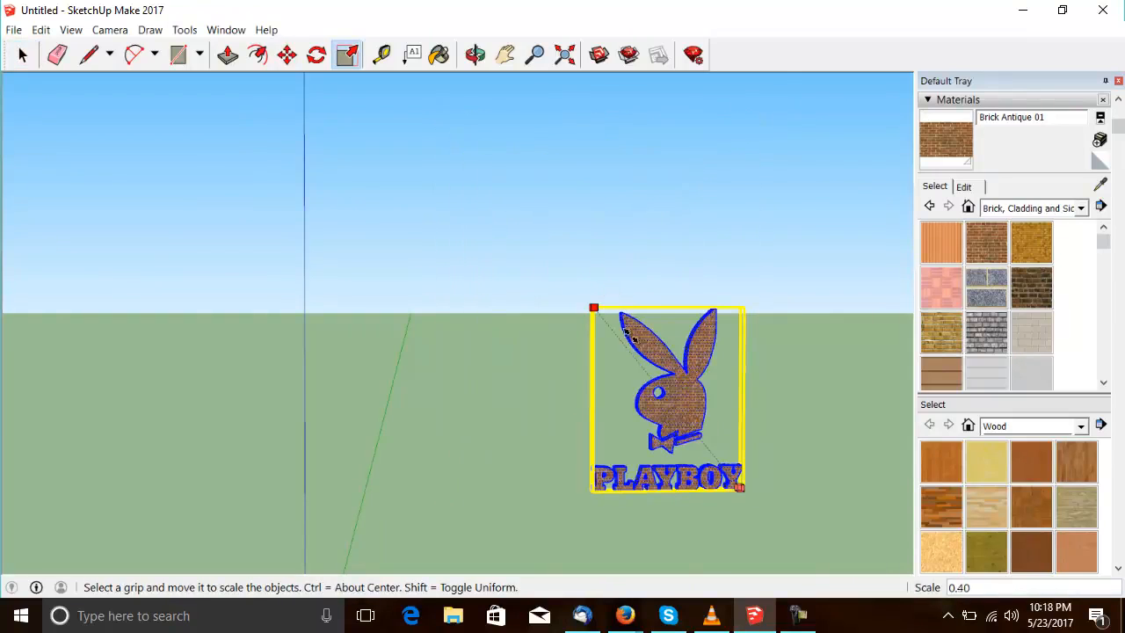
left_click_drag(594, 306, 642, 364)
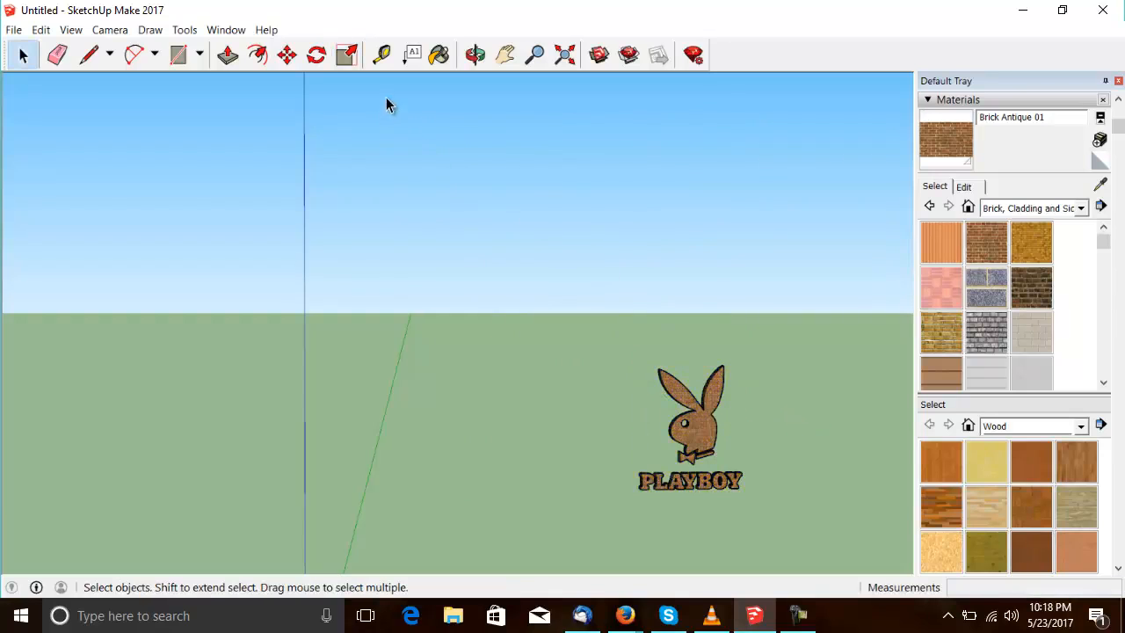
Re-measure the resized logo at about 3.54 m and orbit the view.
left_click(379, 55)
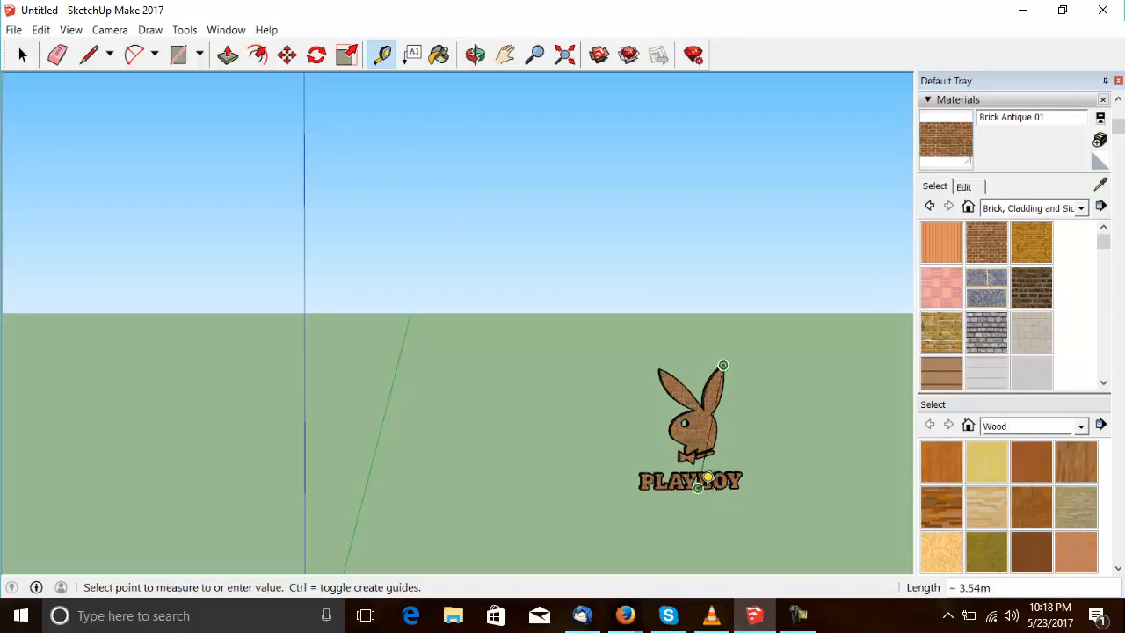
left_click(475, 55)
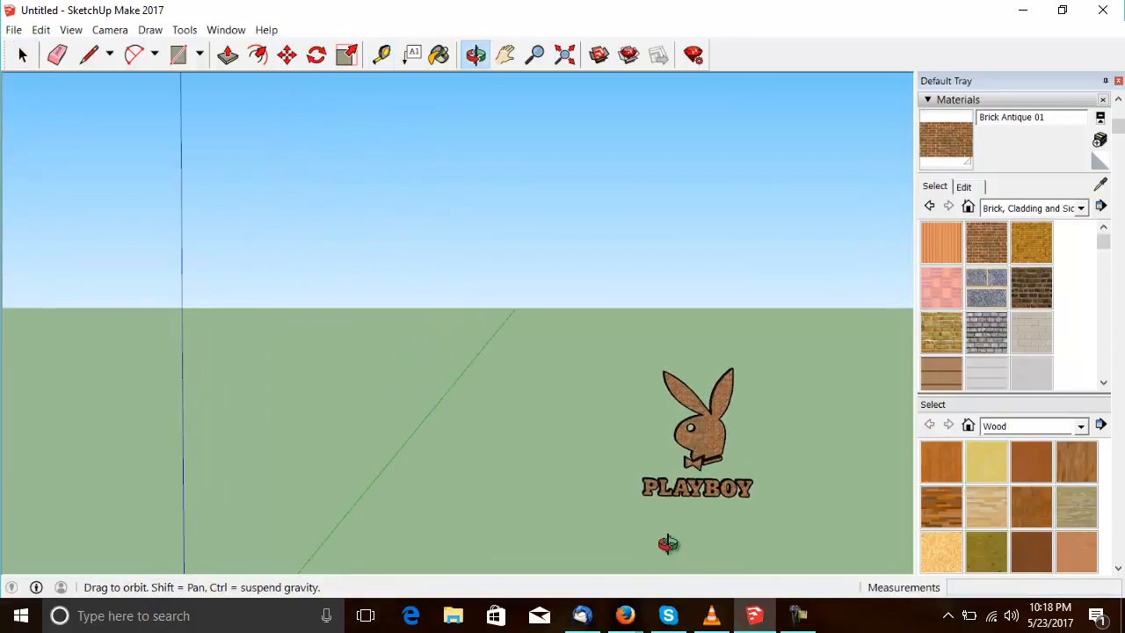
left_click(21, 55)
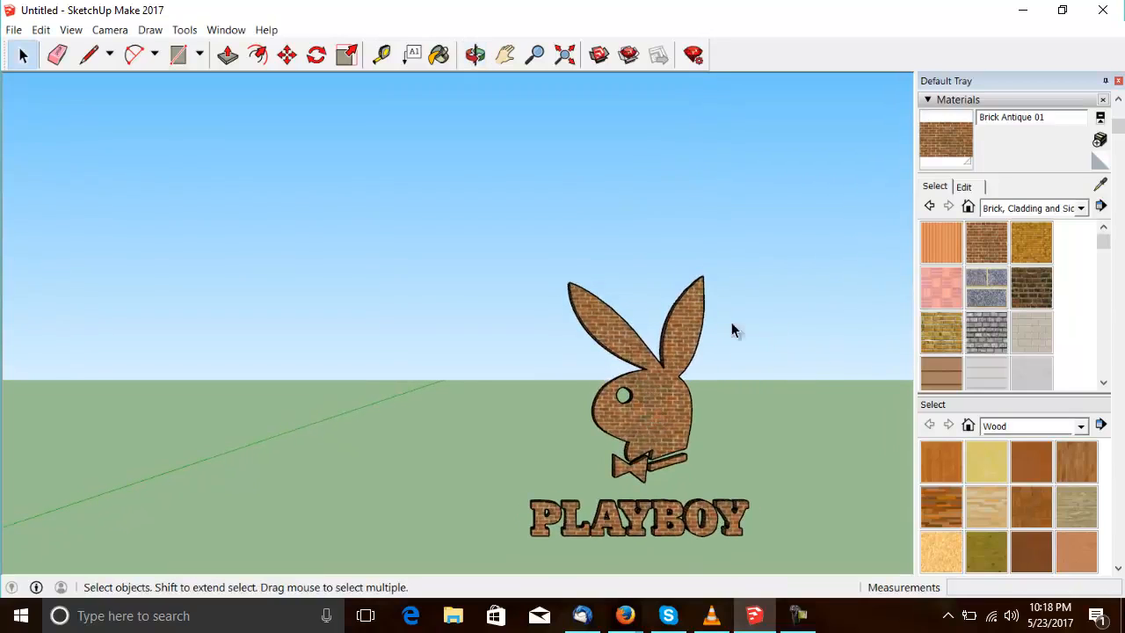
left_click(14, 28)
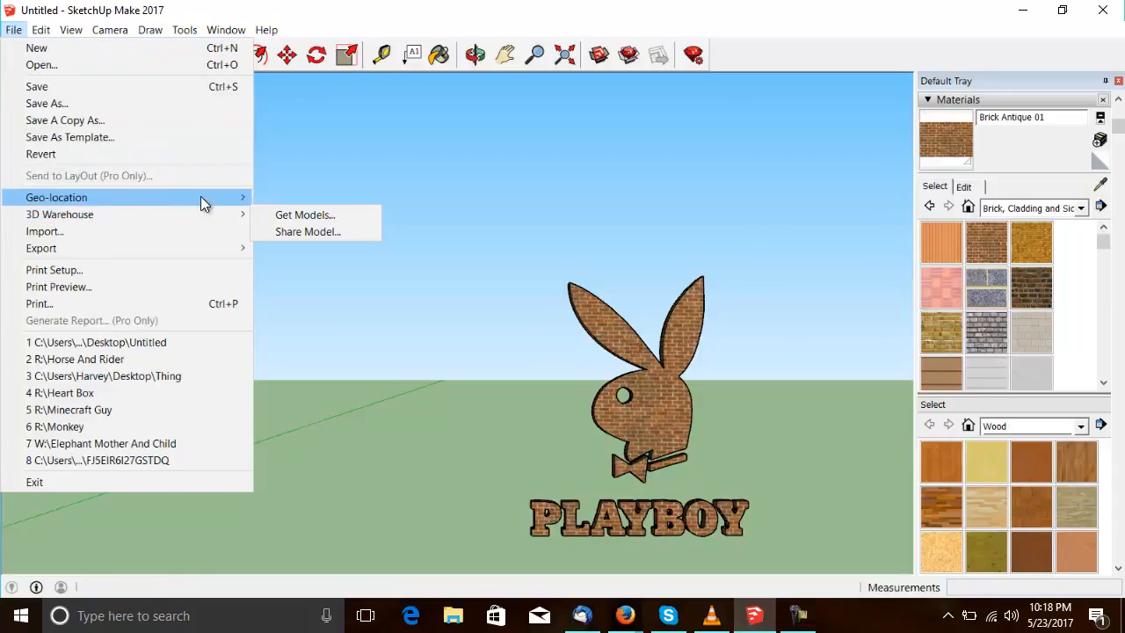
mouse_move(41, 248)
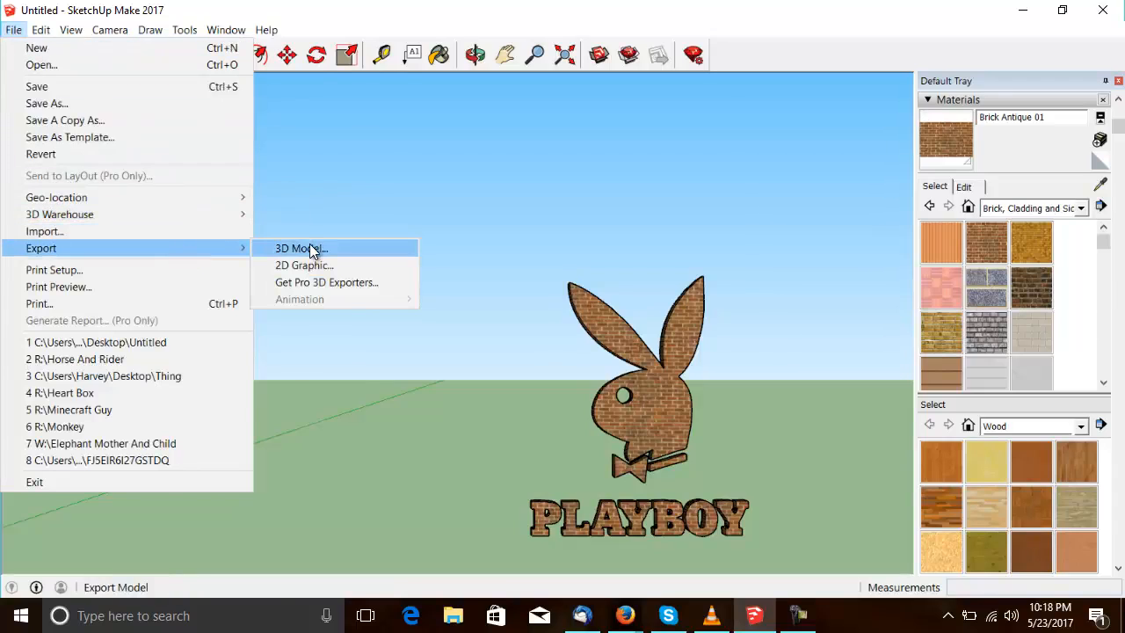
left_click(369, 278)
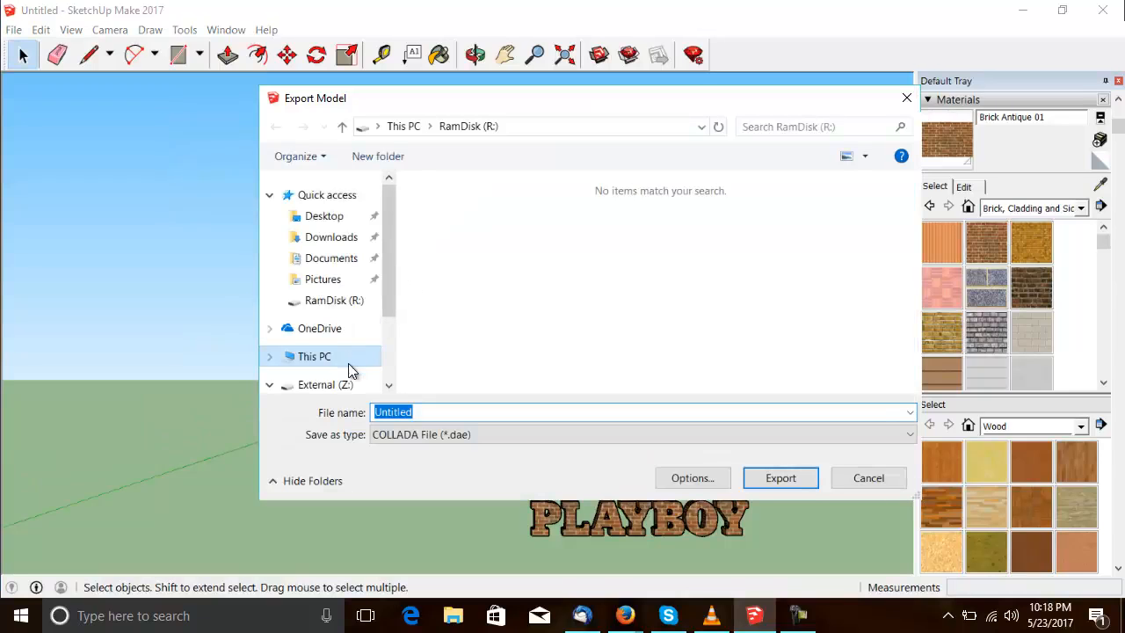
mouse_move(334, 301)
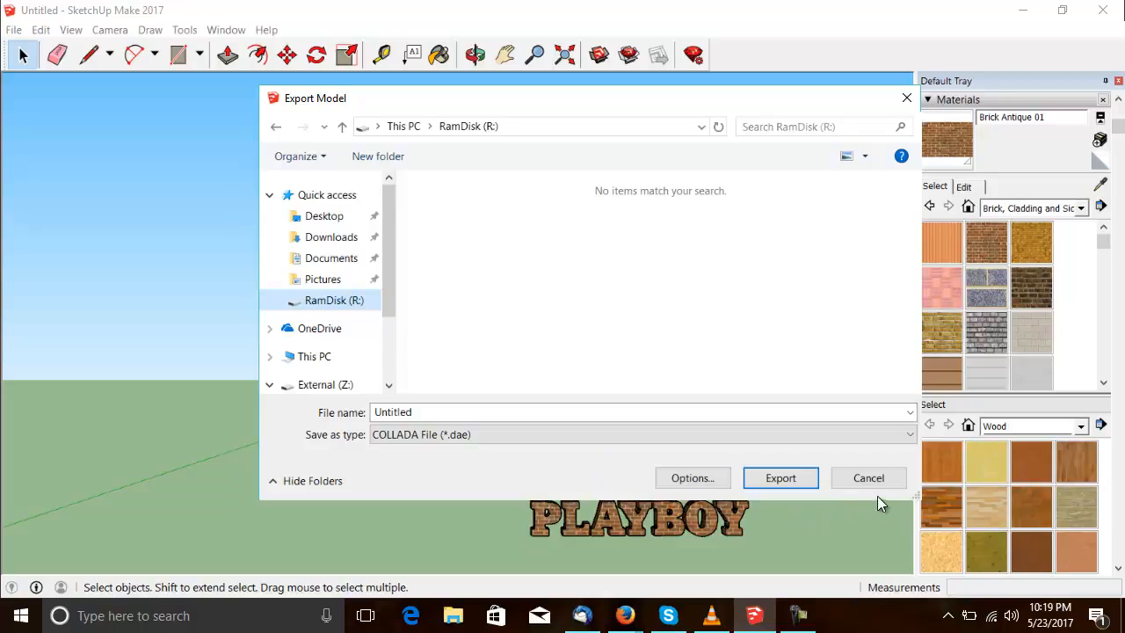
left_click(868, 478)
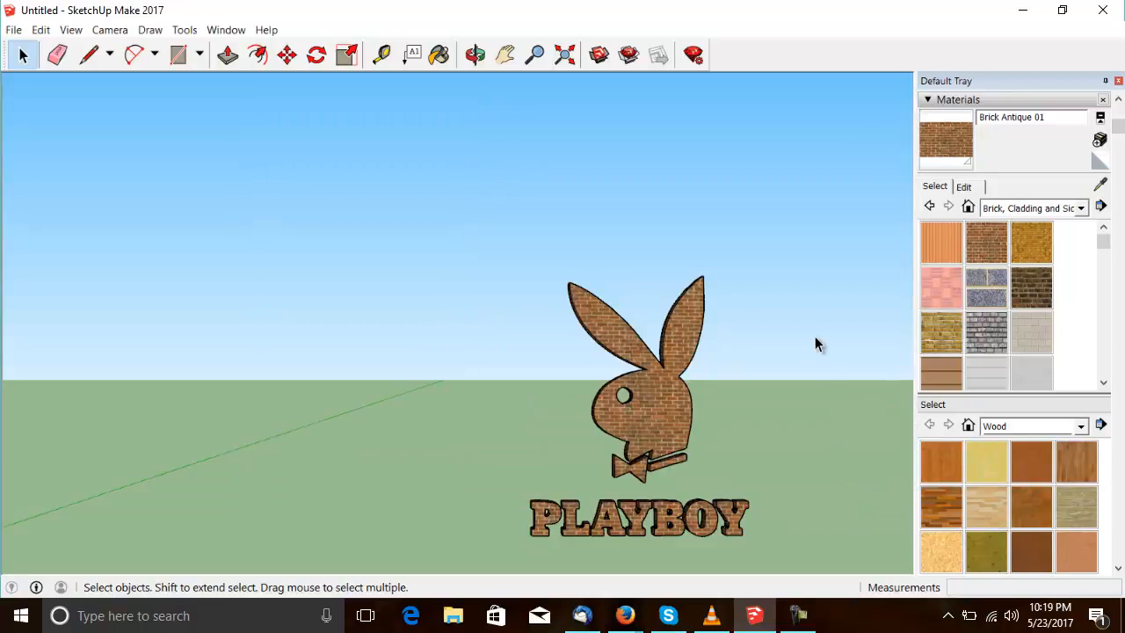
mouse_move(800, 383)
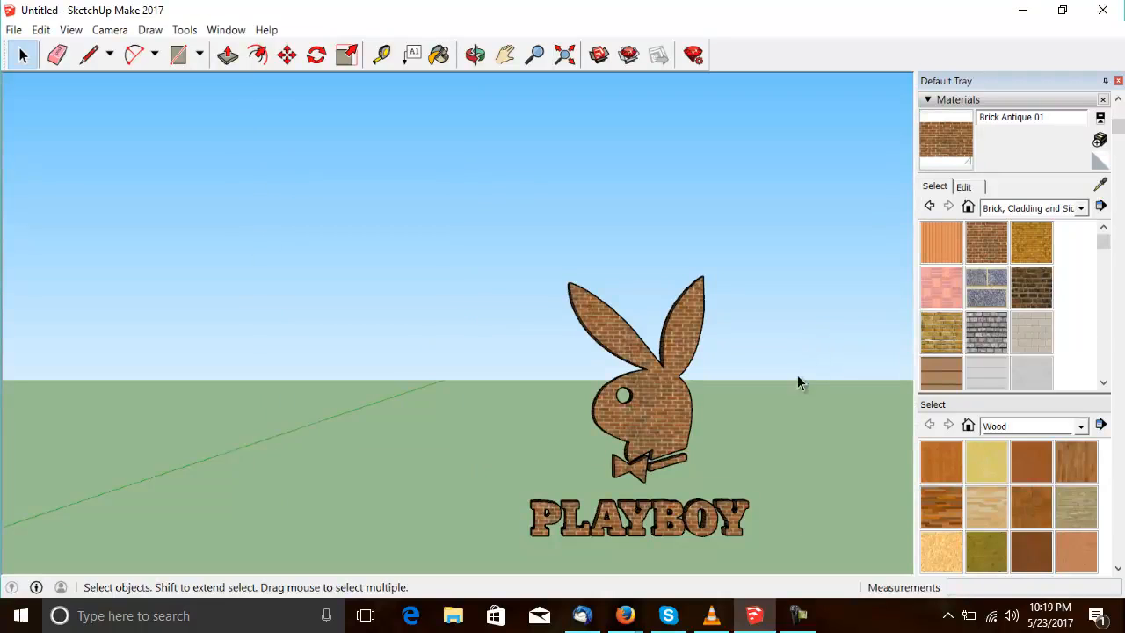
mouse_move(589, 541)
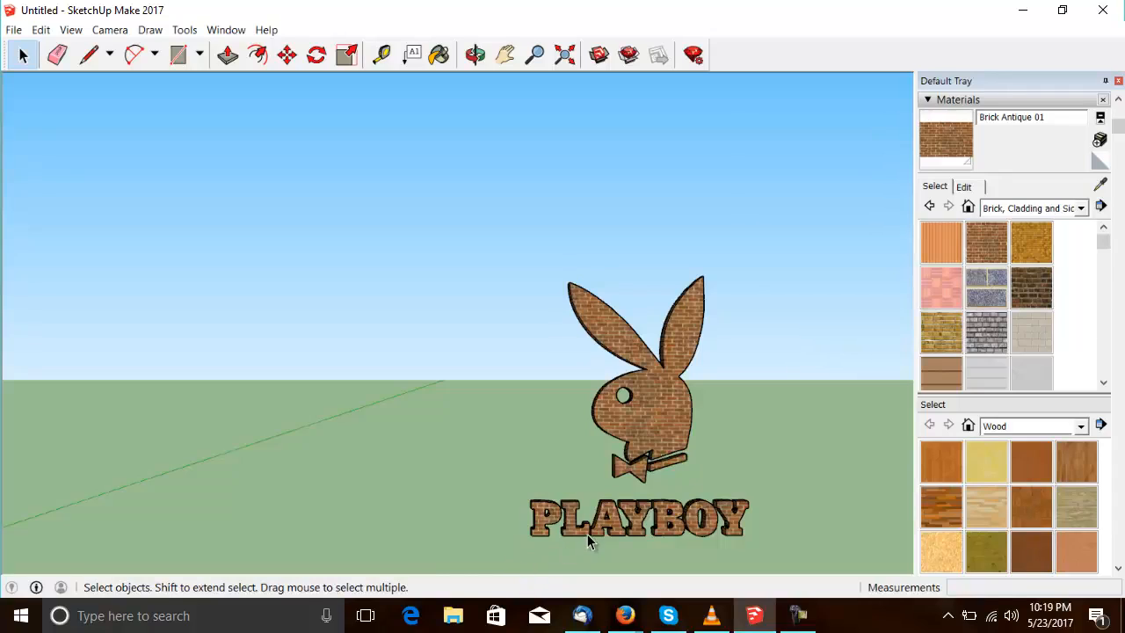
mouse_move(647, 478)
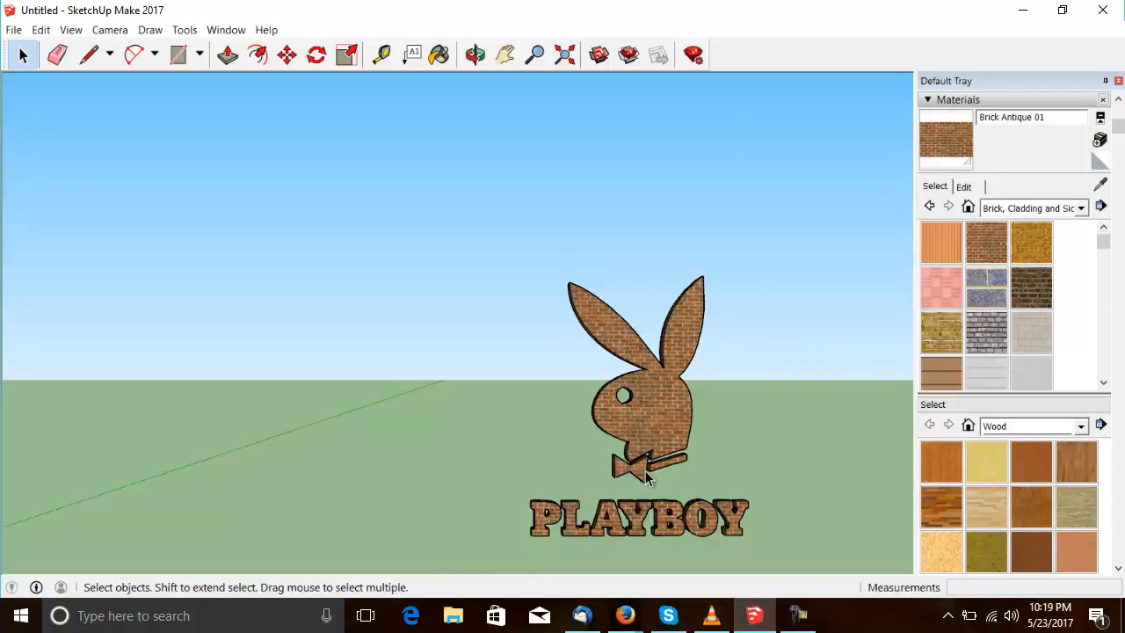
mouse_move(658, 411)
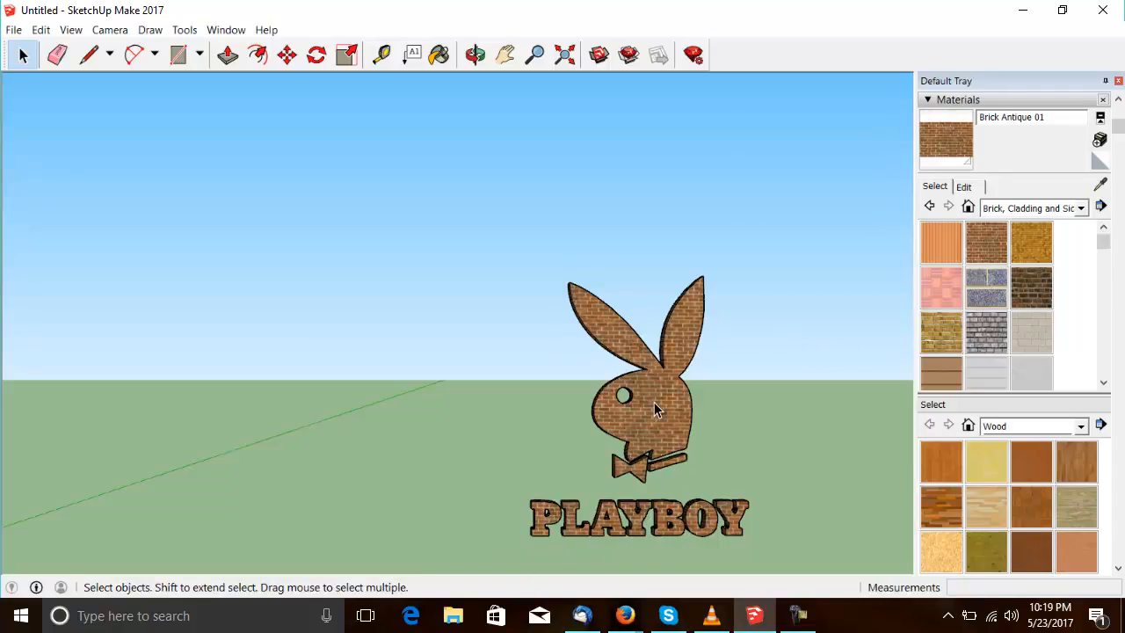
mouse_move(630, 496)
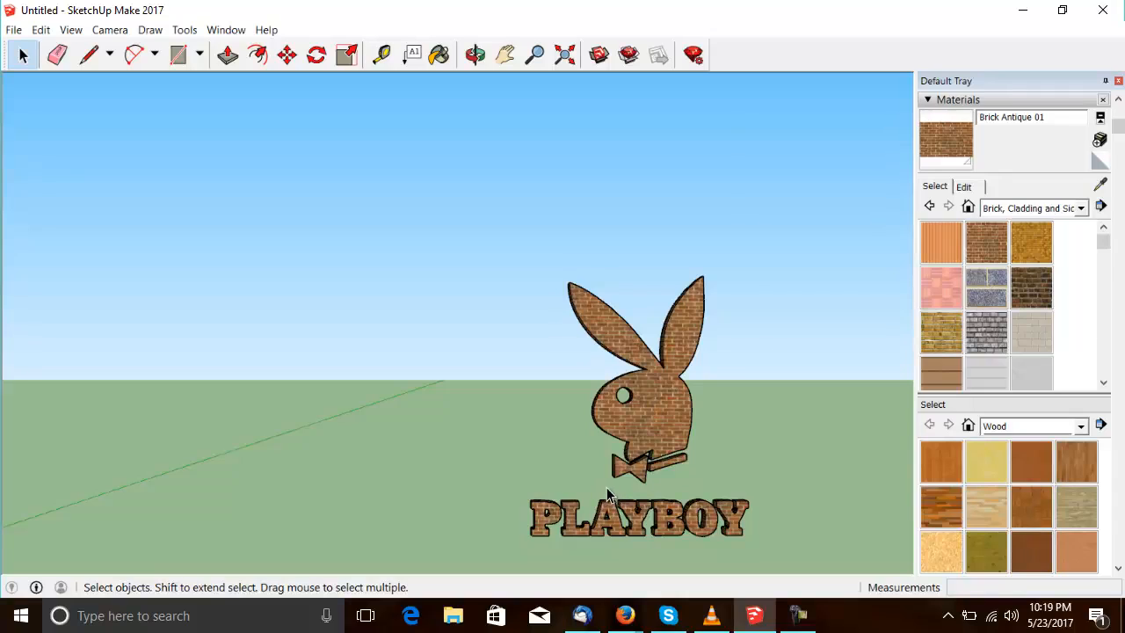
mouse_move(650, 524)
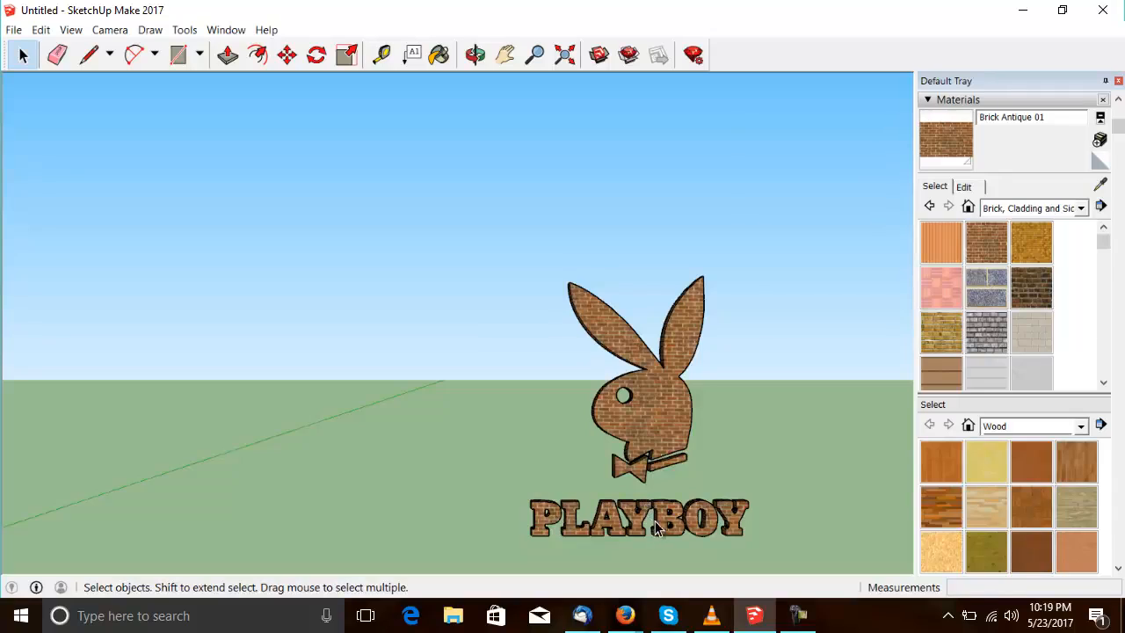
mouse_move(660, 395)
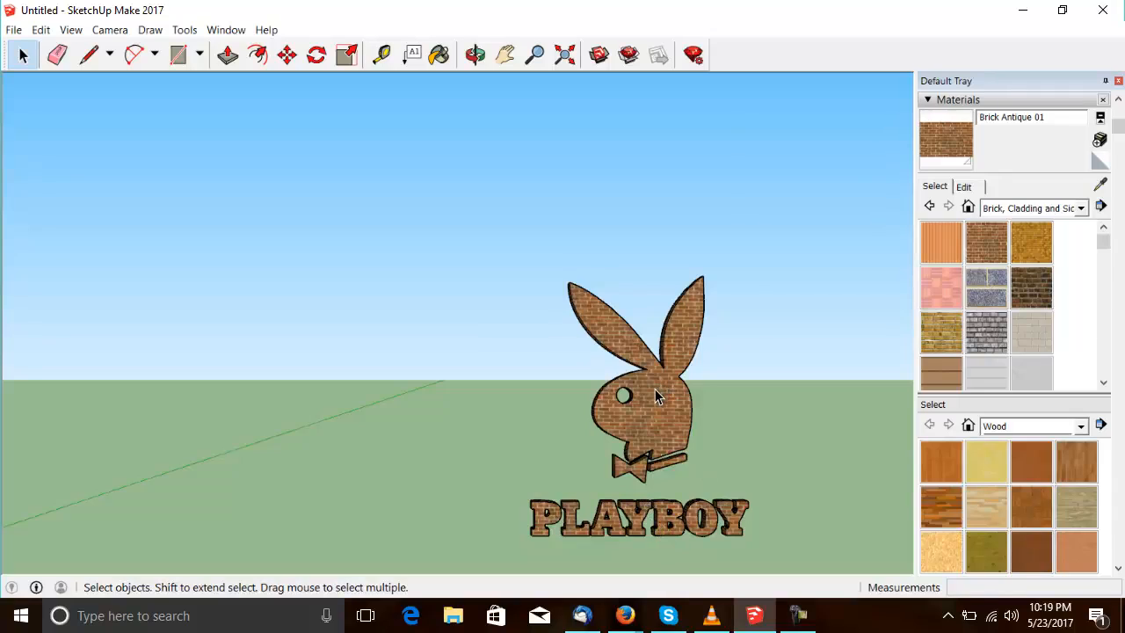
mouse_move(695, 527)
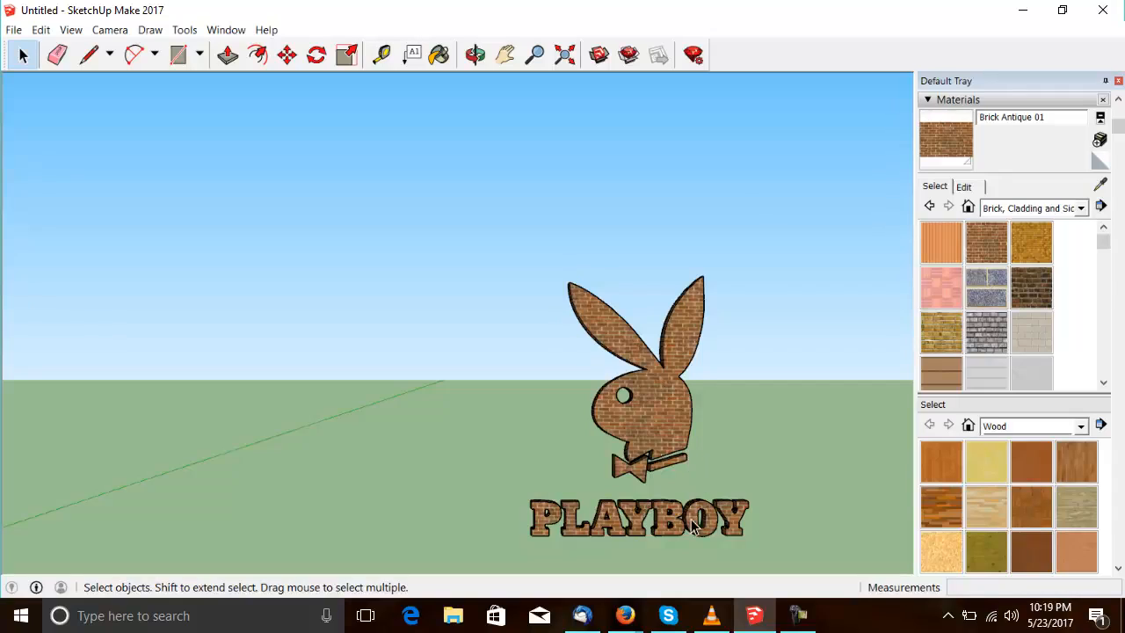
mouse_move(625, 538)
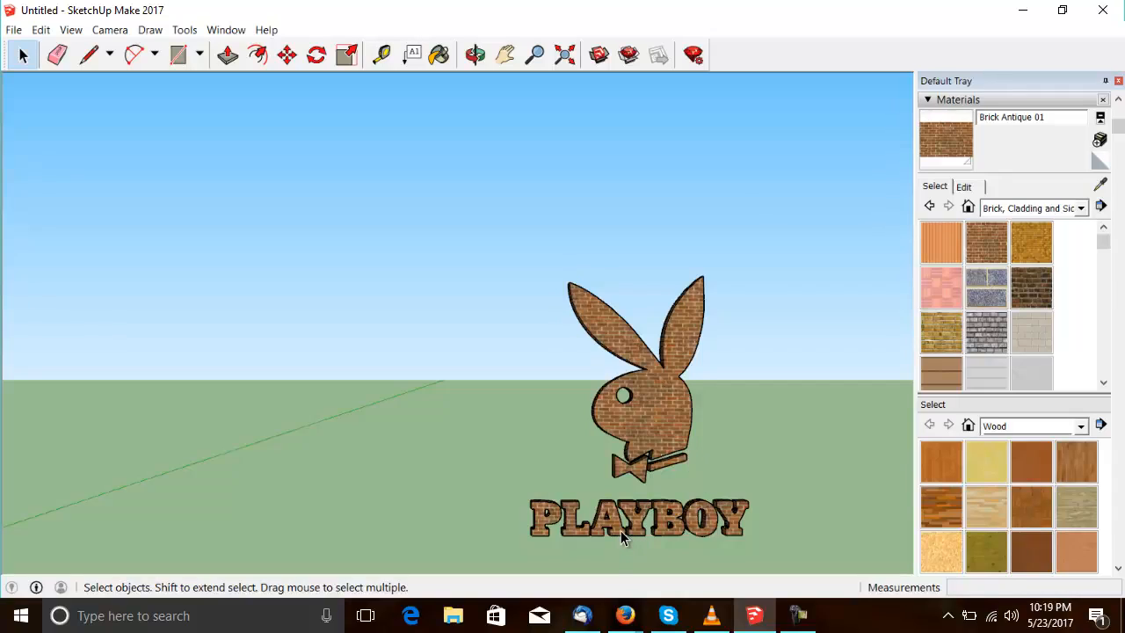
mouse_move(204, 174)
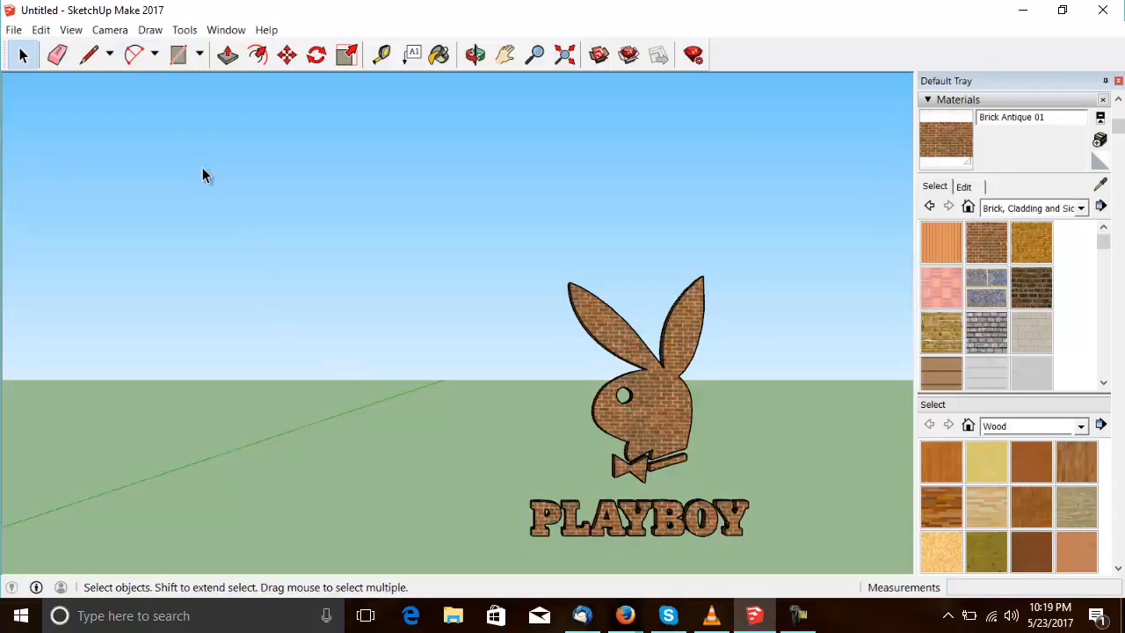
Save the model as Bunny on RamDisk (R:) in SketchUp Version 7 (*.skp) format.
left_click(14, 28)
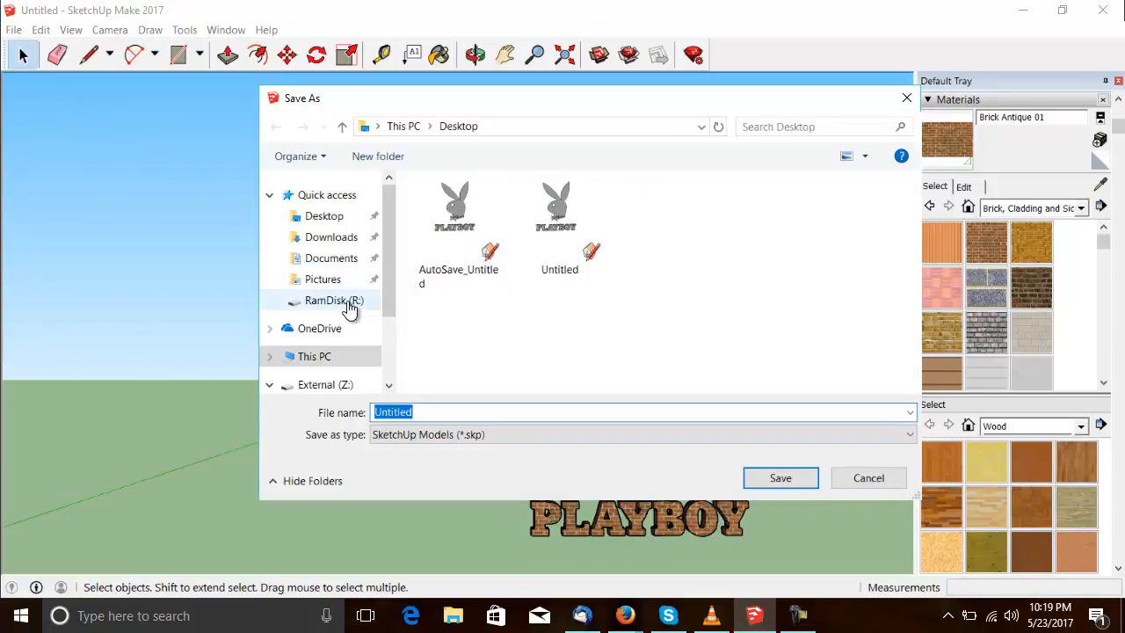
left_click(334, 299)
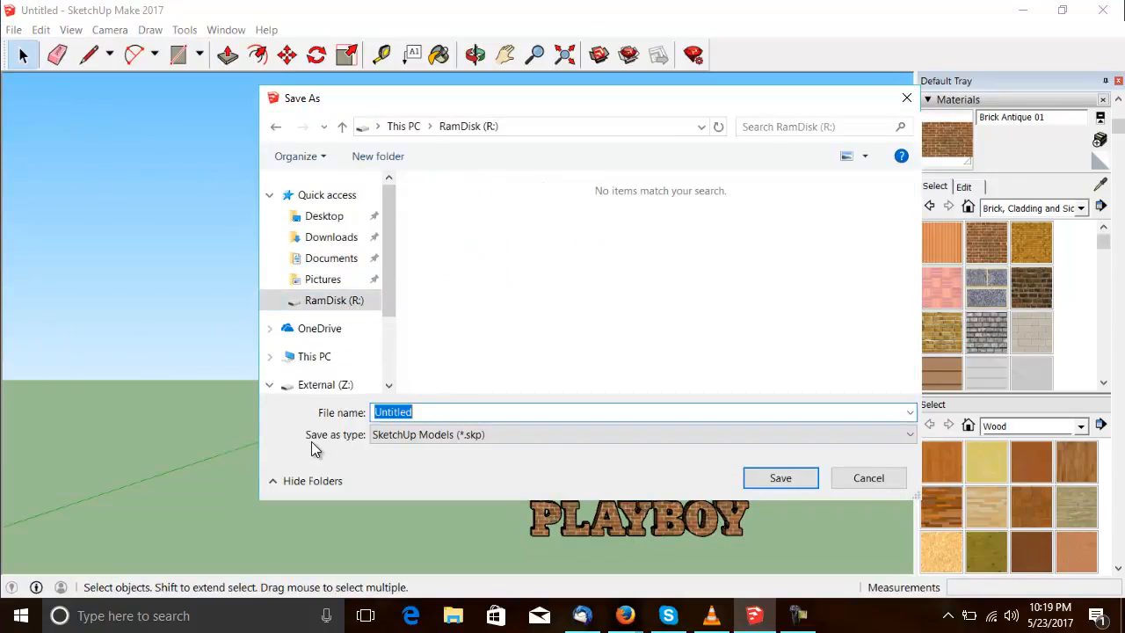
type("Bunny")
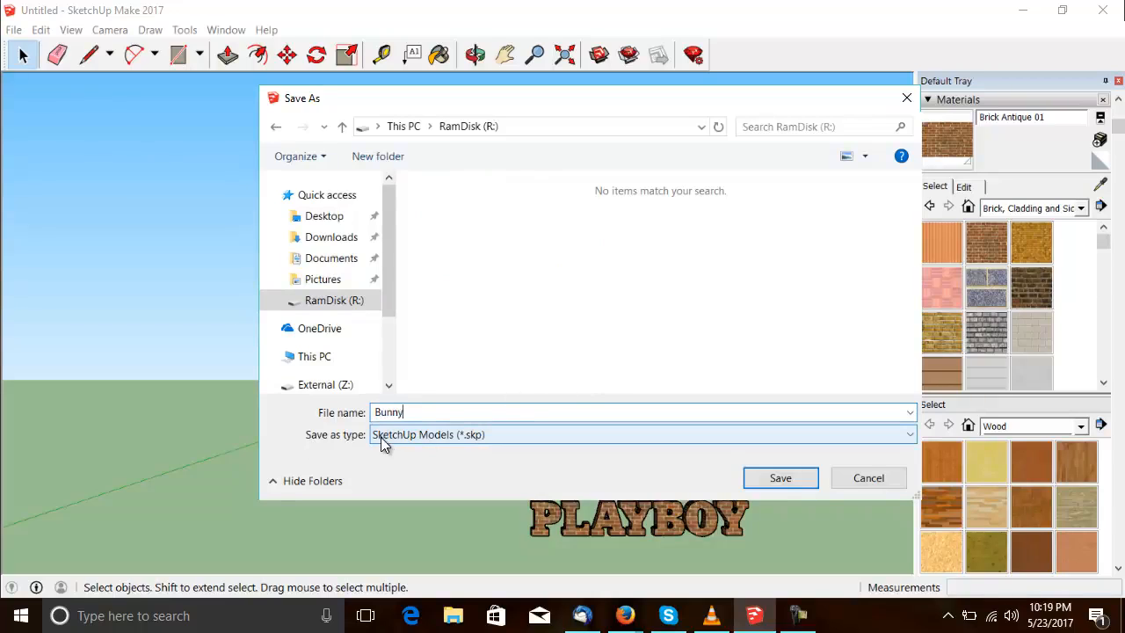
mouse_move(915, 440)
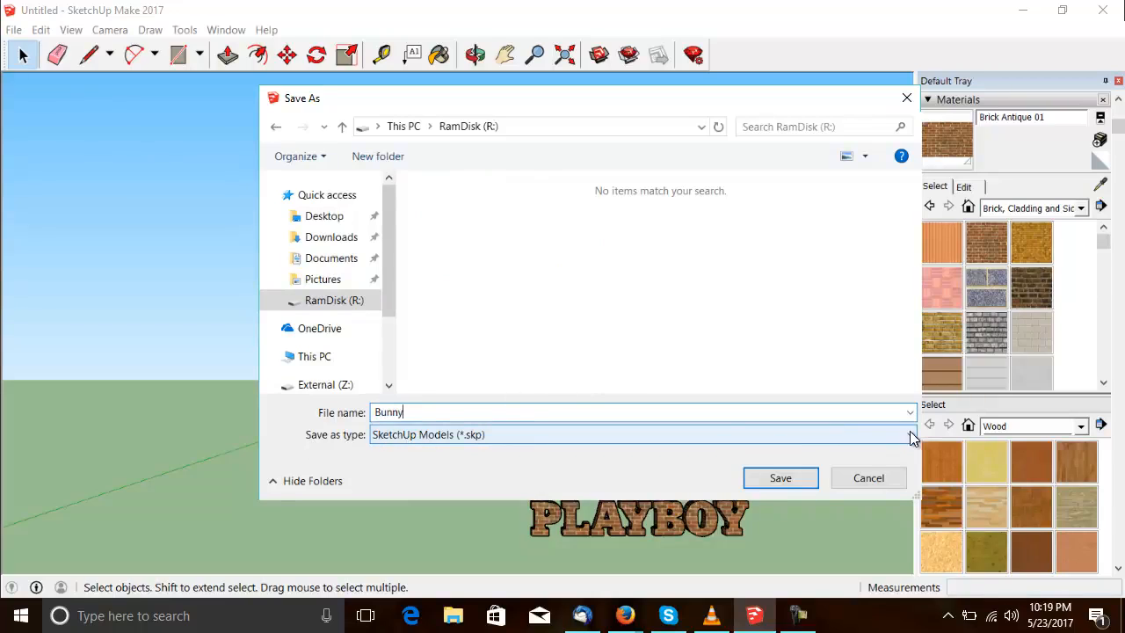
left_click(910, 435)
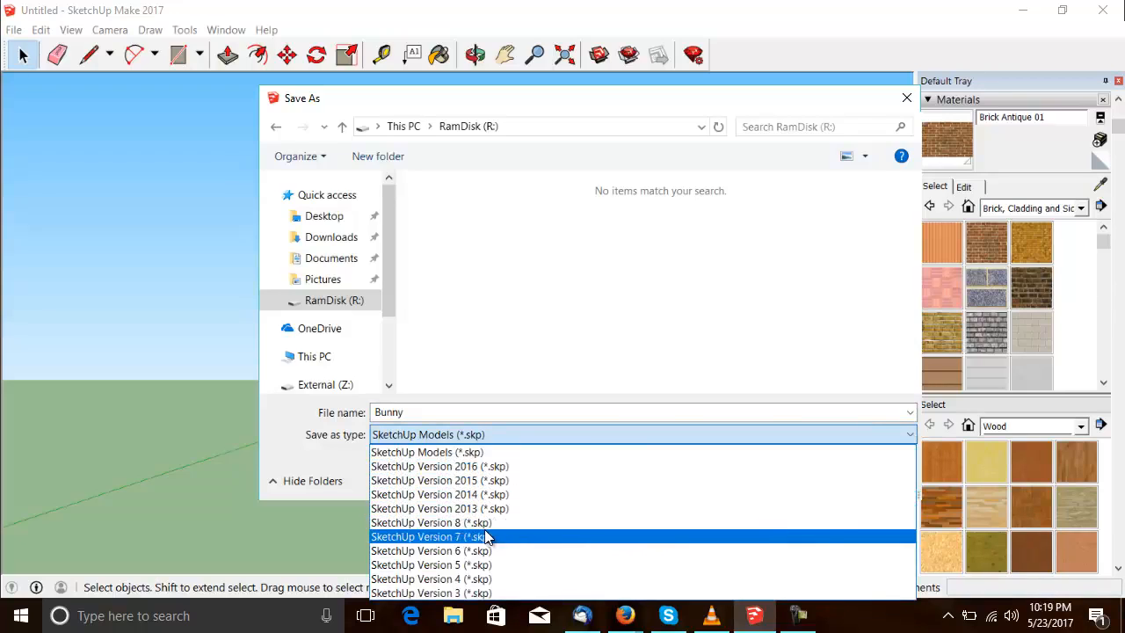
left_click(431, 536)
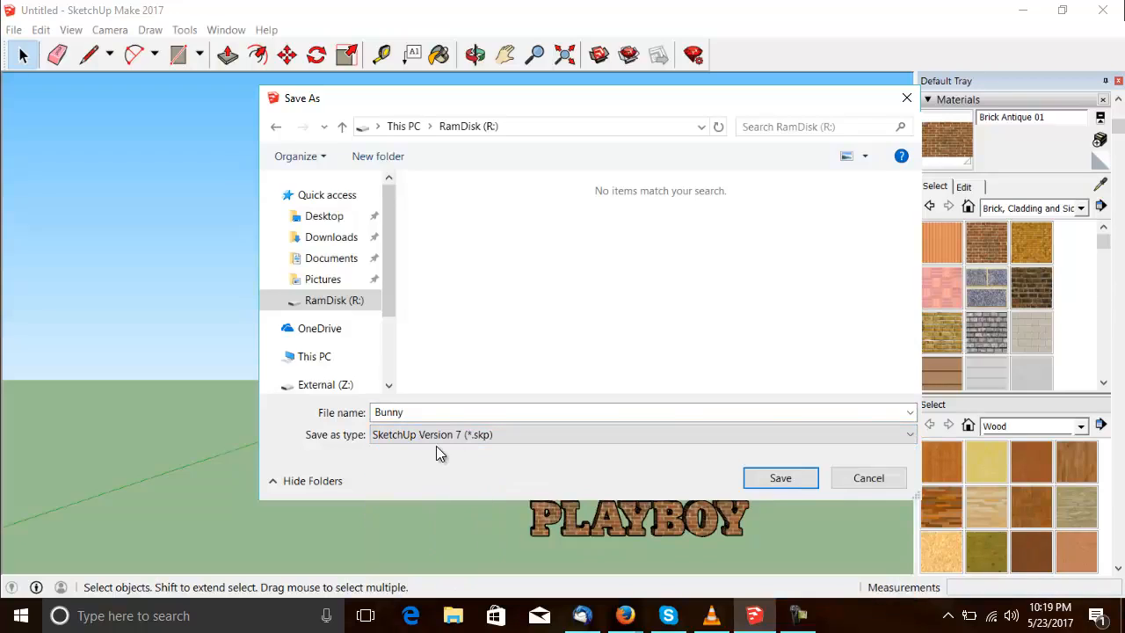
left_click(780, 478)
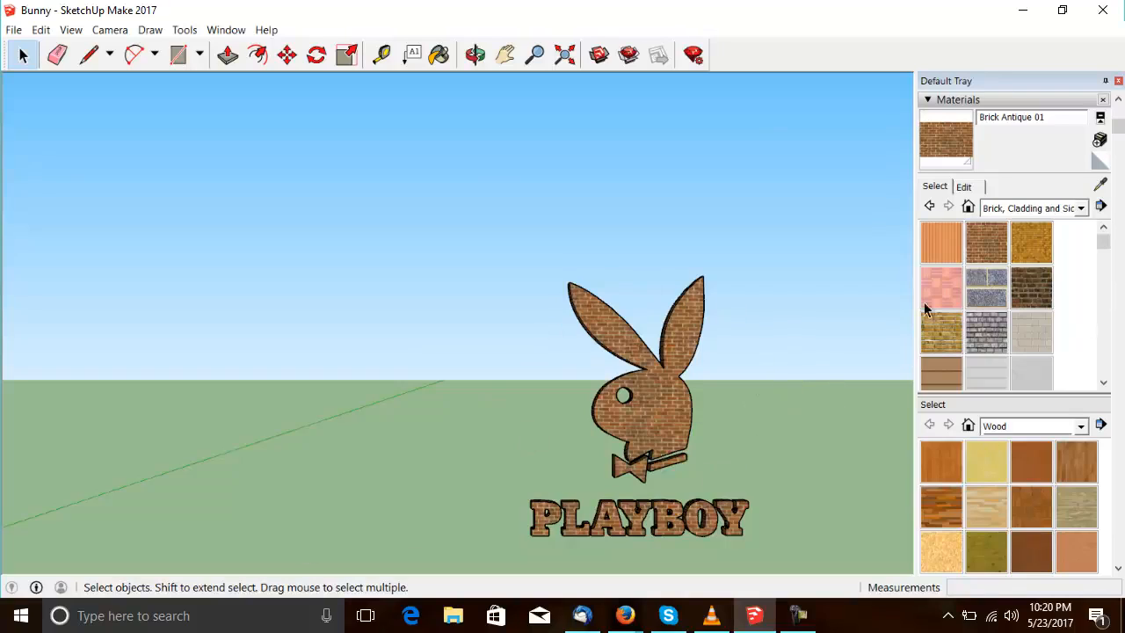
mouse_move(710, 576)
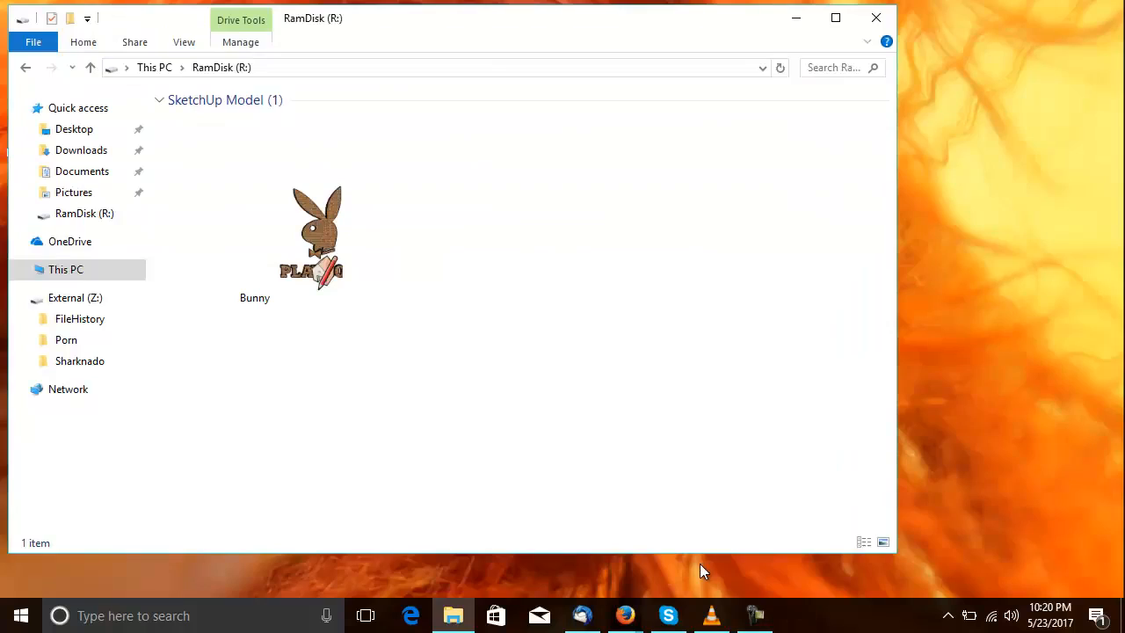
Open the Bunny model file from the RamDisk folder into SketchUp 7.
left_click(313, 232)
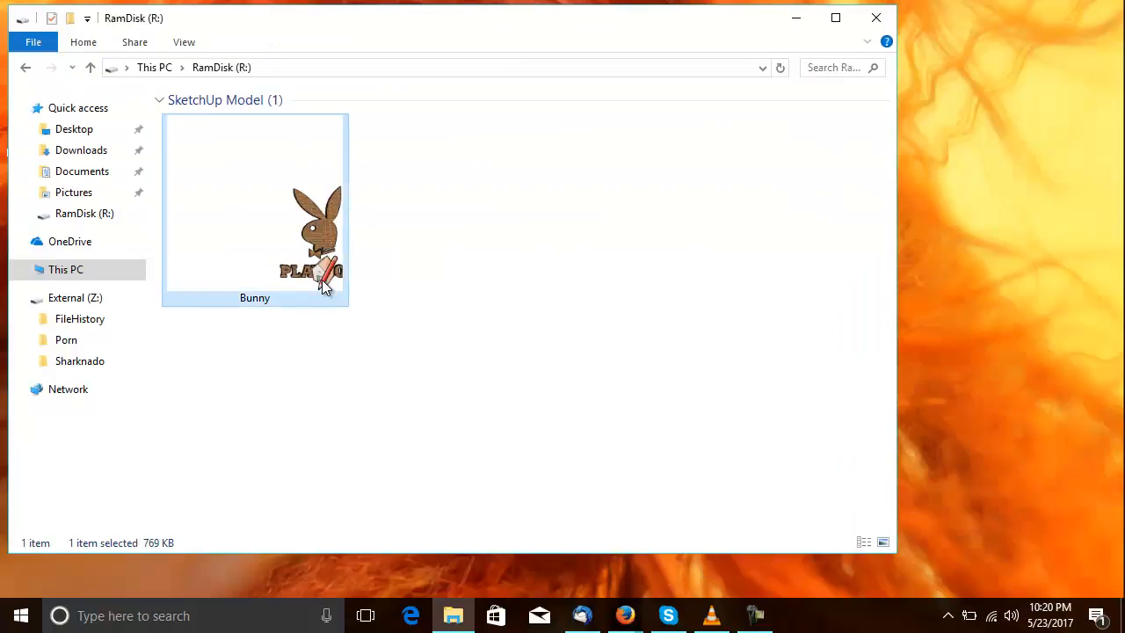
double_click(254, 207)
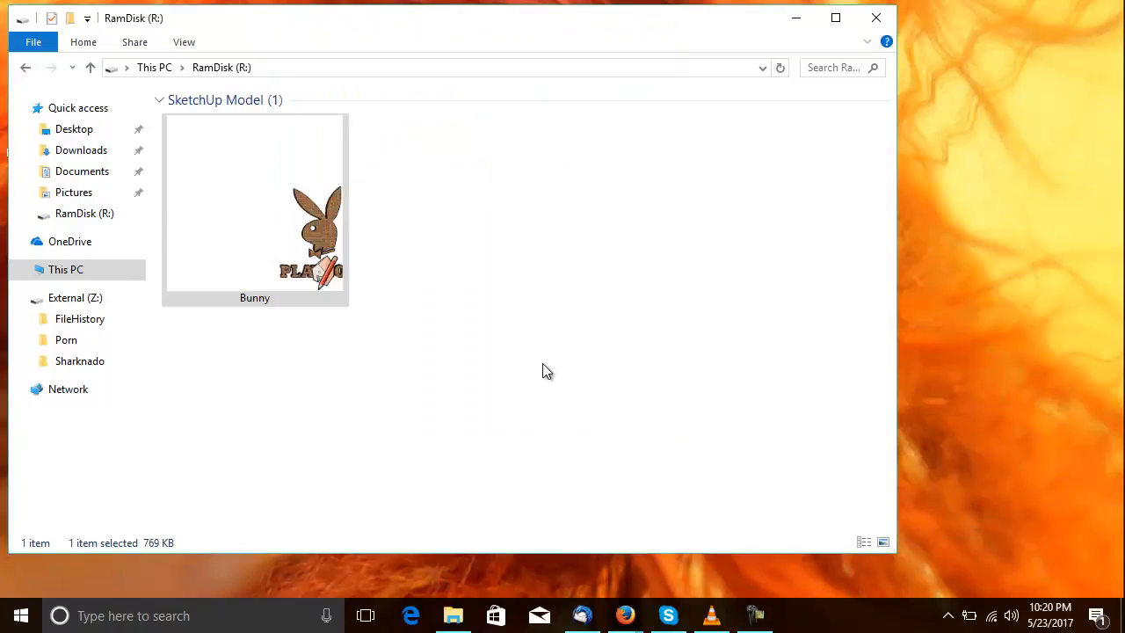
left_click(253, 207)
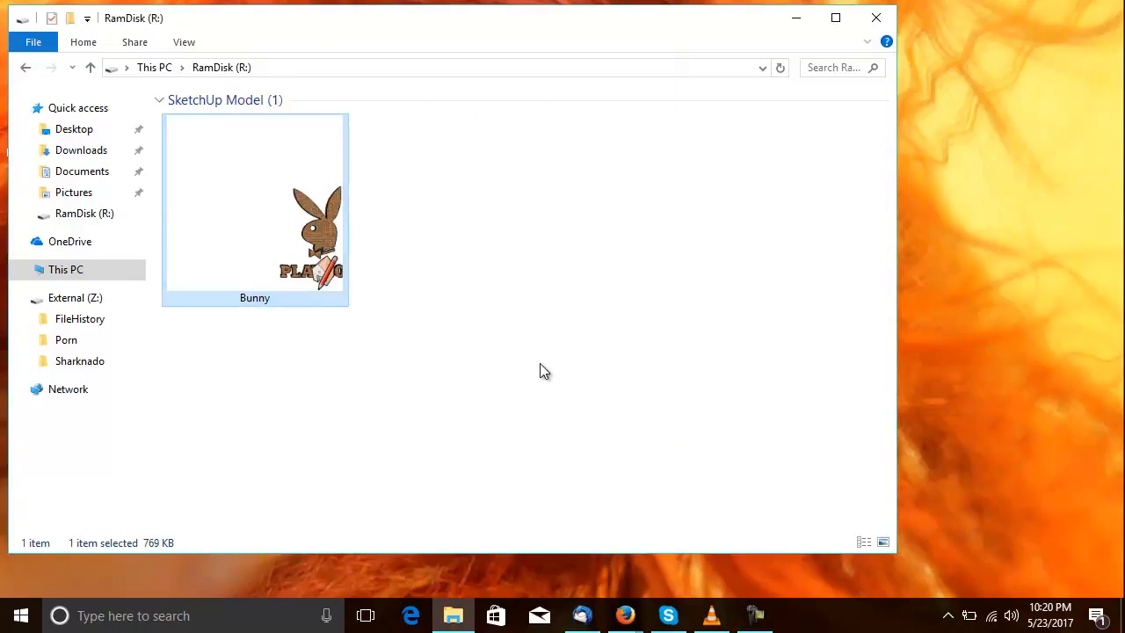
double_click(253, 207)
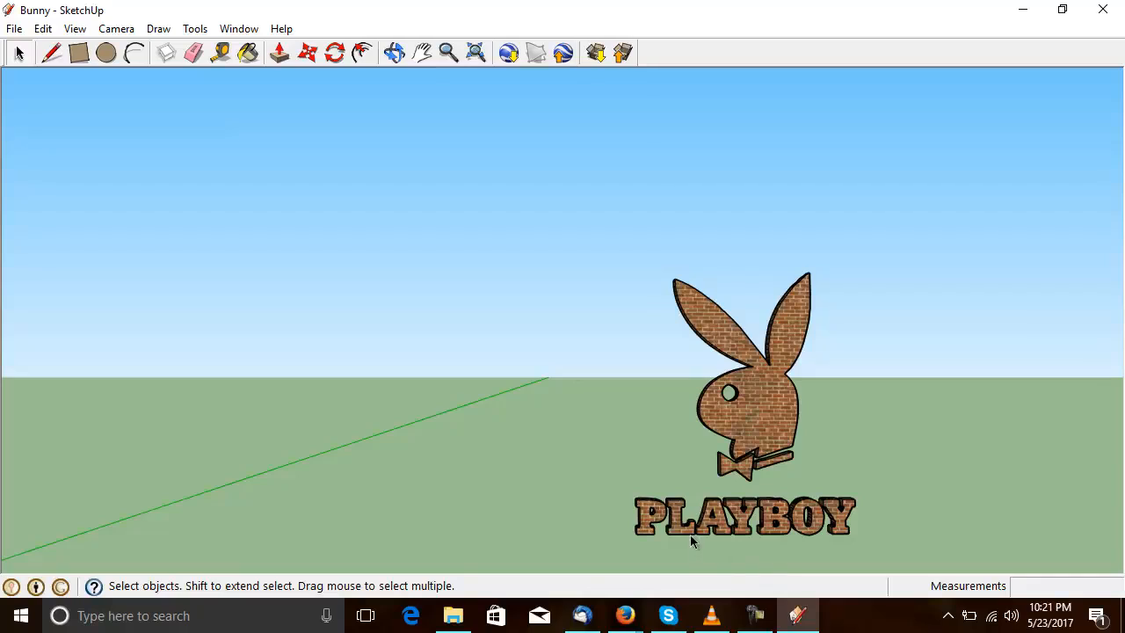
mouse_move(668, 593)
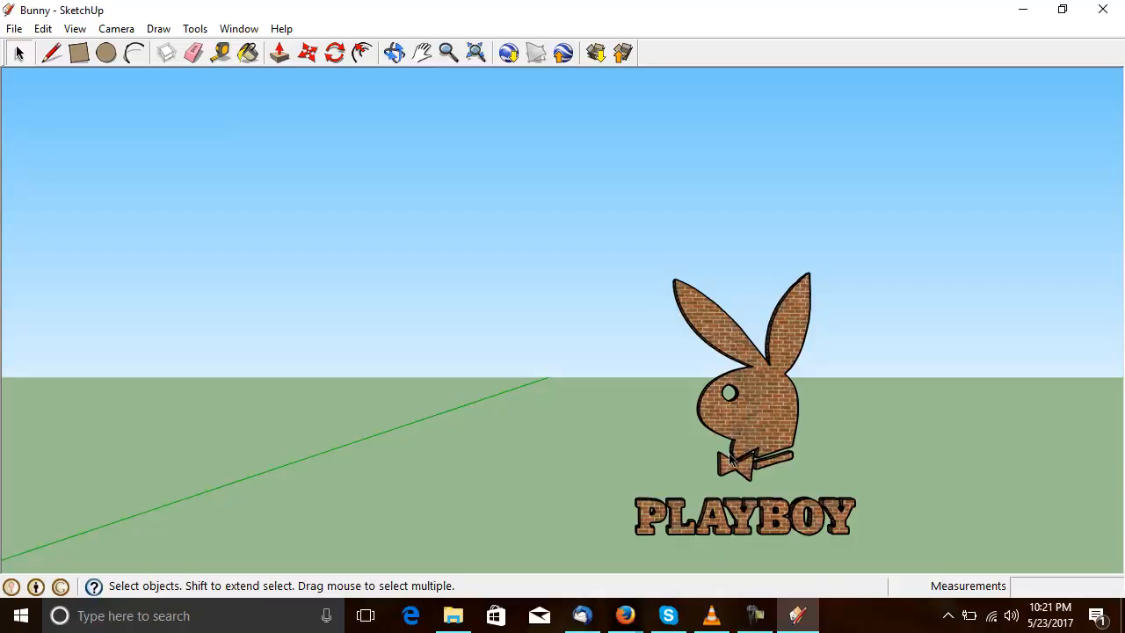
mouse_move(686, 348)
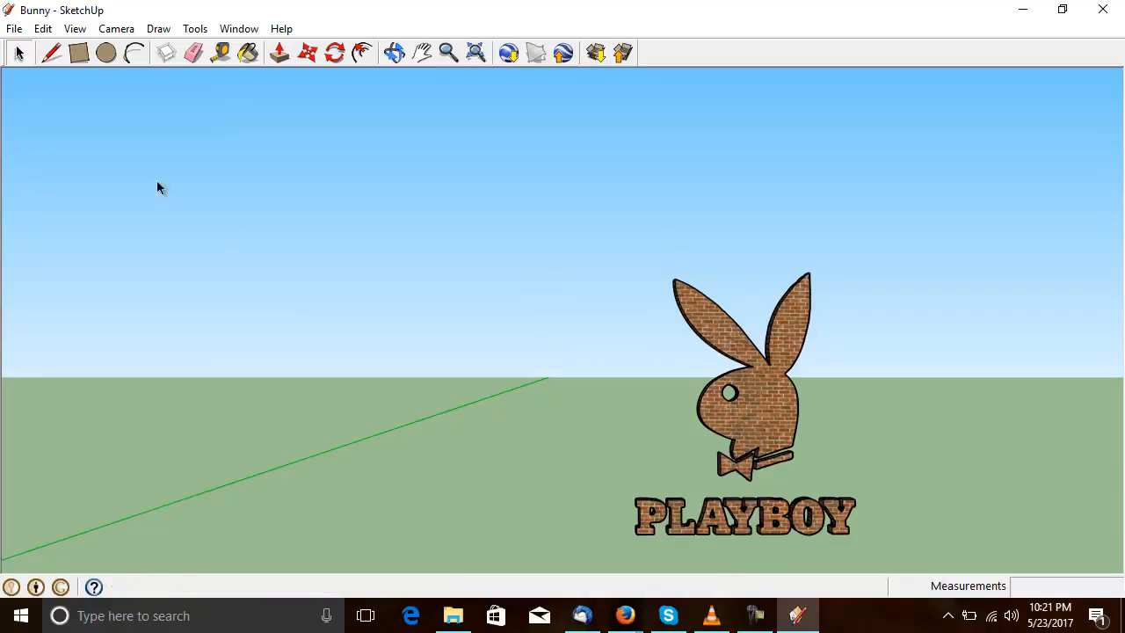
Export the model as a Google Earth KMZ 3D model named Bunny to RamDisk (R:).
left_click(14, 29)
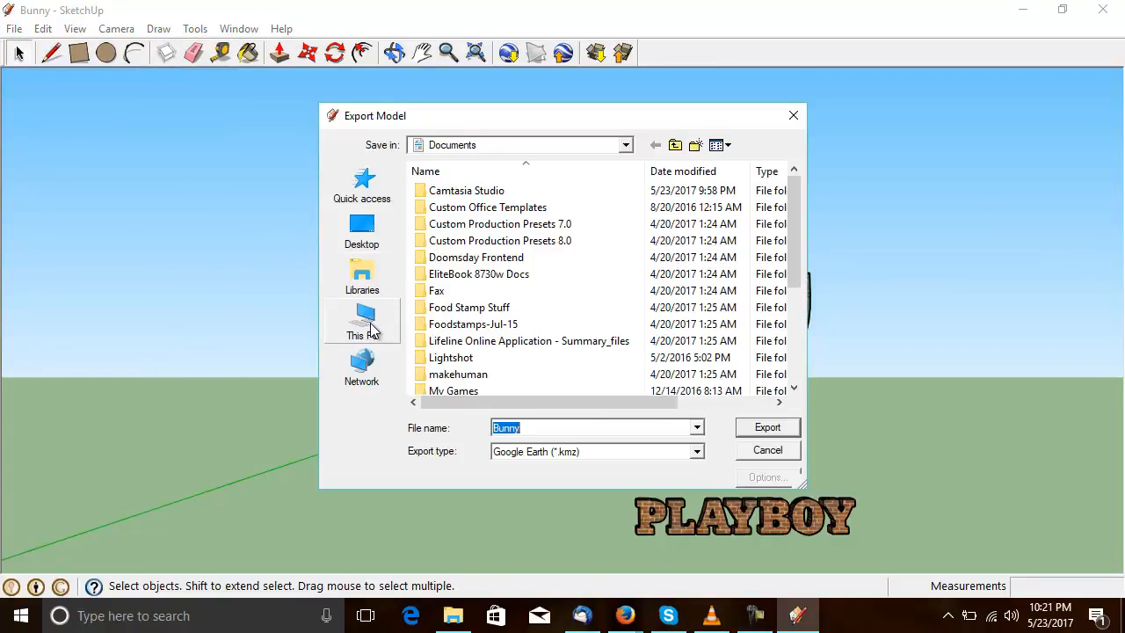
left_click(362, 320)
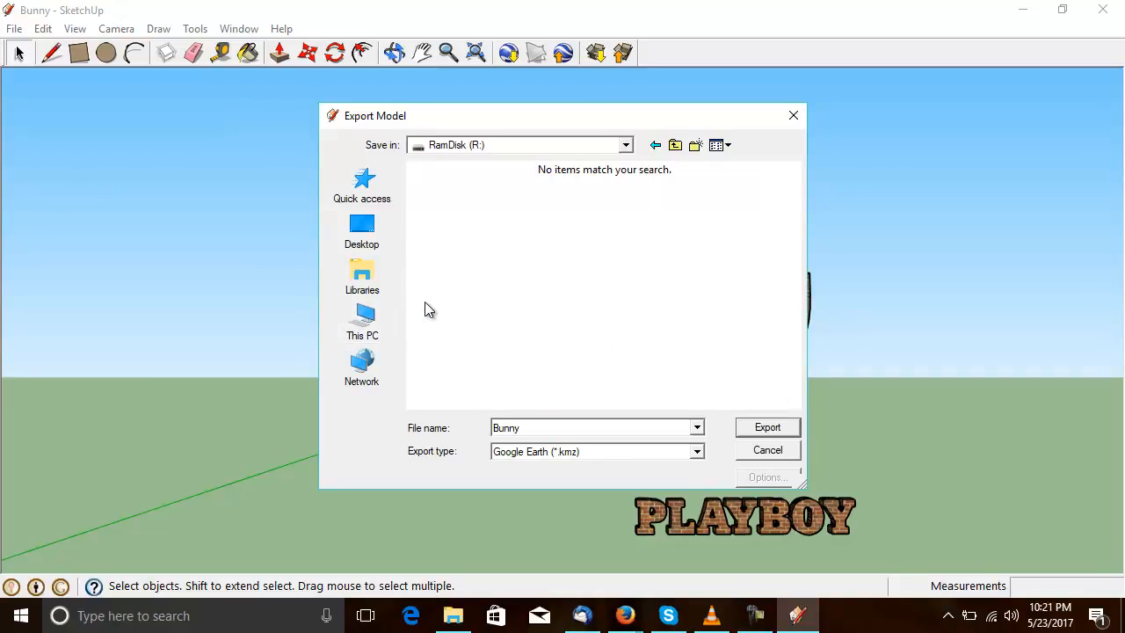
mouse_move(563, 458)
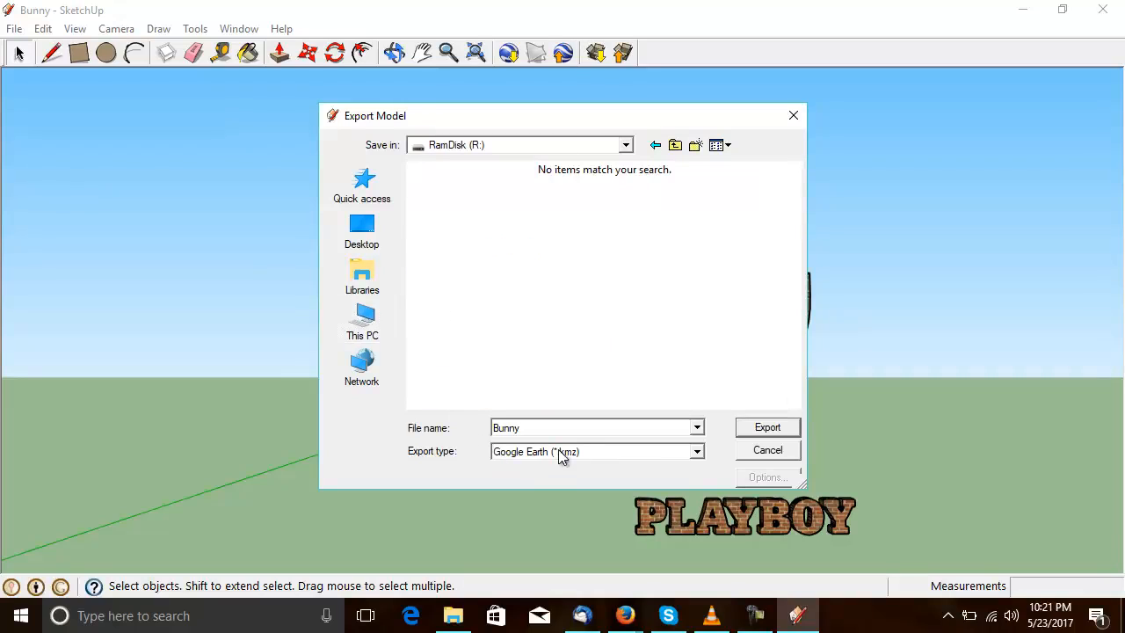
mouse_move(577, 457)
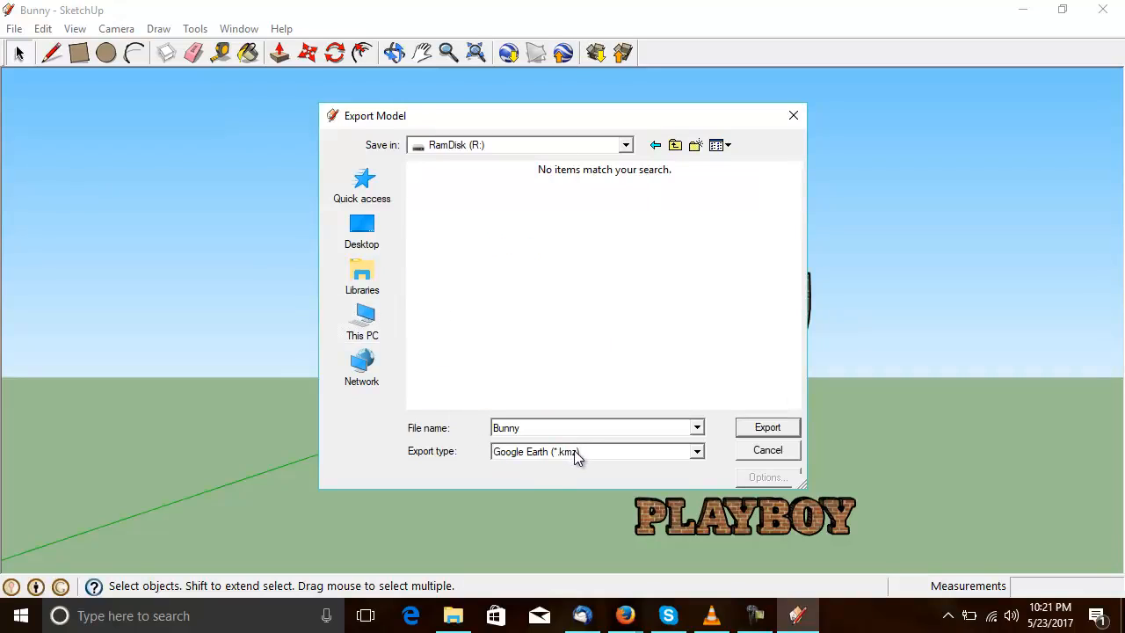
mouse_move(753, 440)
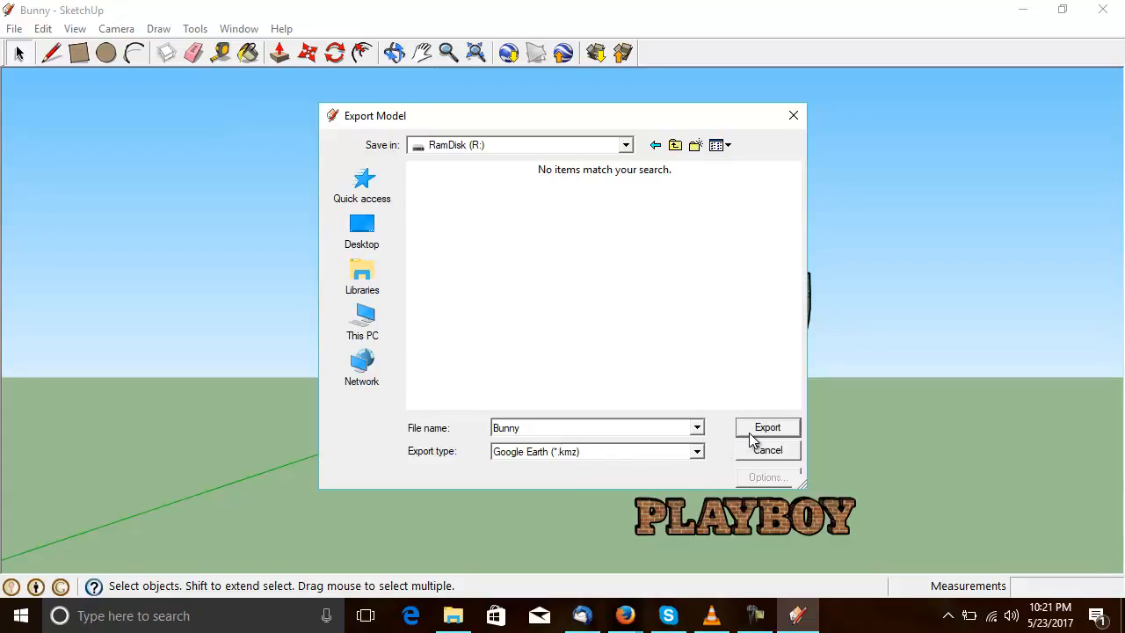
left_click(767, 427)
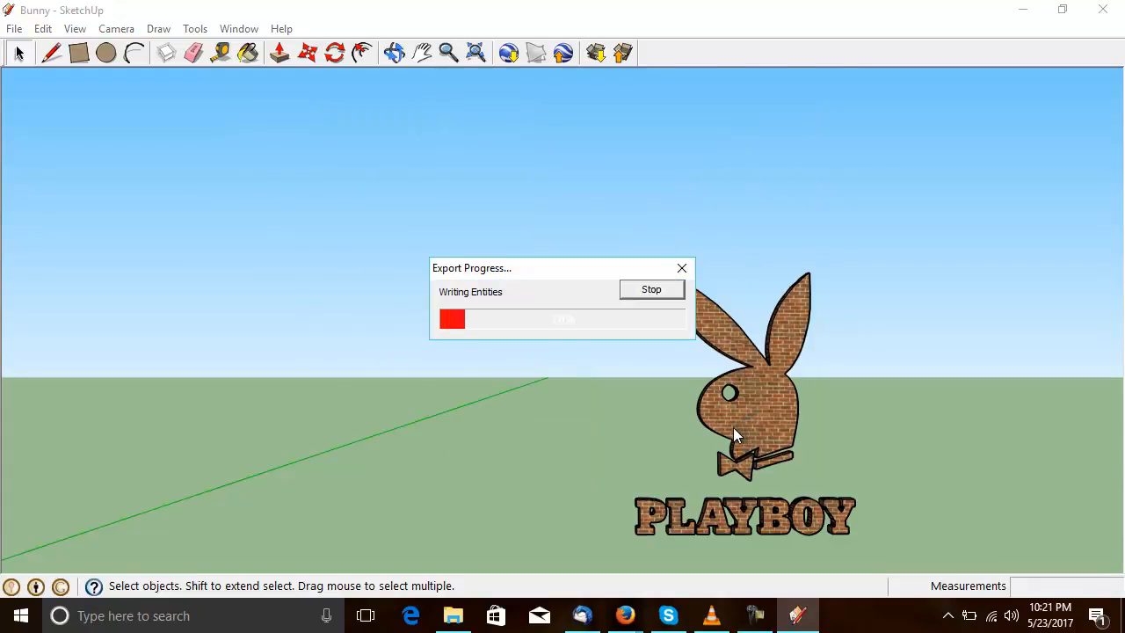
mouse_move(612, 420)
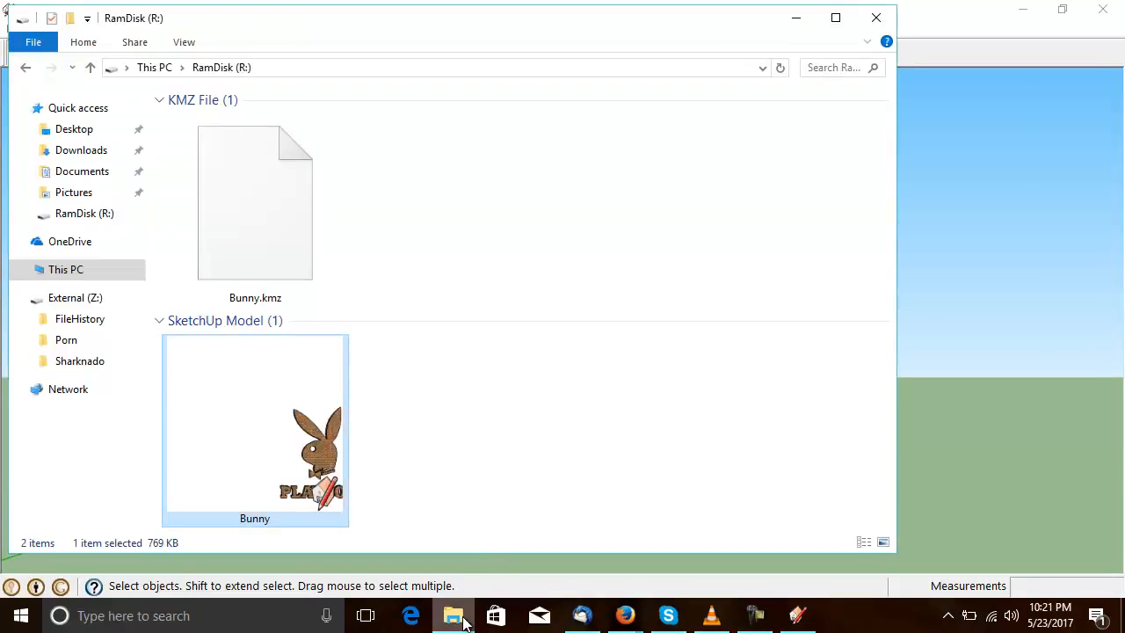
Rename Bunny.kmz to a zip archive and open it to see its contents.
right_click(255, 203)
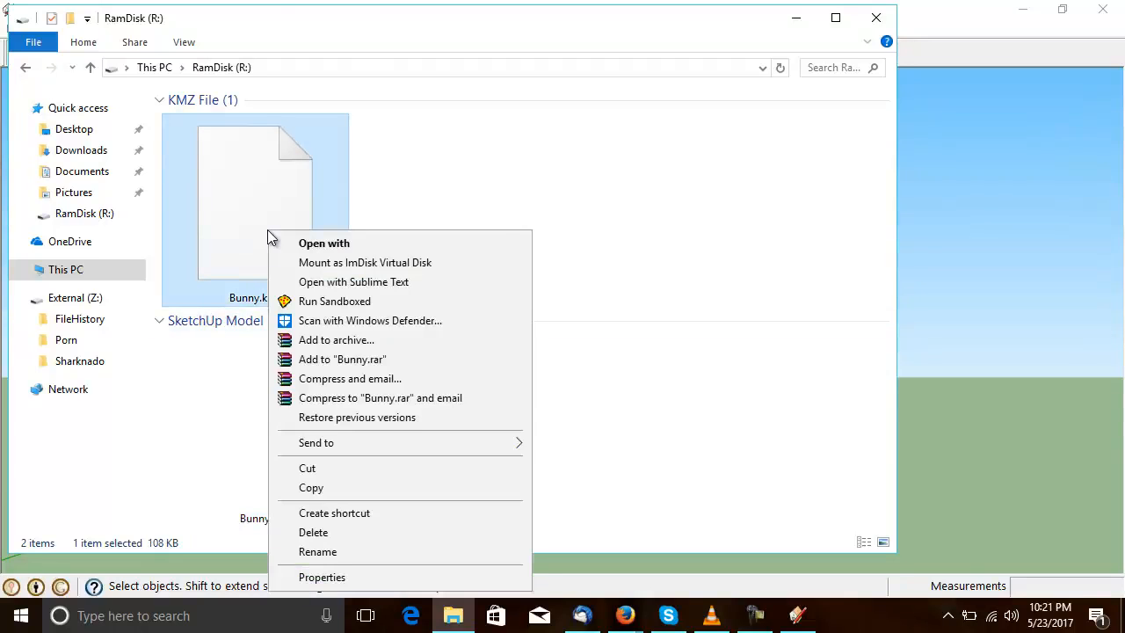
left_click(317, 552)
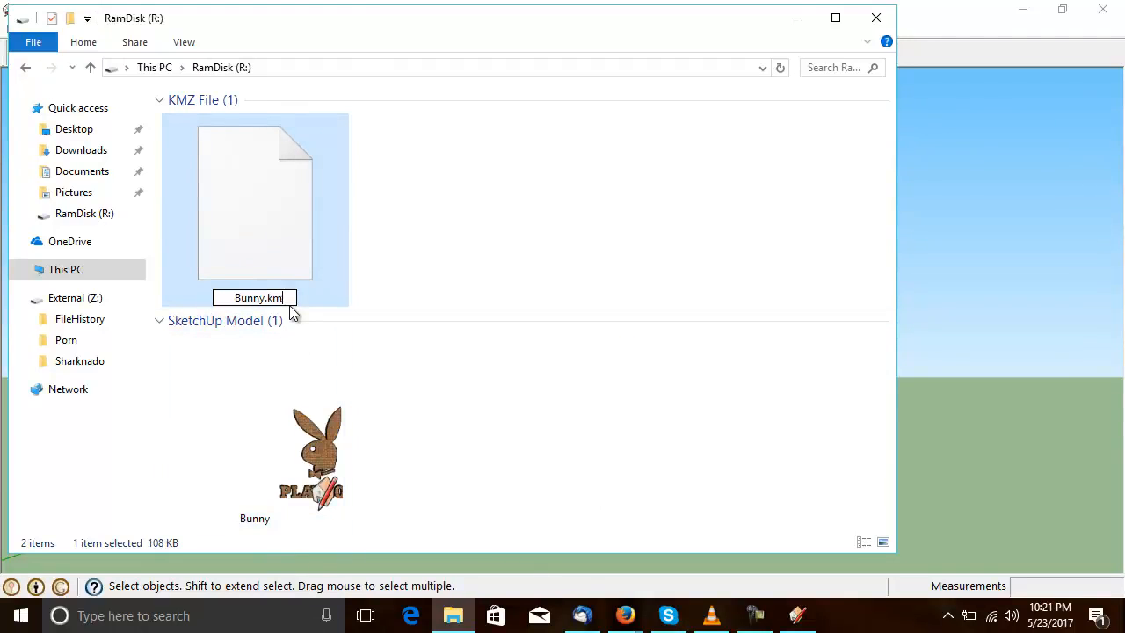
type("zip")
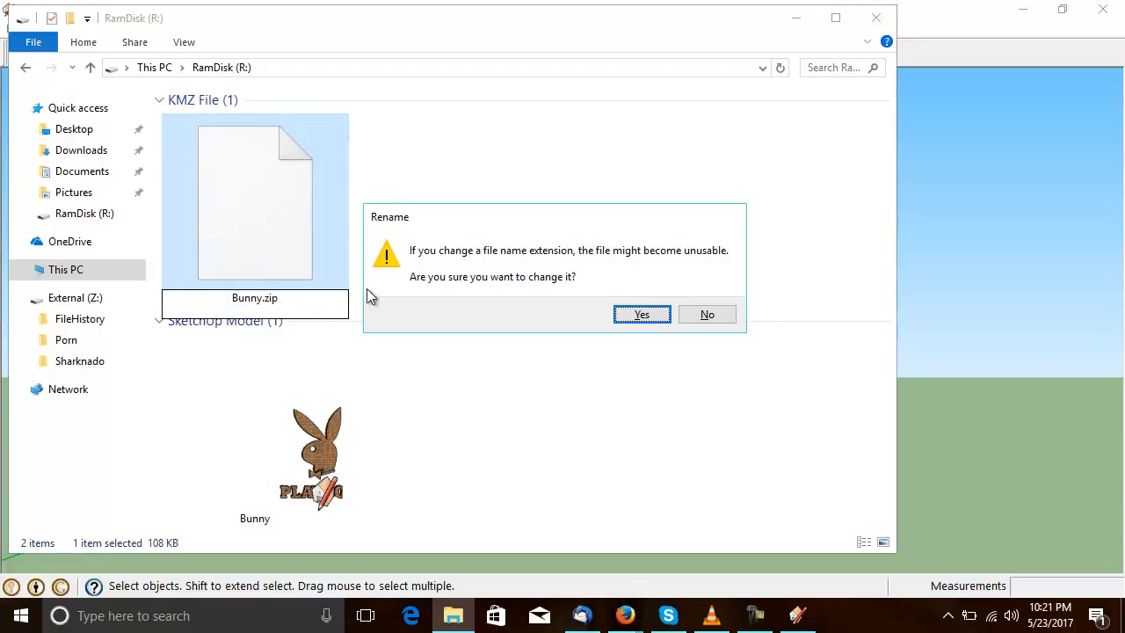
left_click(642, 313)
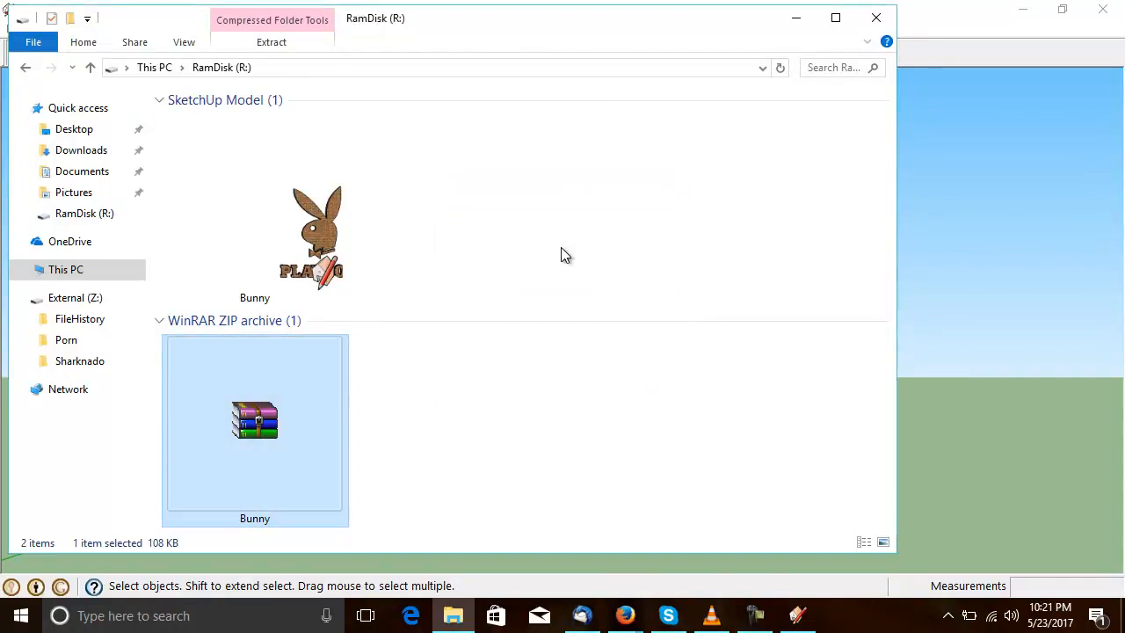
double_click(254, 422)
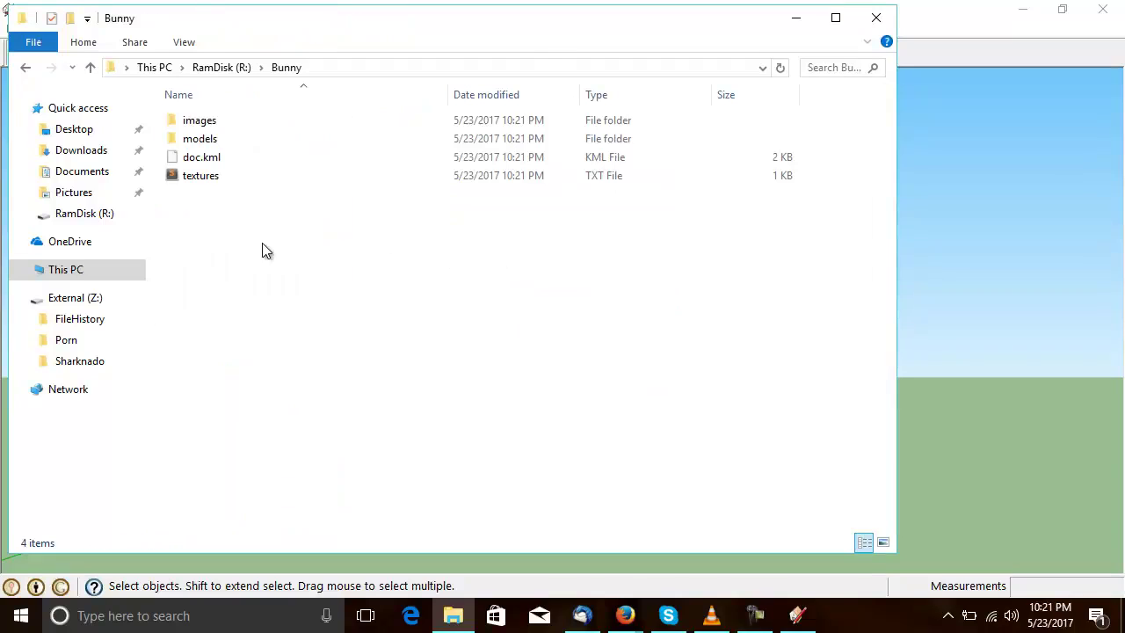
mouse_move(331, 256)
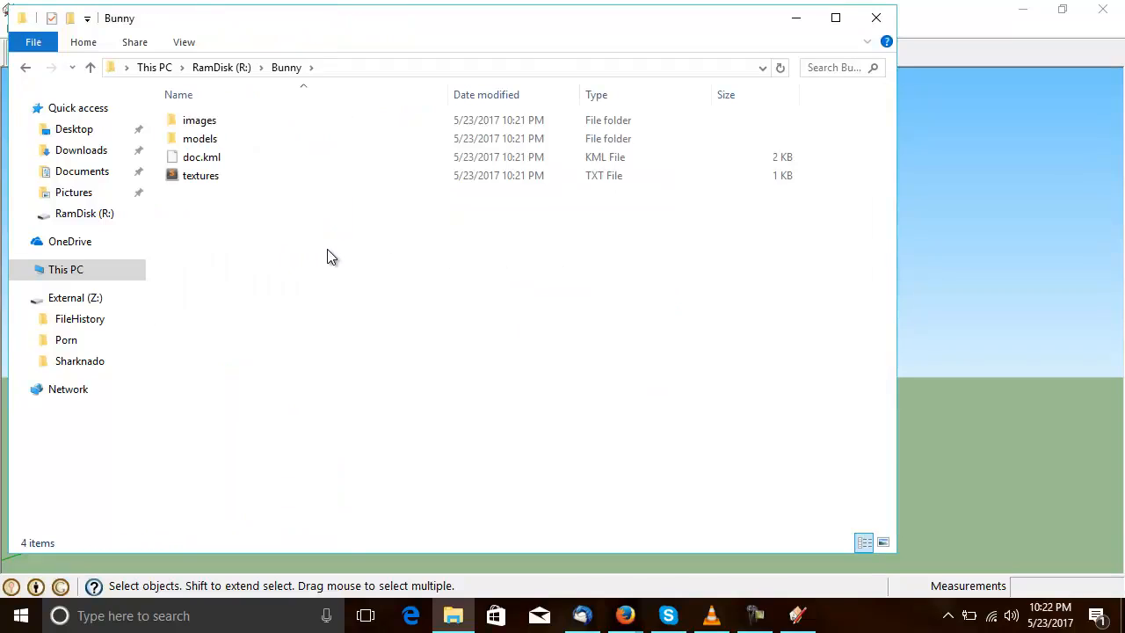
Check the images texture folder and the models folder with Bunny.dae, then close the window.
left_click(883, 541)
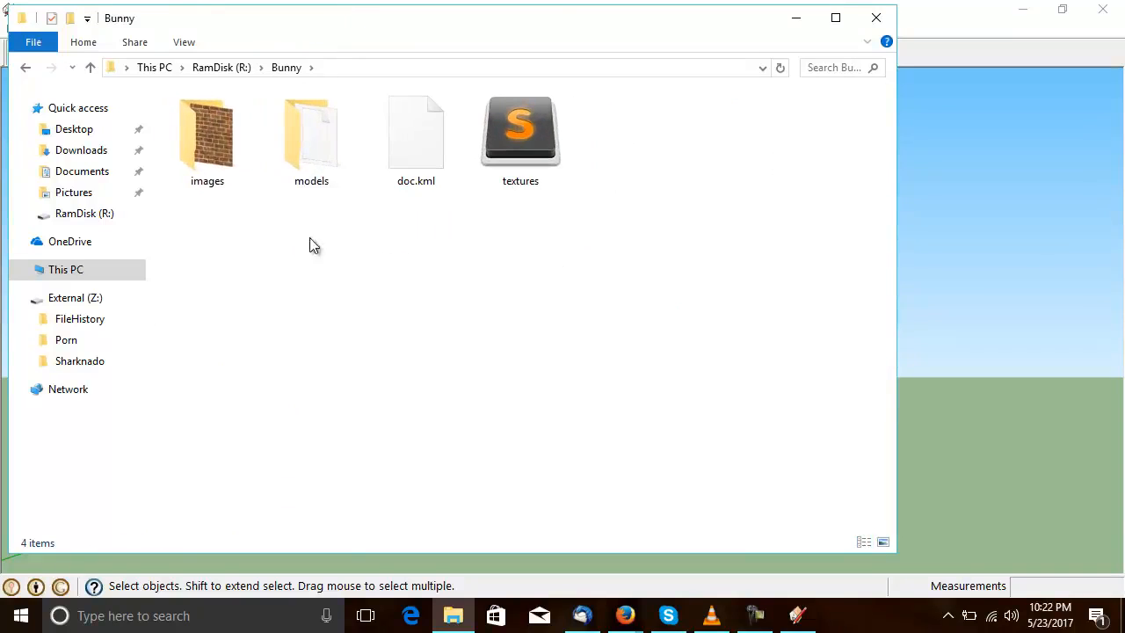
double_click(208, 132)
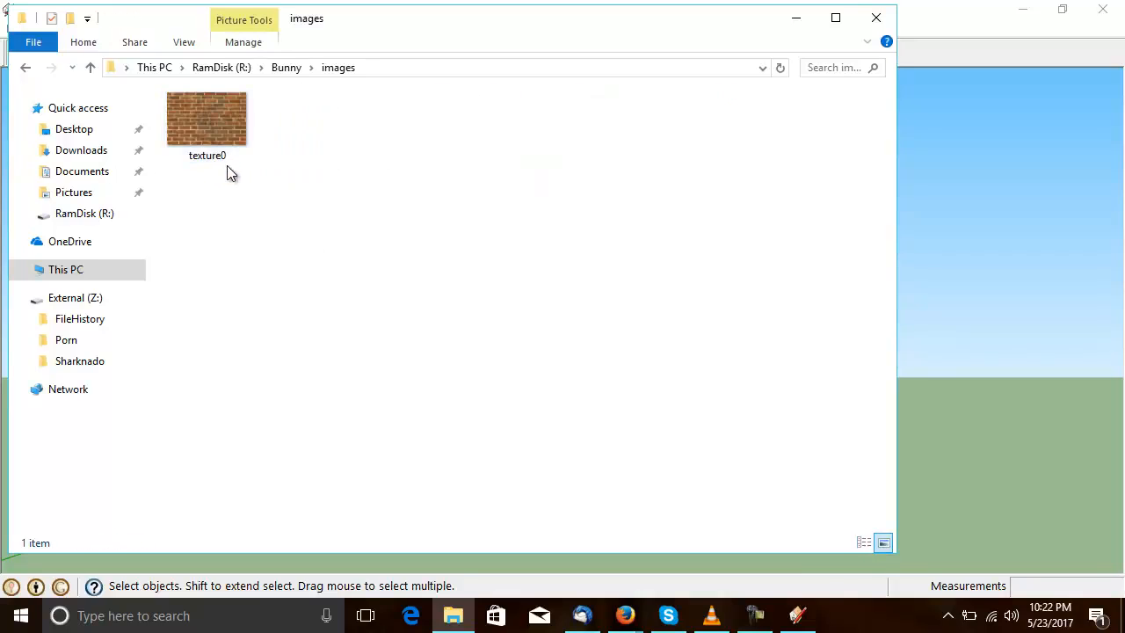
left_click(90, 67)
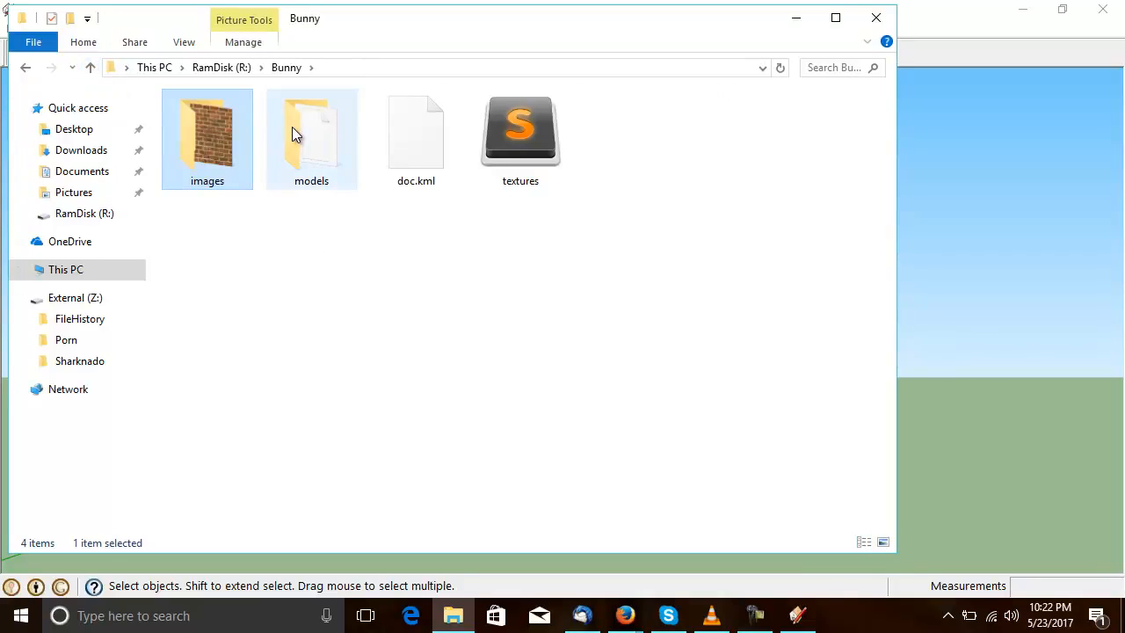
double_click(311, 132)
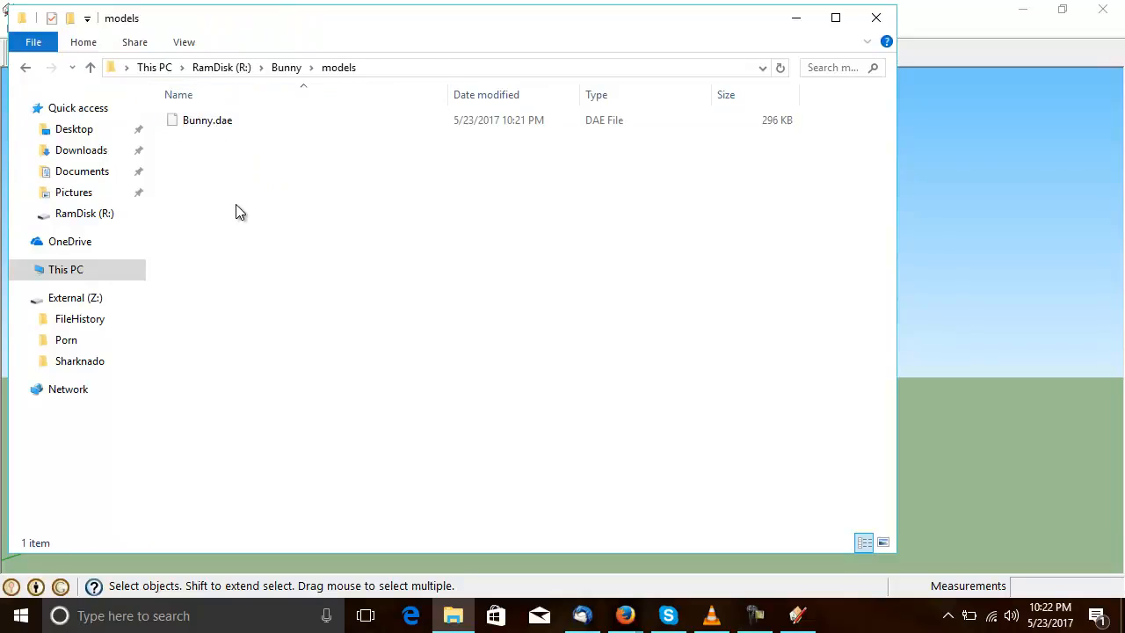
mouse_move(1034, 98)
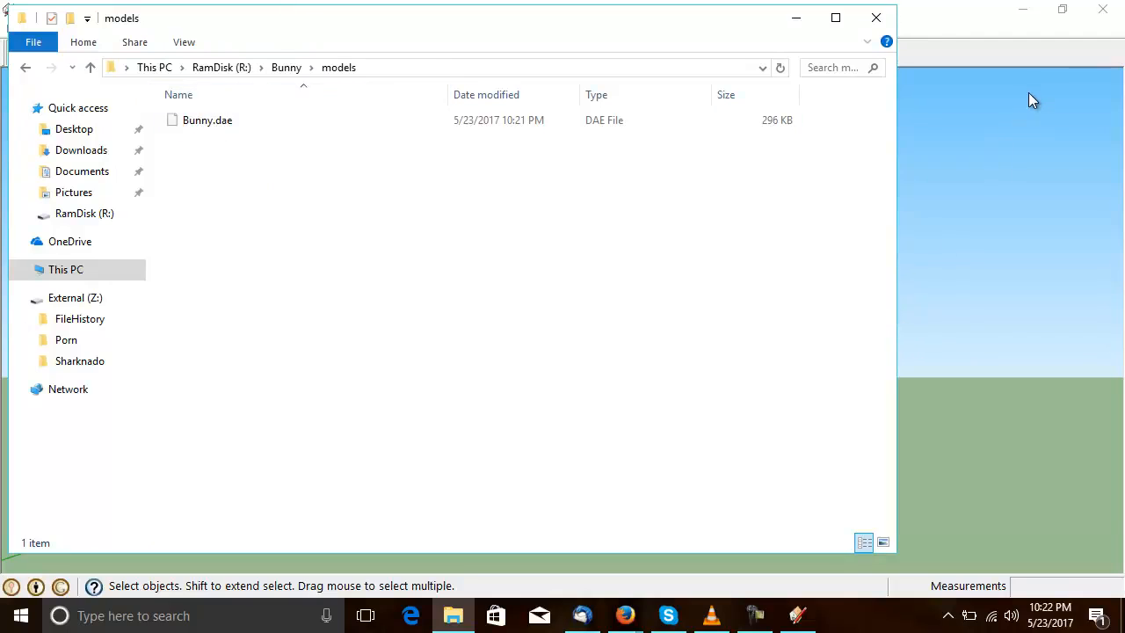
mouse_move(958, 109)
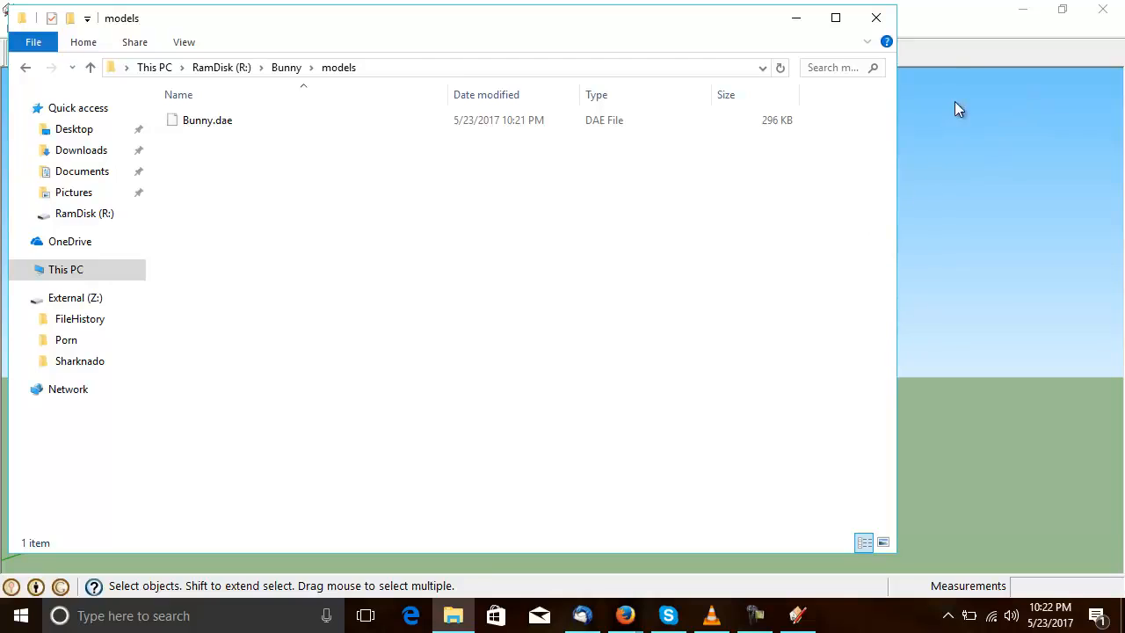
mouse_move(1076, 151)
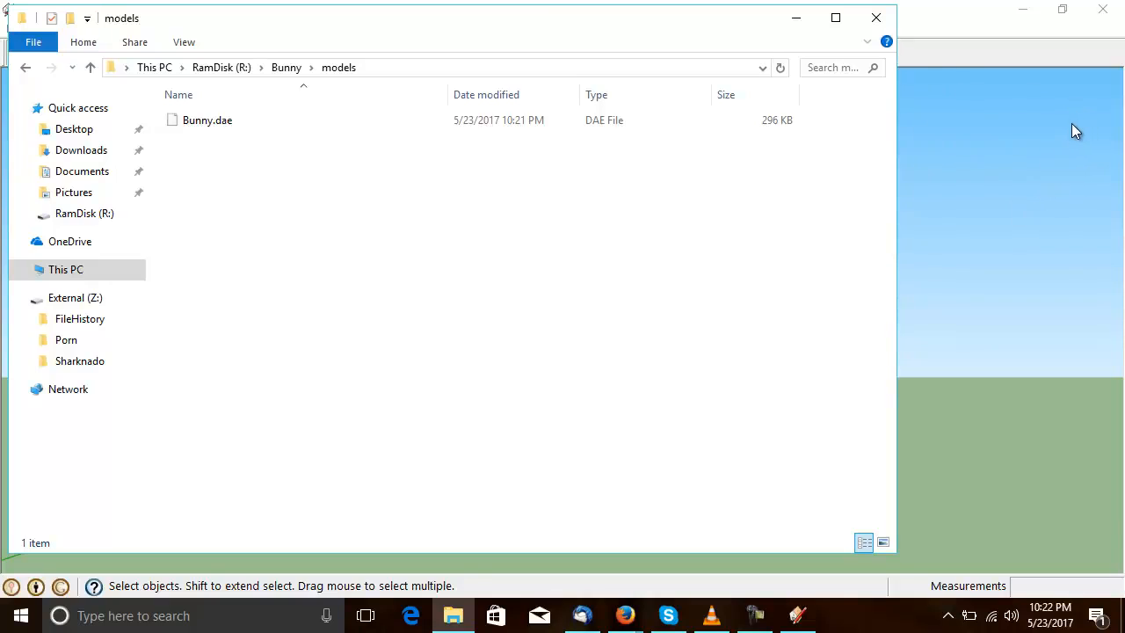
mouse_move(677, 159)
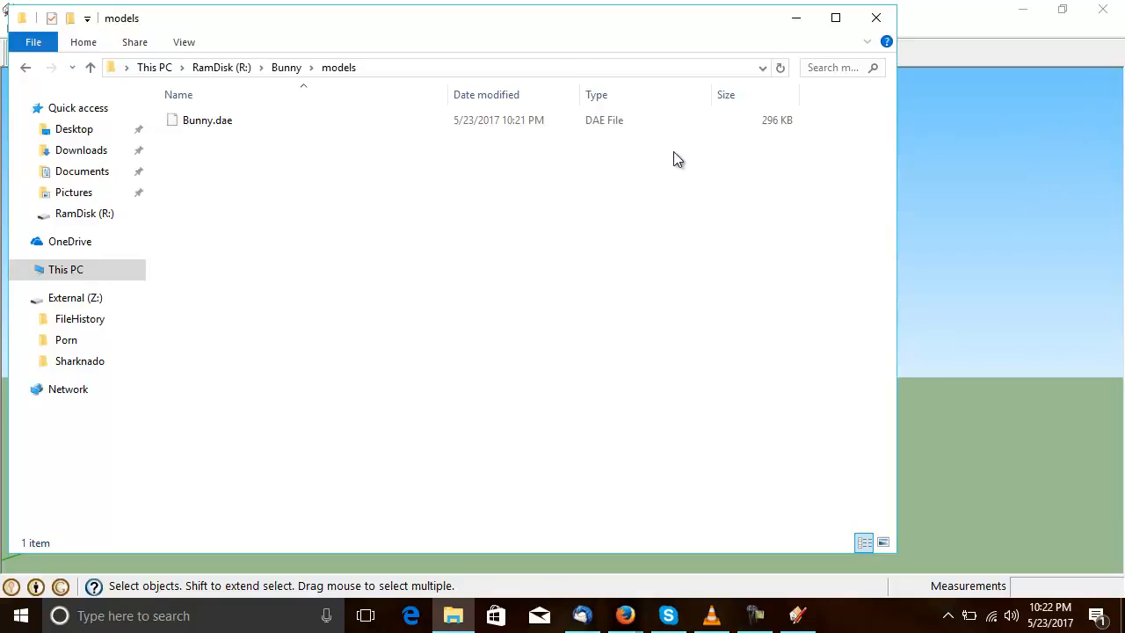
mouse_move(1076, 135)
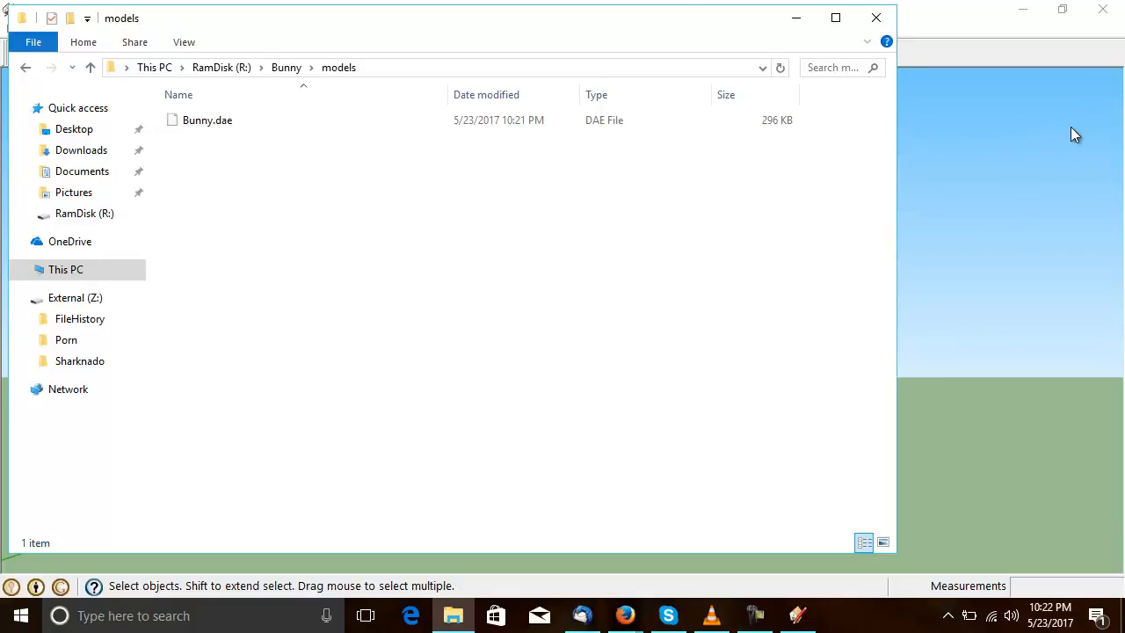
mouse_move(889, 369)
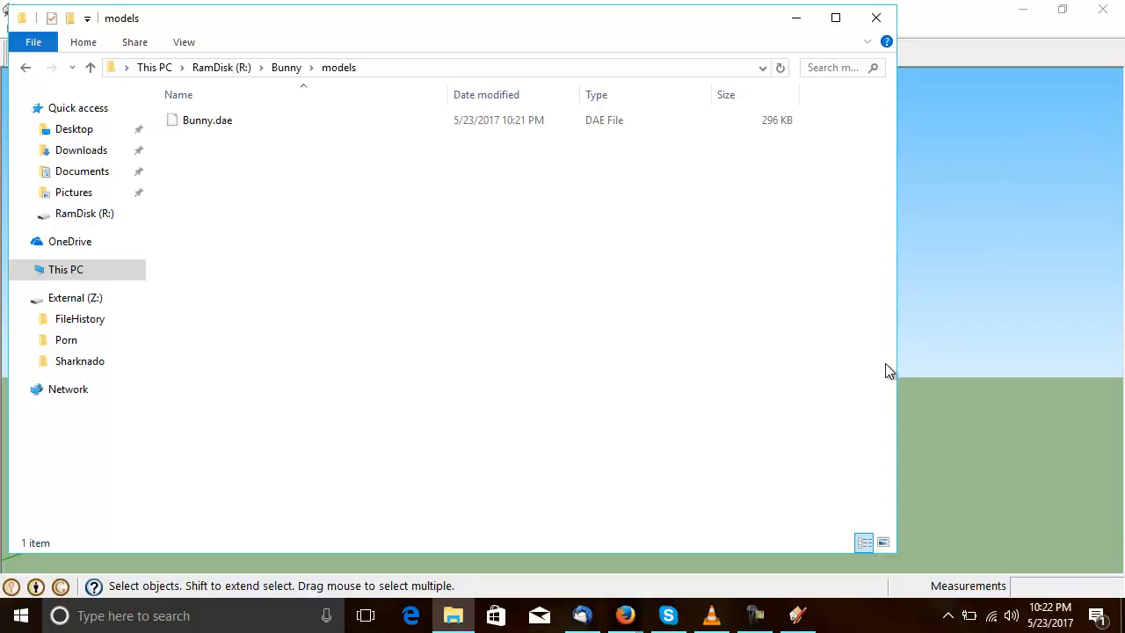
left_click(795, 615)
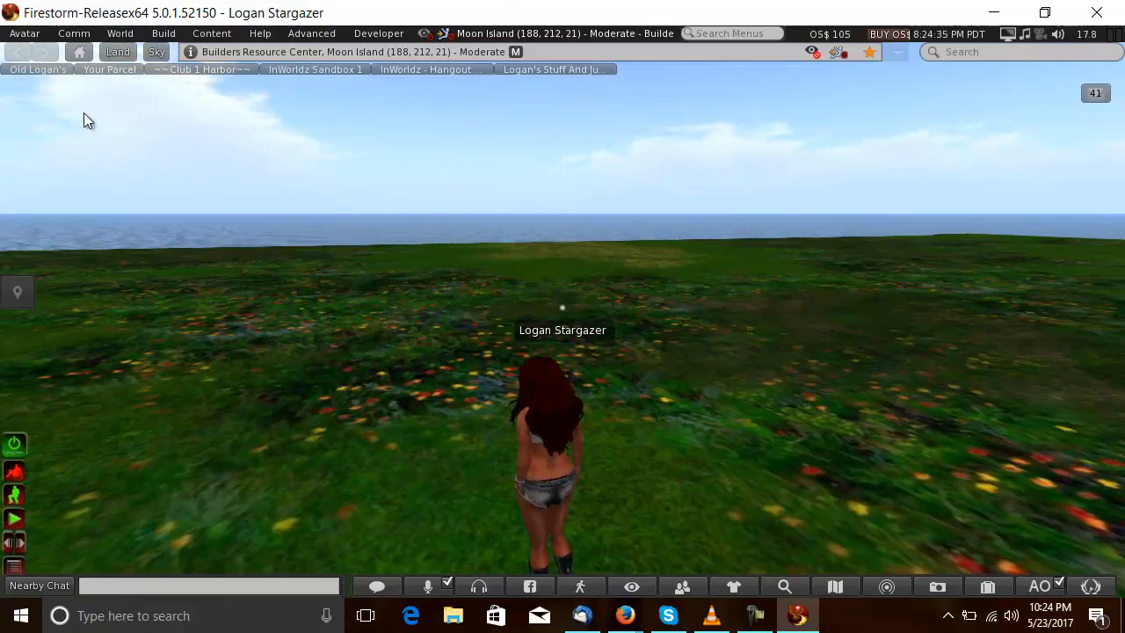
Start a mesh model upload and browse to the Bunny folder on RamDisk (R:) for Bunny.dae.
left_click(163, 32)
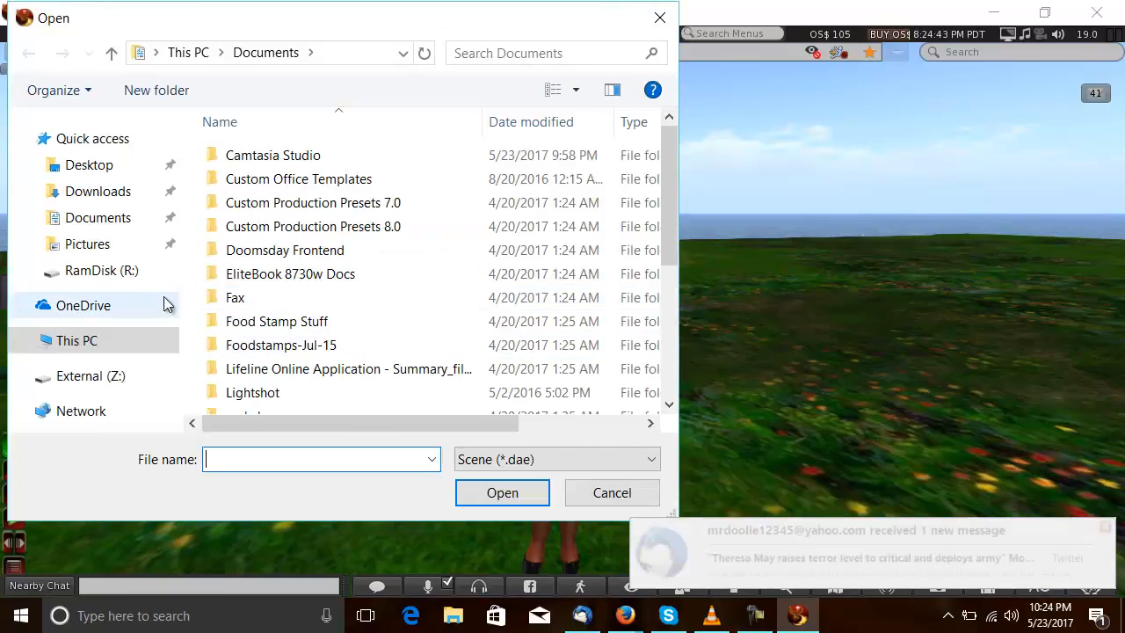
left_click(102, 271)
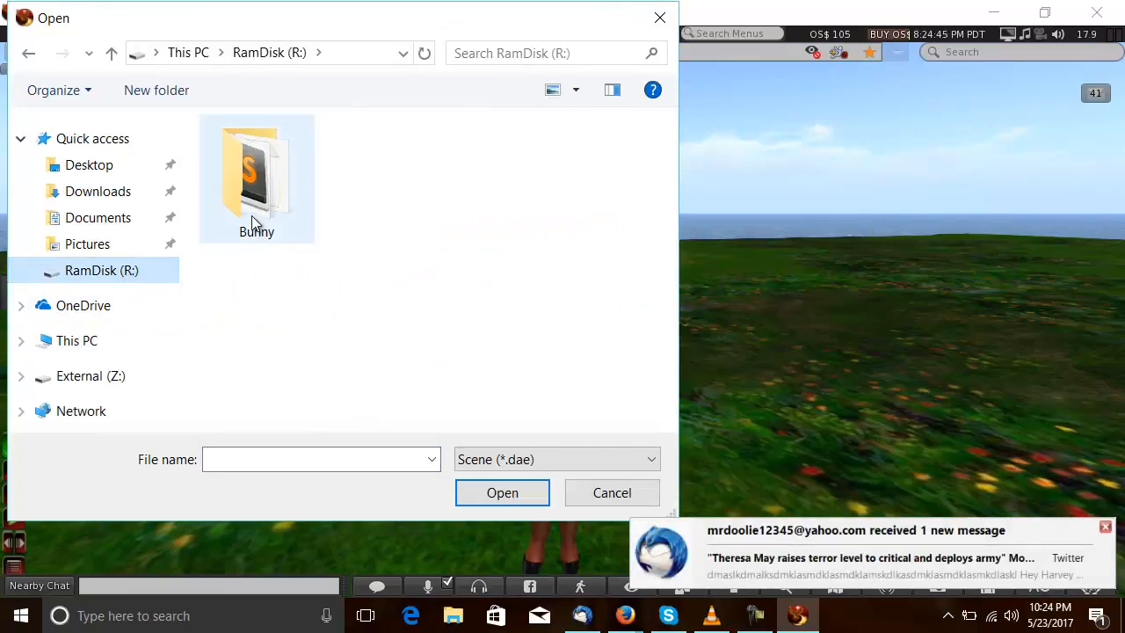
double_click(257, 176)
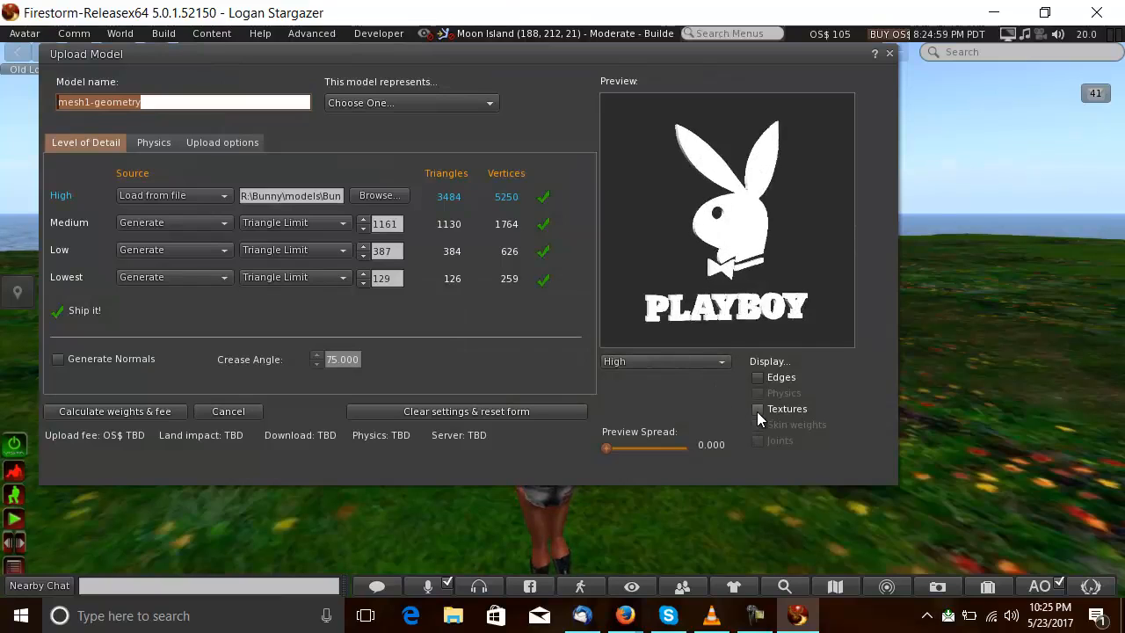
Show textures in the preview, name the model Bunny and mark it as smaller, non-moving.
left_click(758, 408)
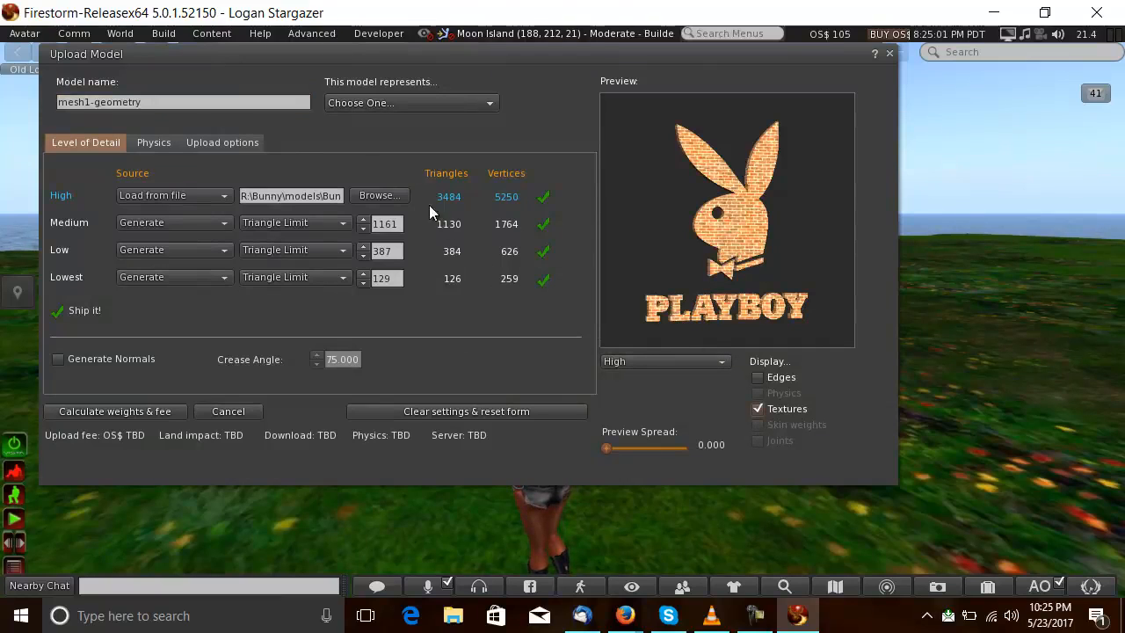
left_click(182, 101)
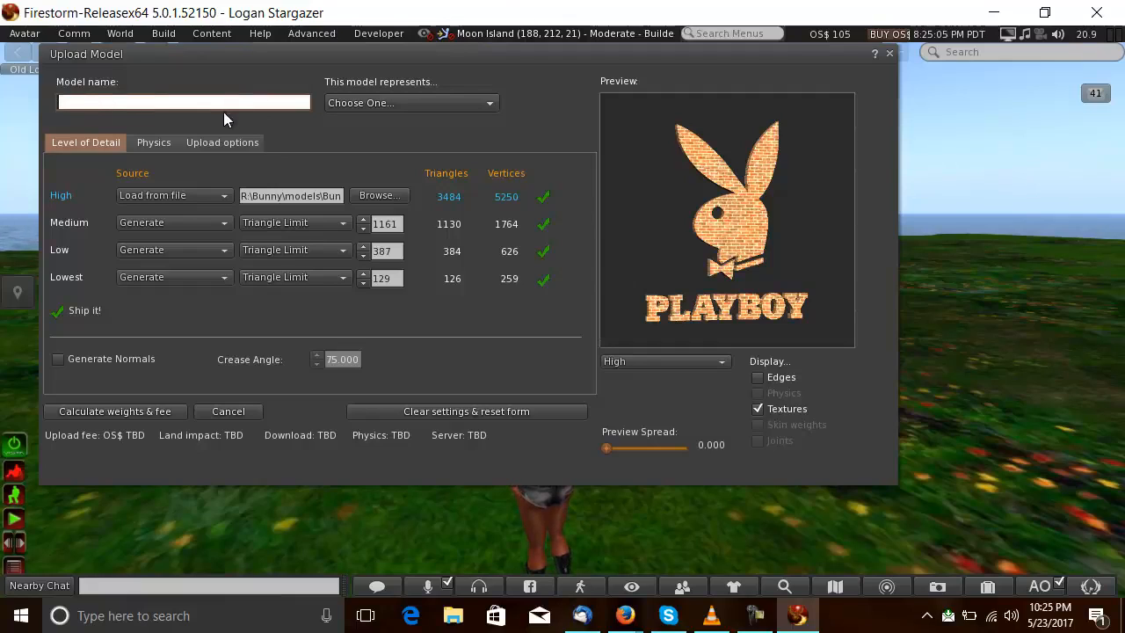
type("Bunny")
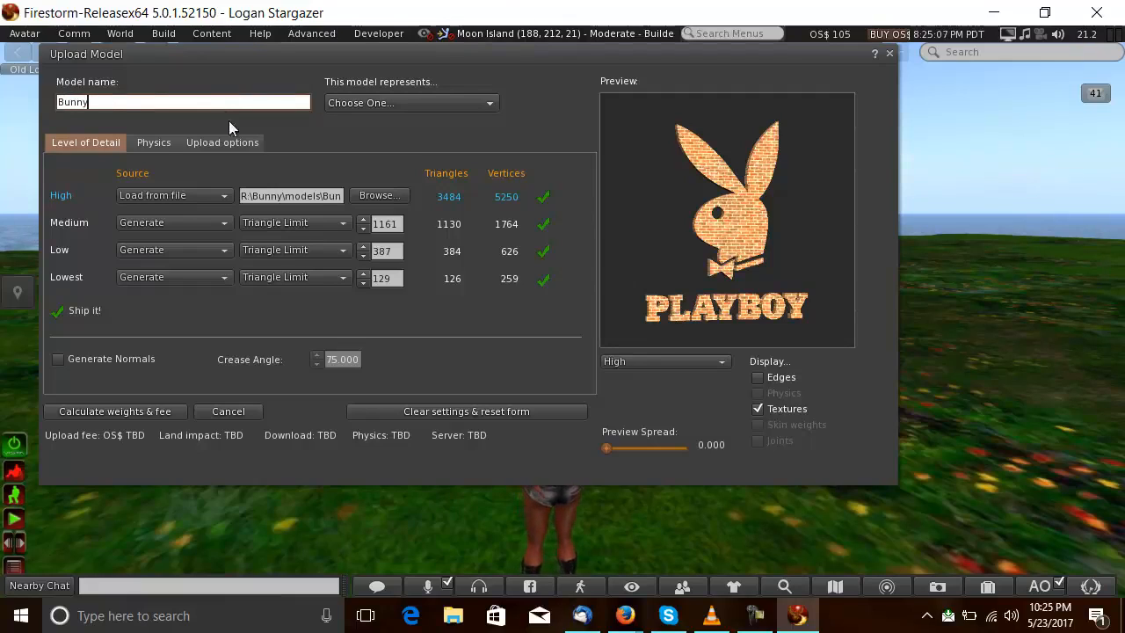
left_click(408, 102)
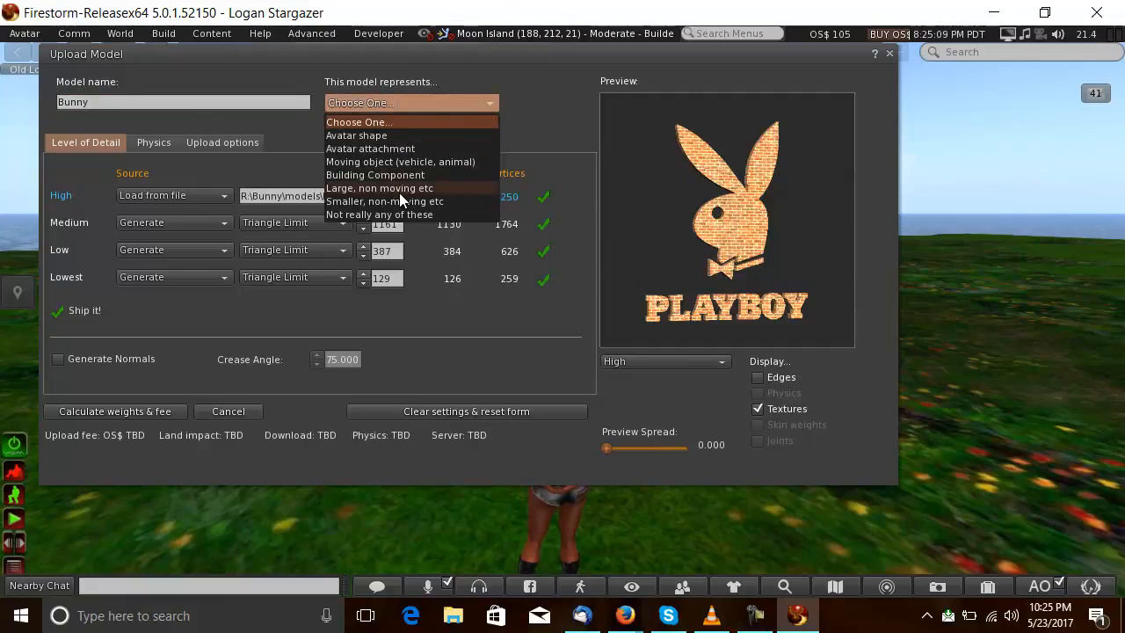
left_click(384, 201)
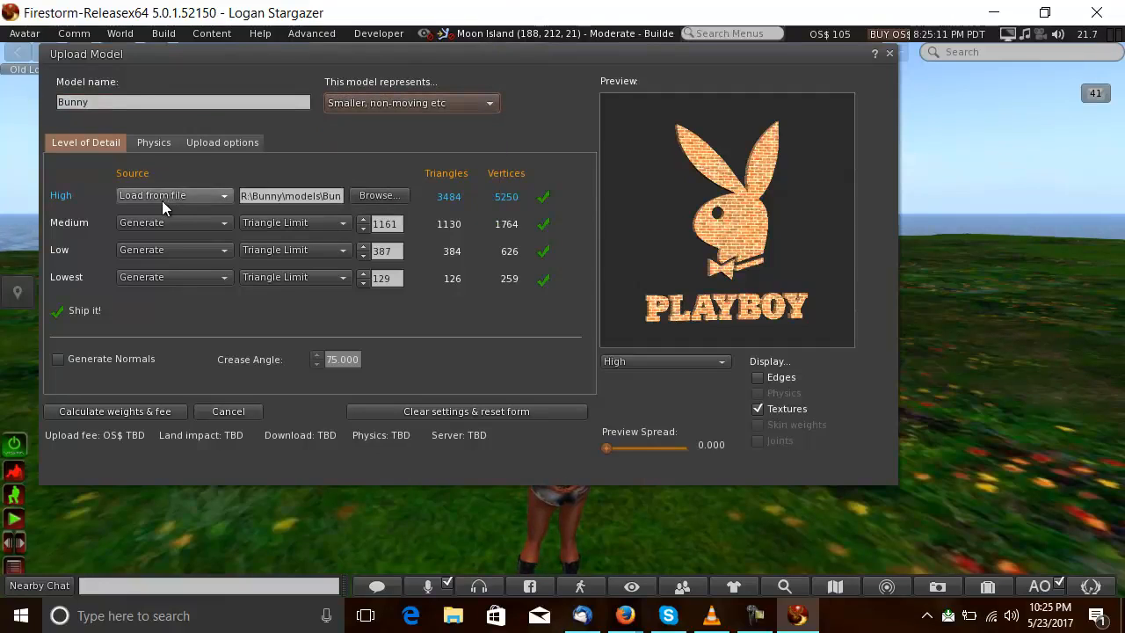
Set Medium and Lowest detail levels to Load from file and pick Bunny.dae for each.
left_click(172, 222)
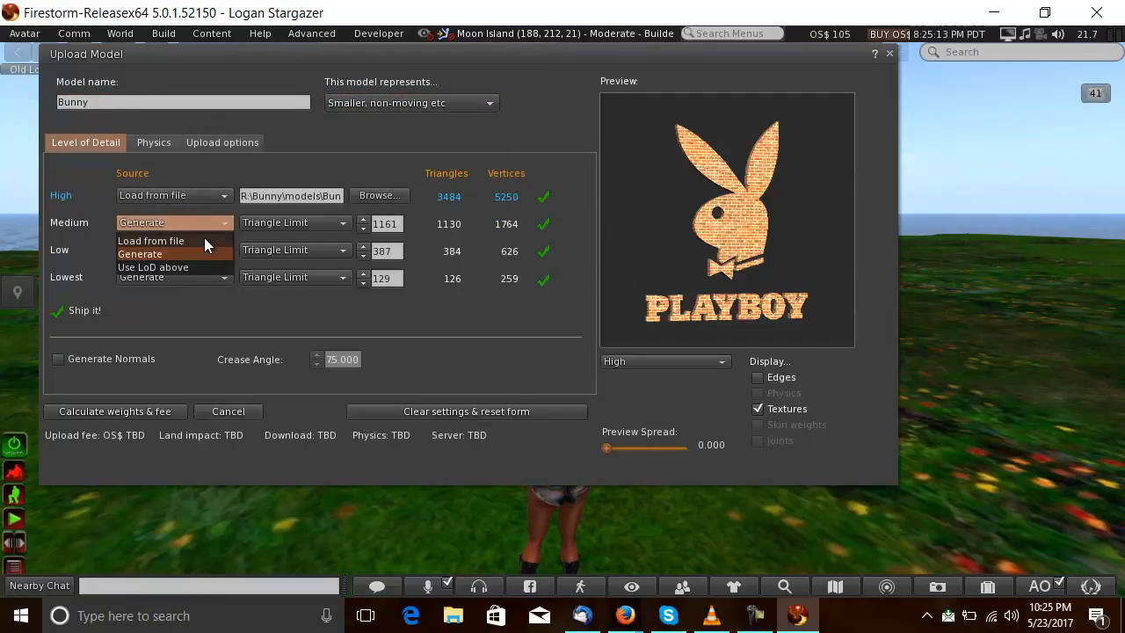
left_click(151, 239)
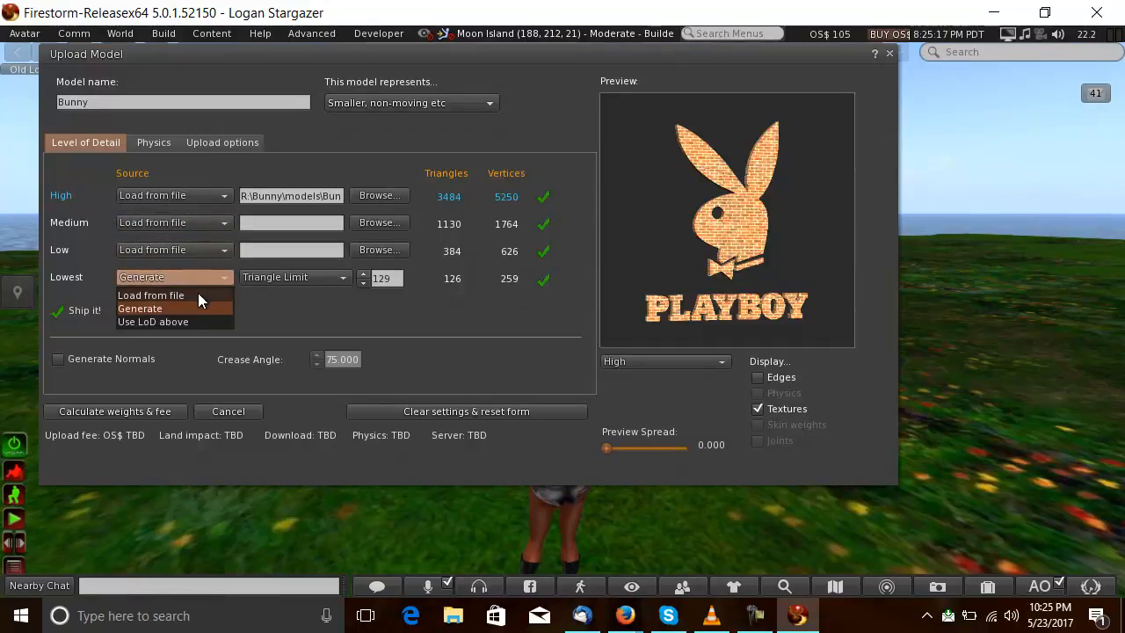
left_click(151, 295)
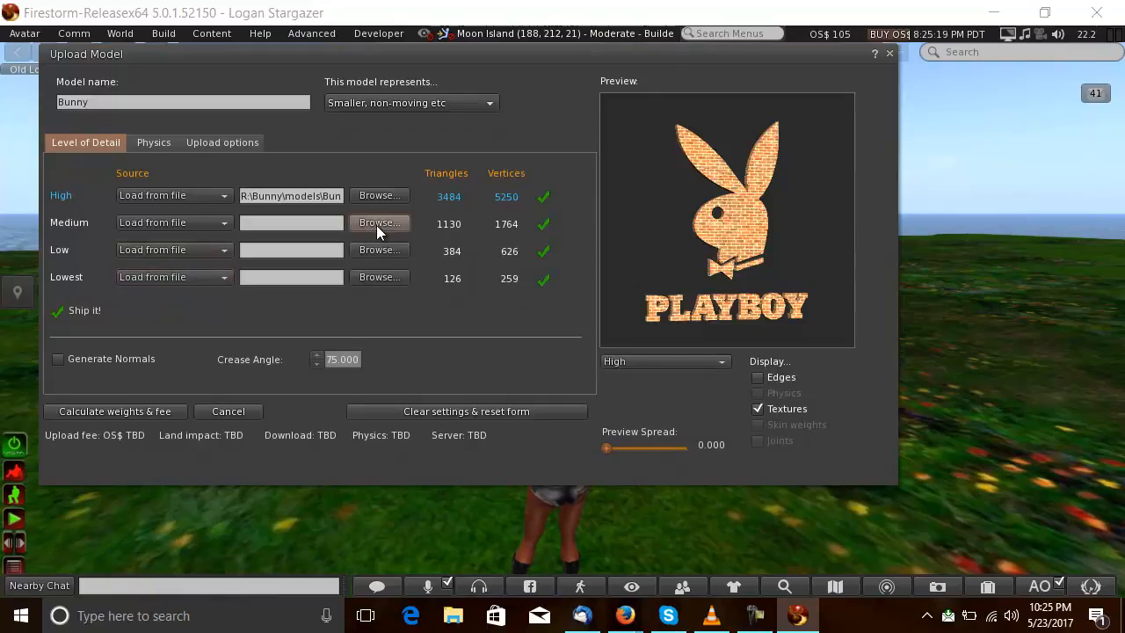
left_click(379, 221)
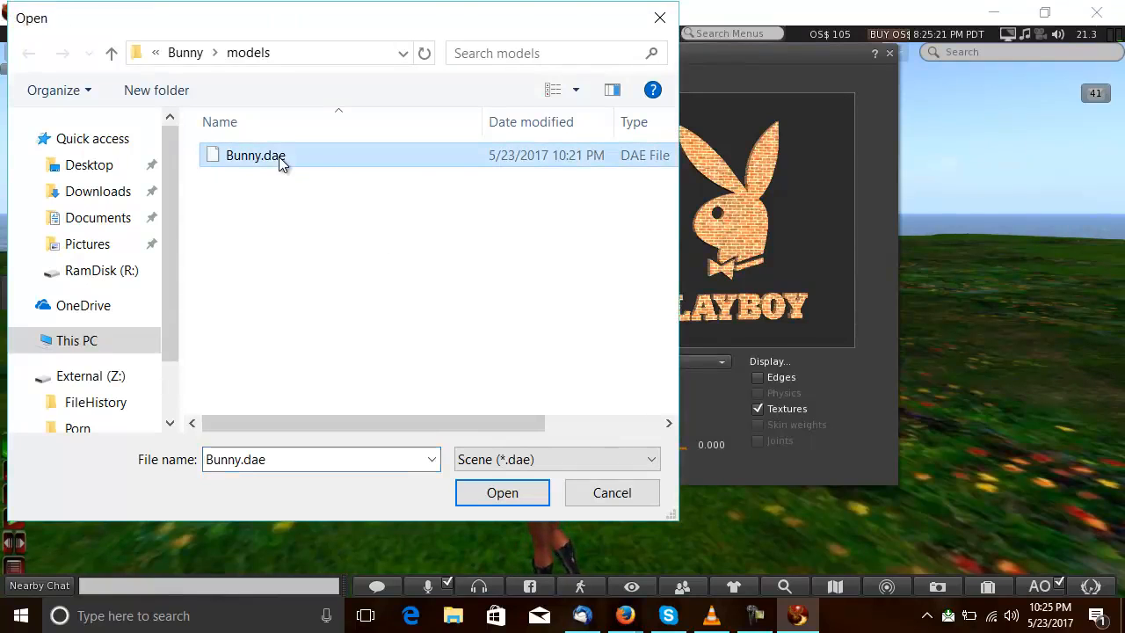
left_click(503, 492)
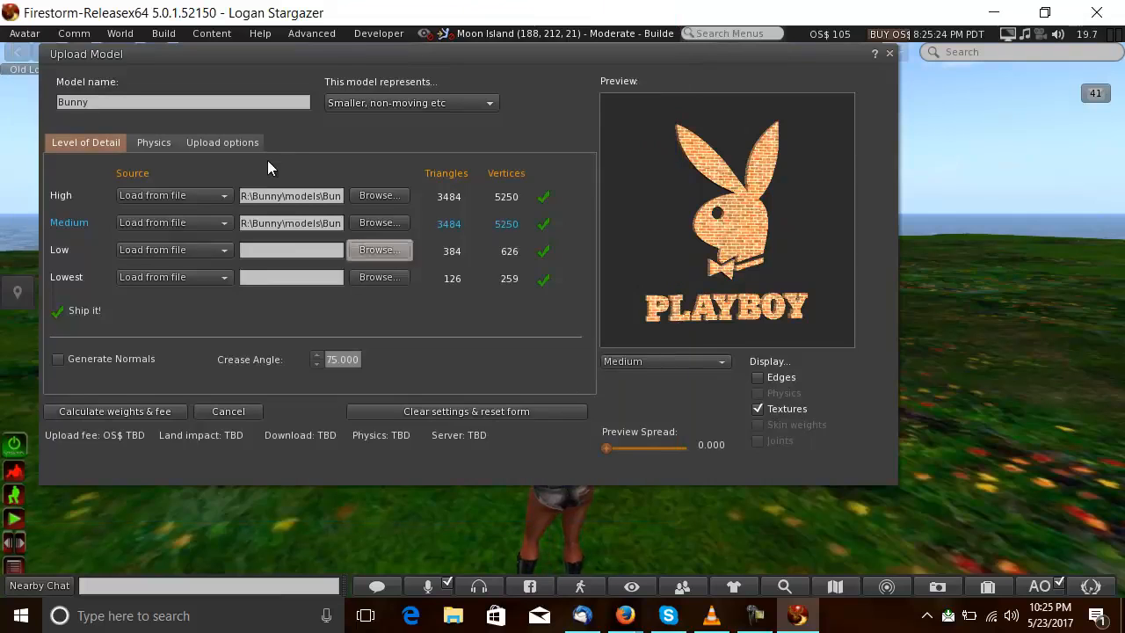
left_click(380, 250)
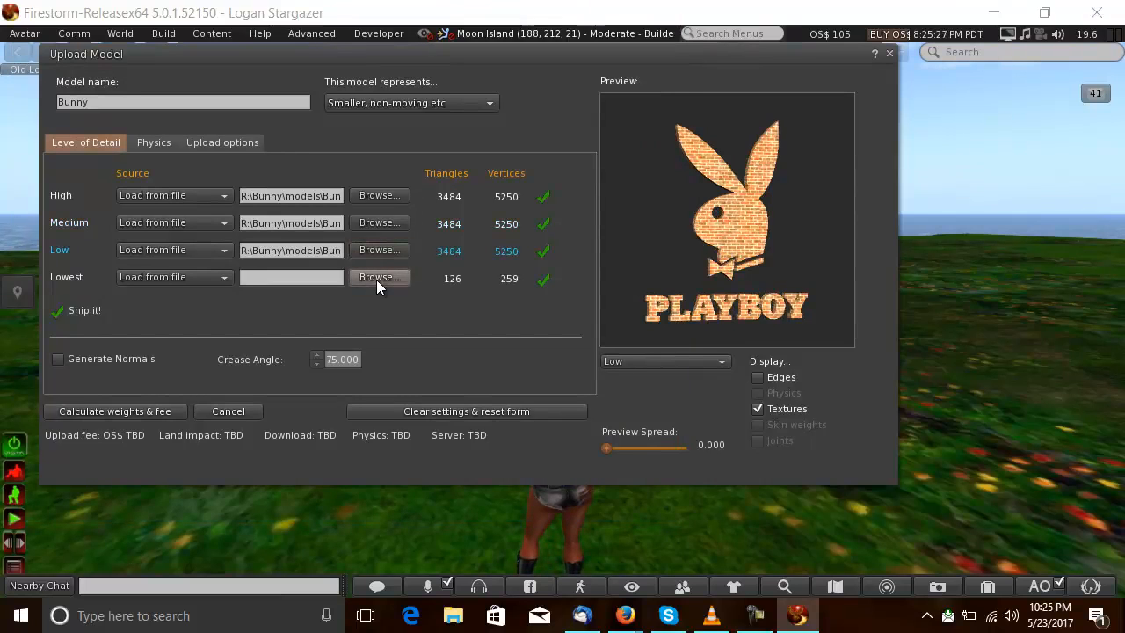
mouse_move(278, 162)
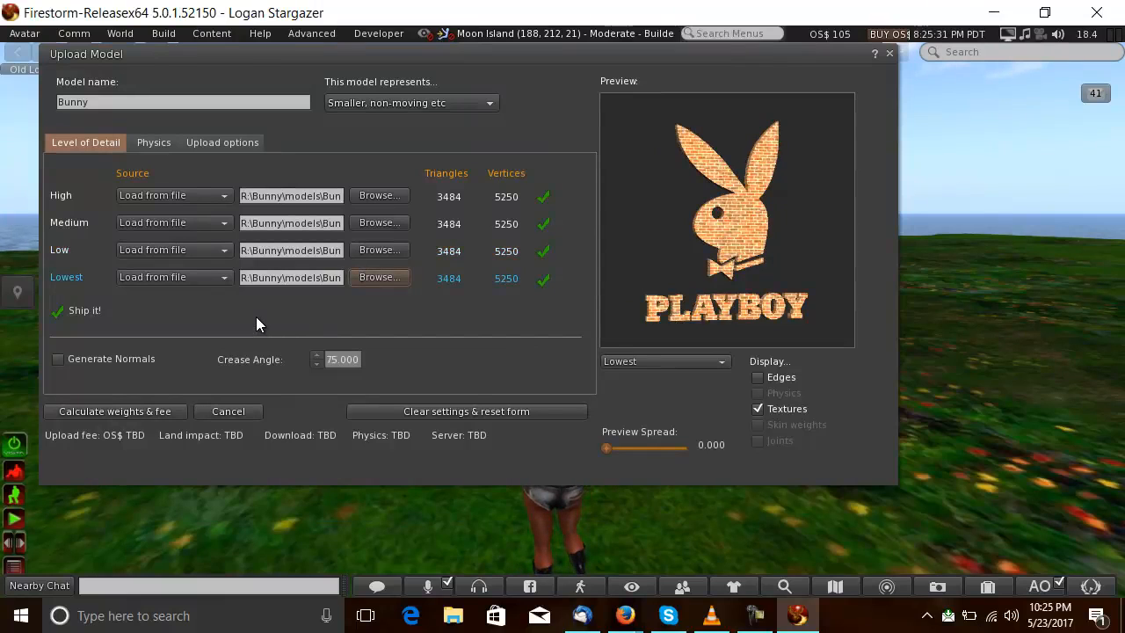
mouse_move(200, 364)
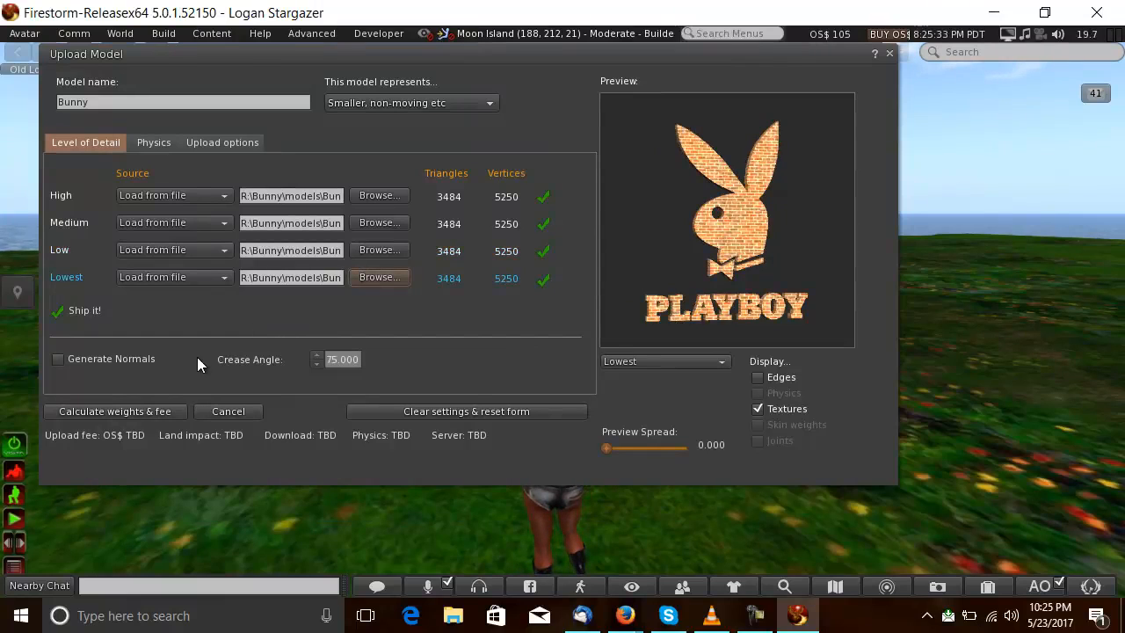
mouse_move(208, 292)
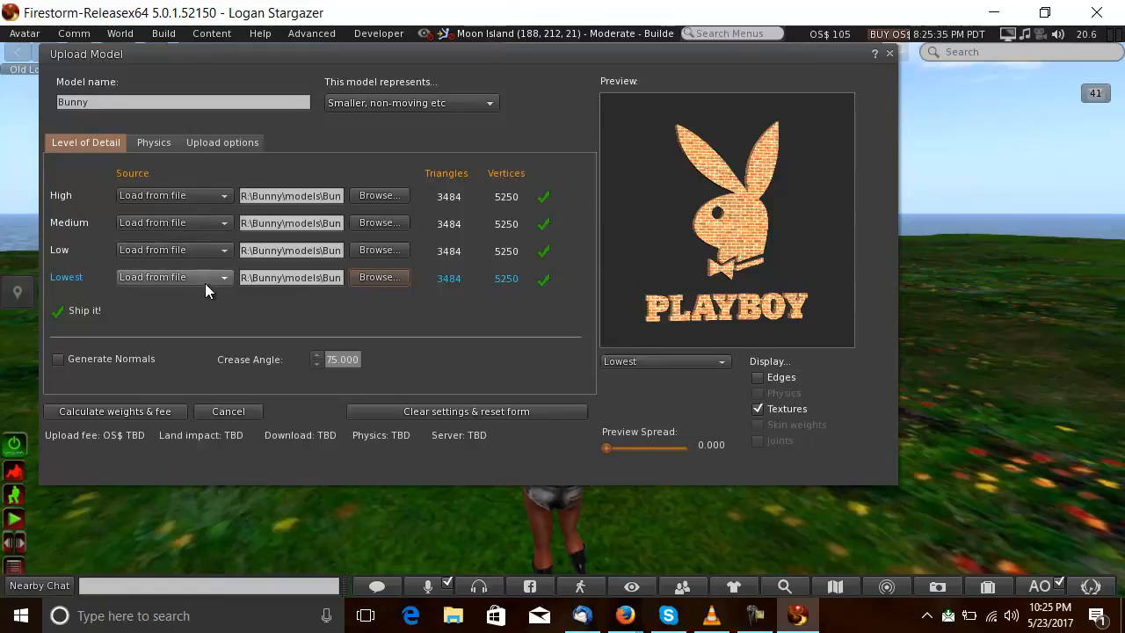
mouse_move(137, 348)
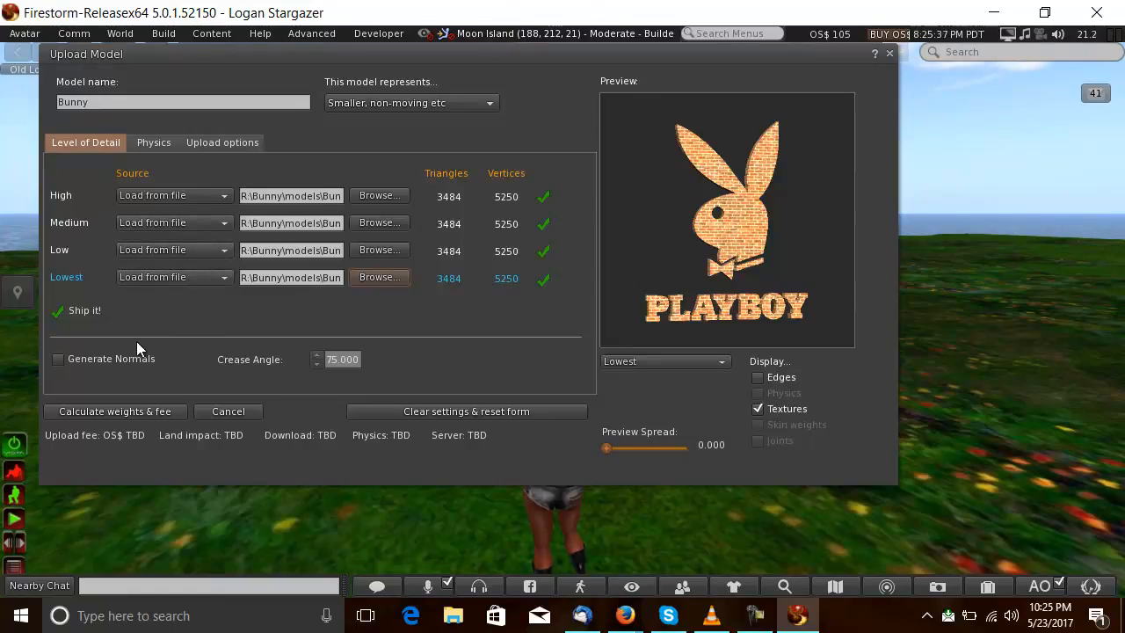
mouse_move(228, 322)
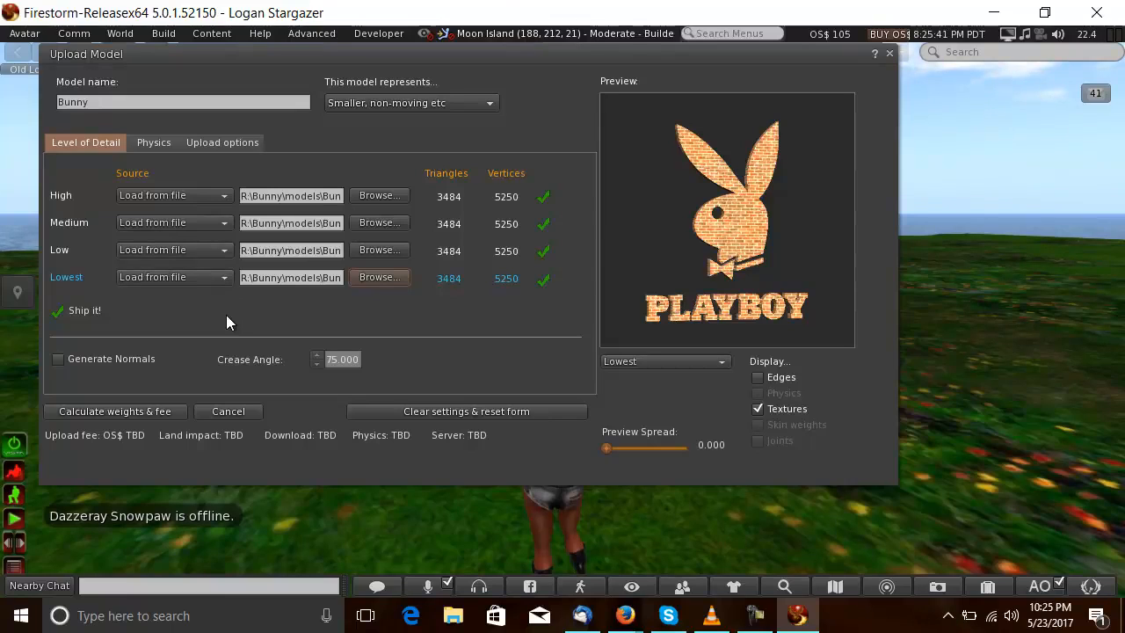
mouse_move(267, 248)
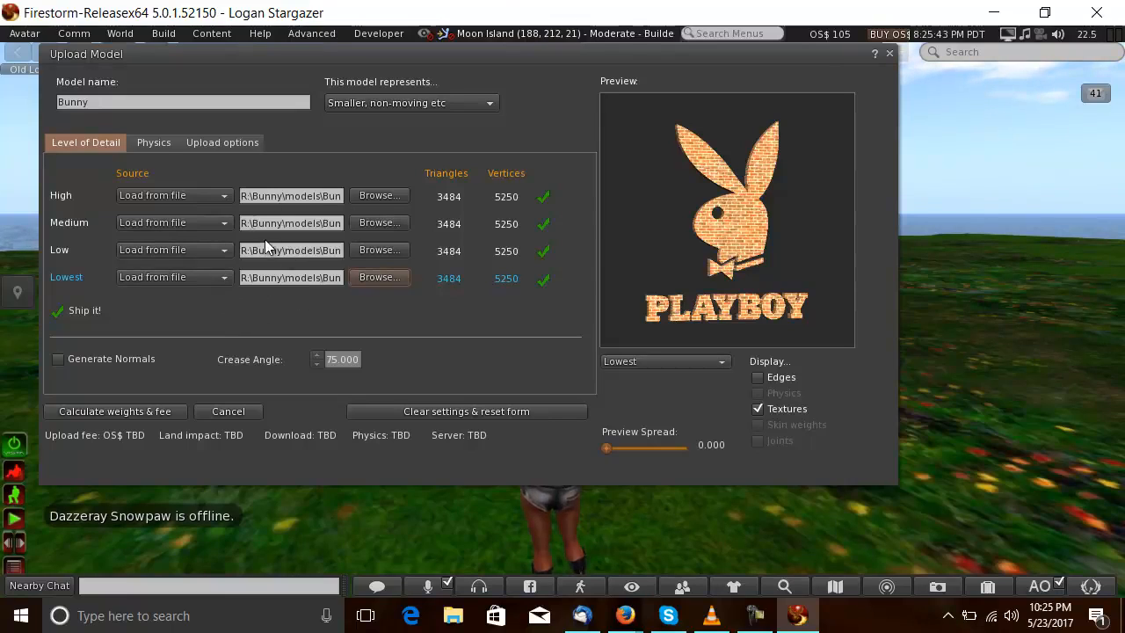
Base the model's physics on the Lowest level of detail.
left_click(153, 142)
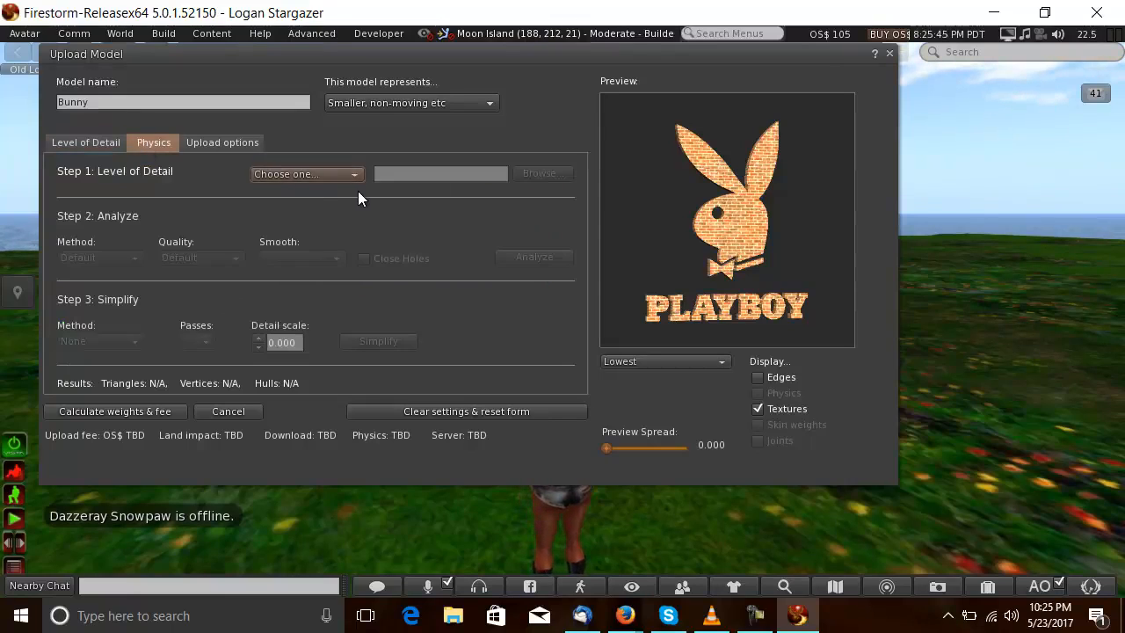
left_click(306, 175)
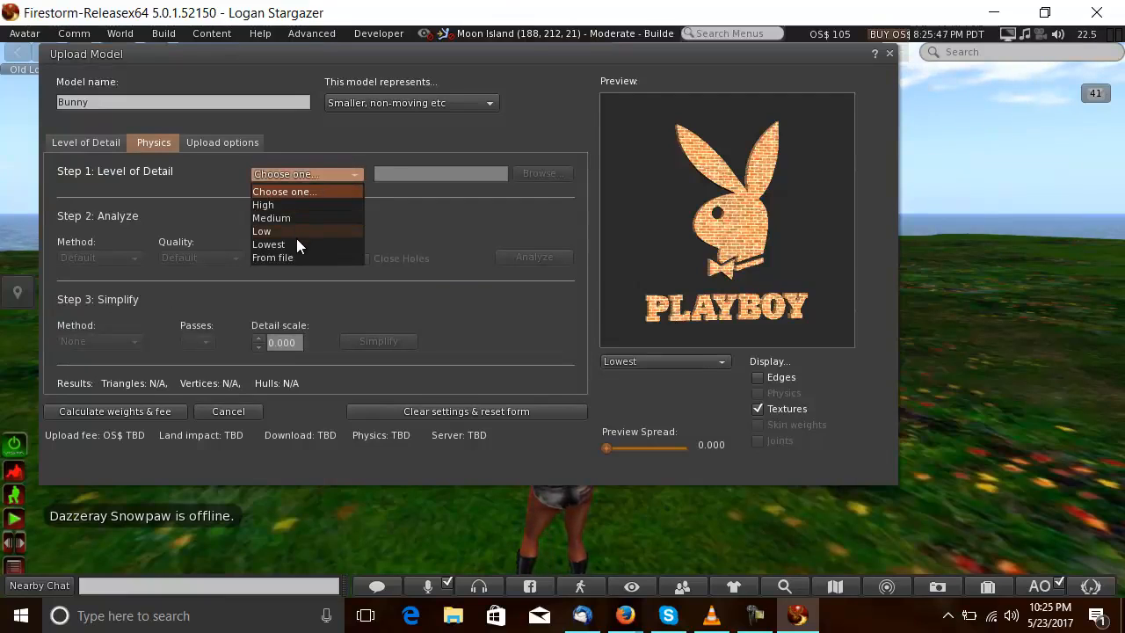
left_click(269, 245)
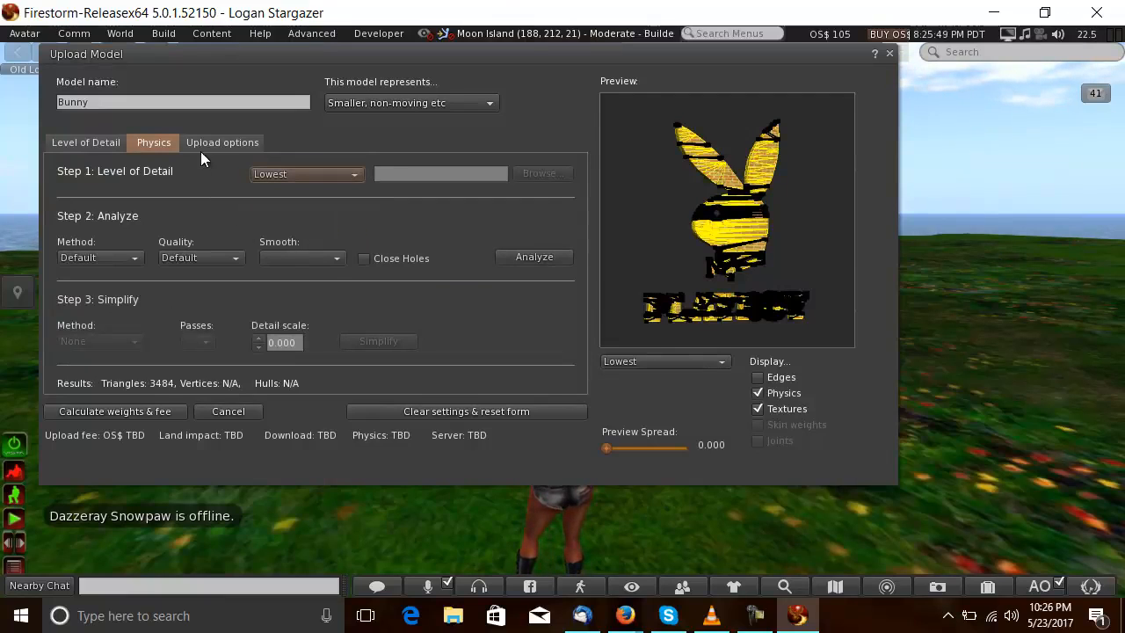
Calculate the fee and land impact, upload the Bunny model and look for it in inventory.
left_click(221, 140)
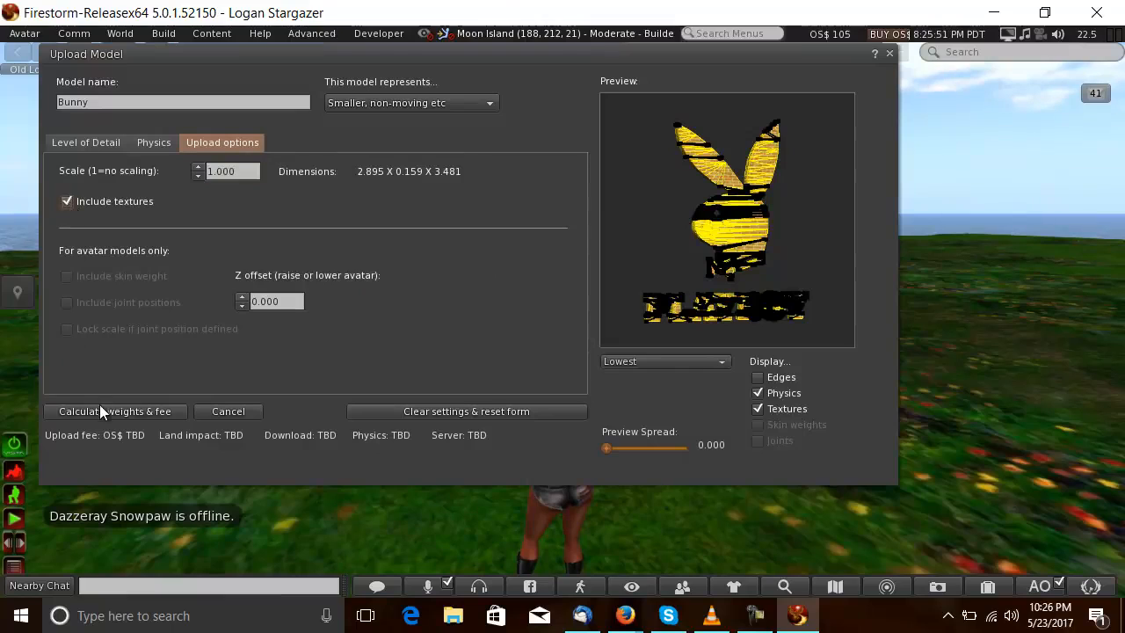
left_click(114, 412)
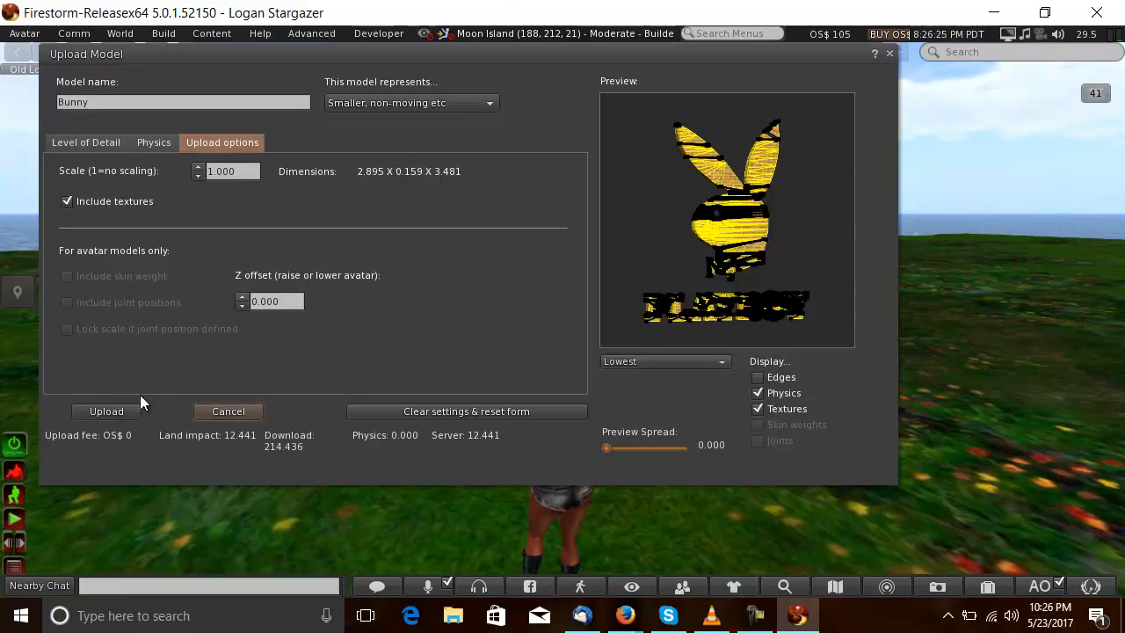
mouse_move(211, 377)
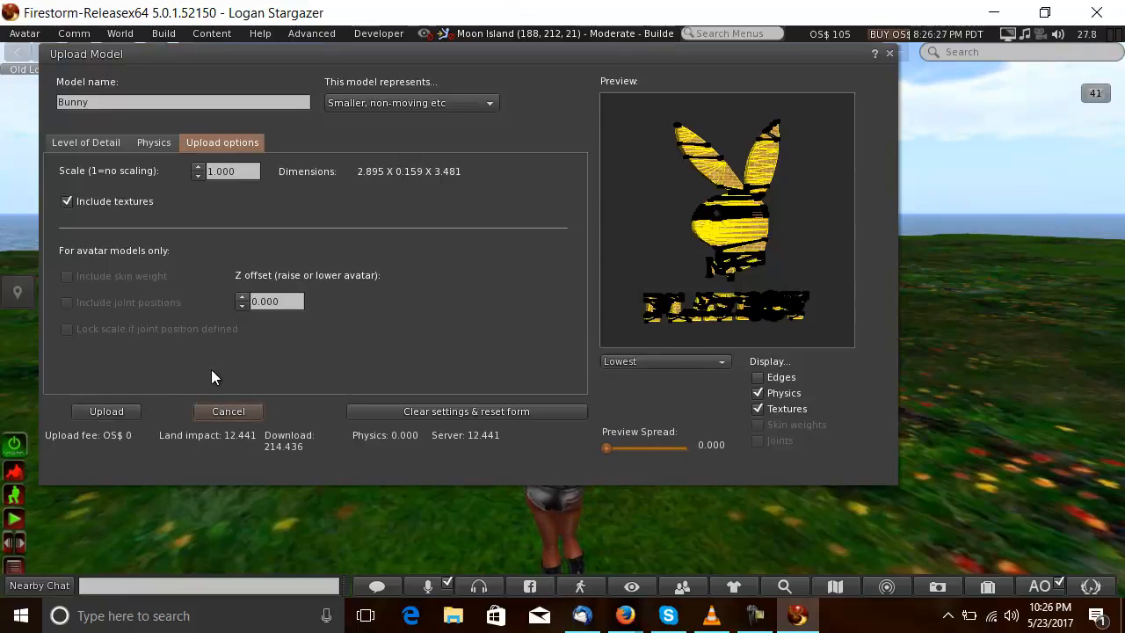
left_click(105, 412)
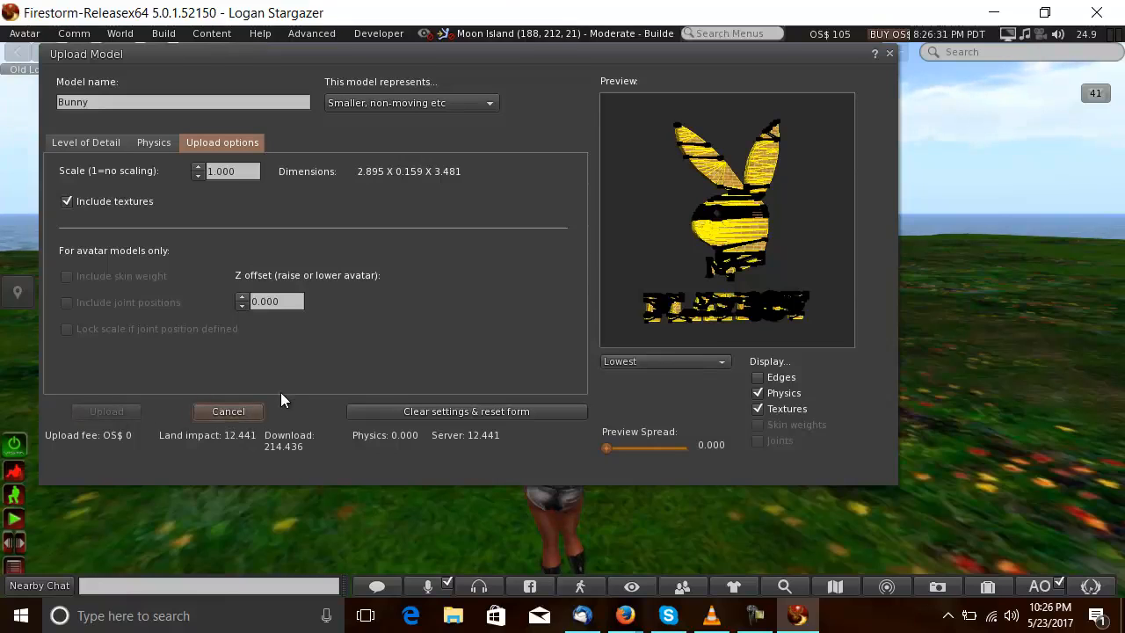
left_click(988, 587)
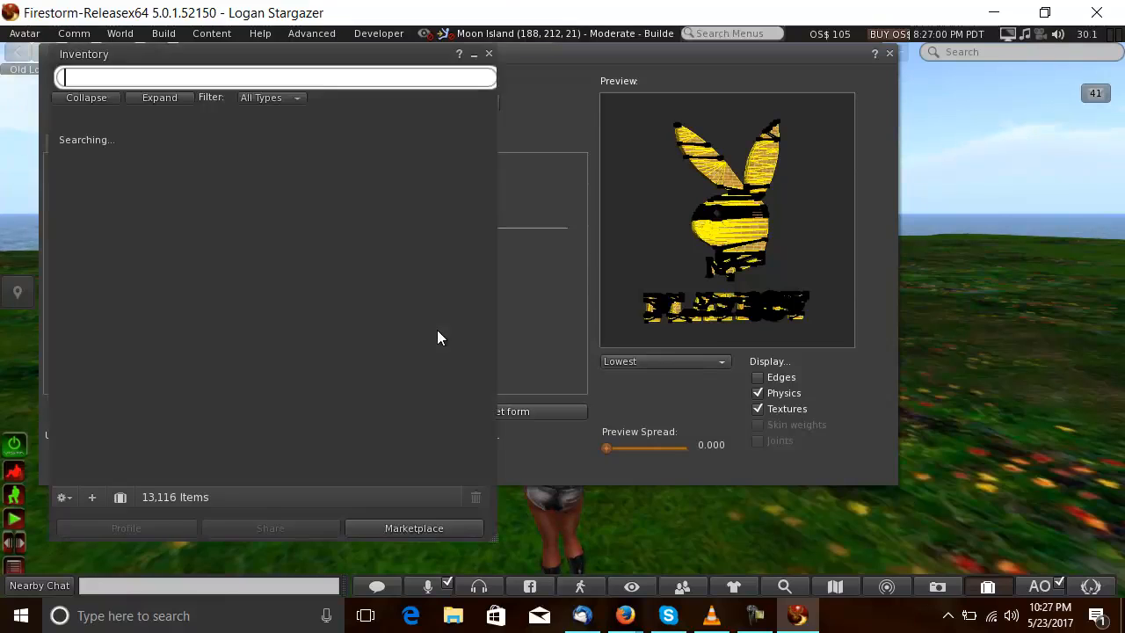
Rez the Bunny from Inventory's Recent Objects folder into the world and start editing it.
left_click(138, 116)
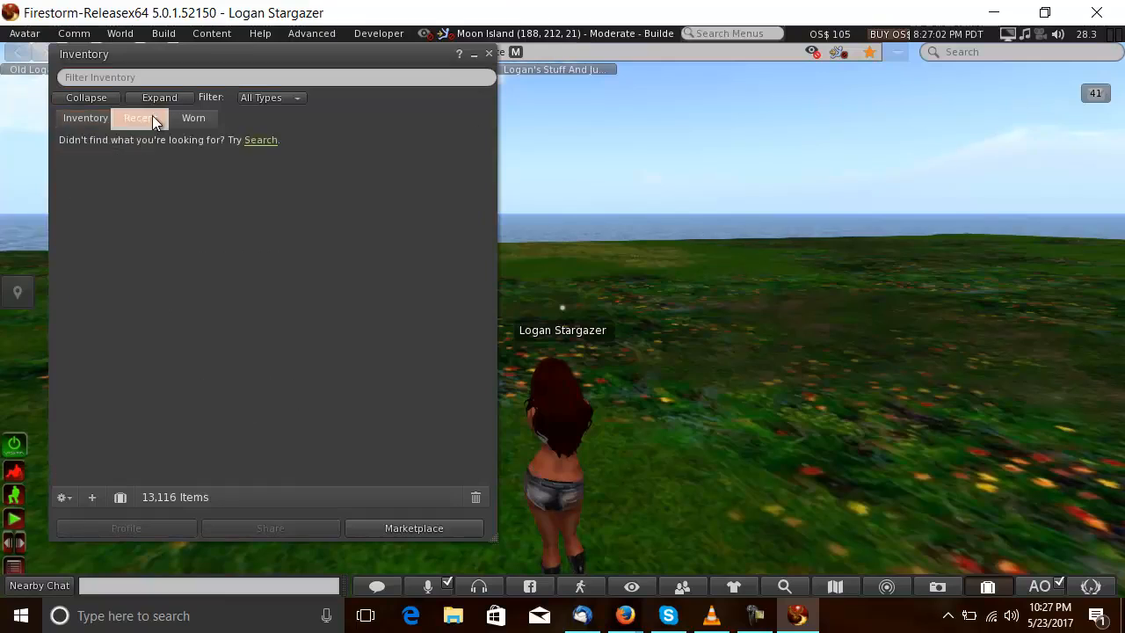
left_click(141, 118)
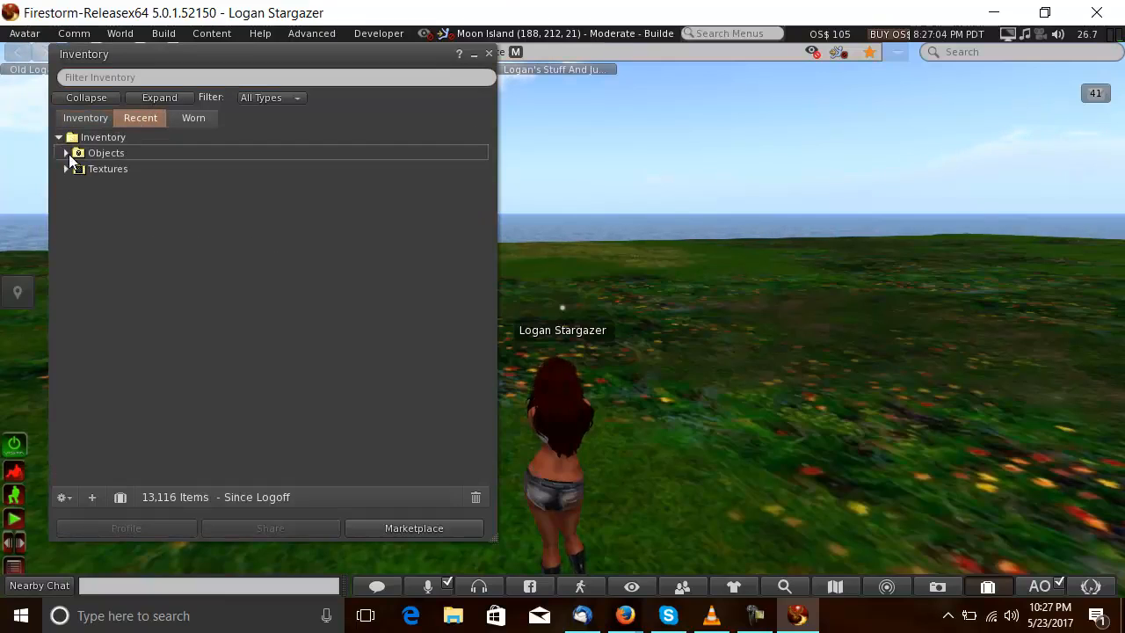
left_click(67, 151)
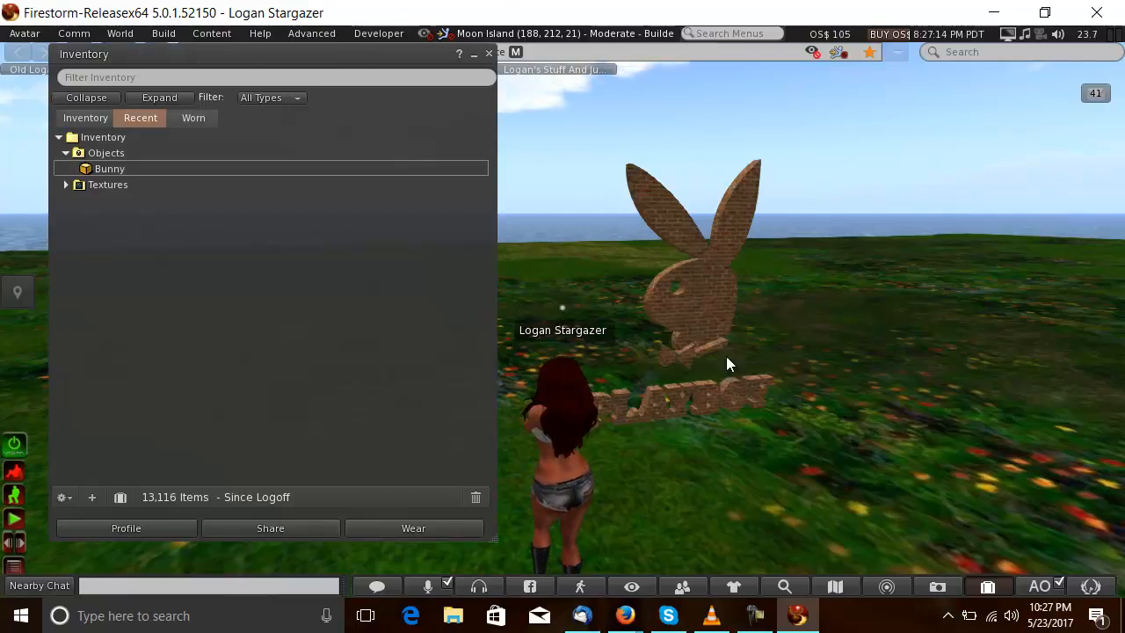
left_click(489, 52)
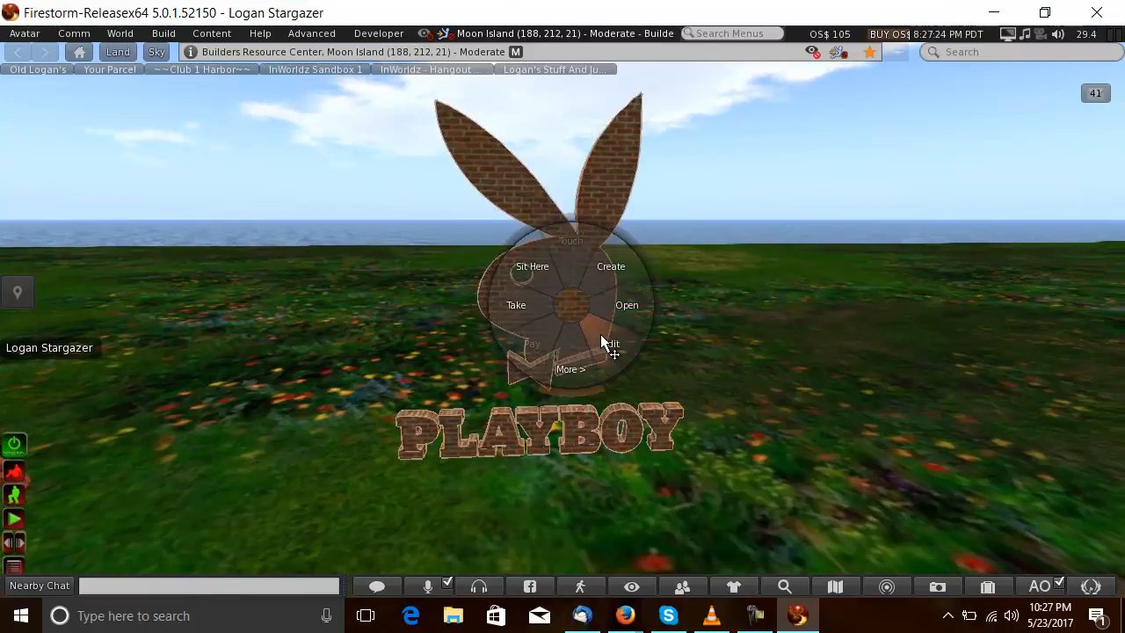
left_click(609, 342)
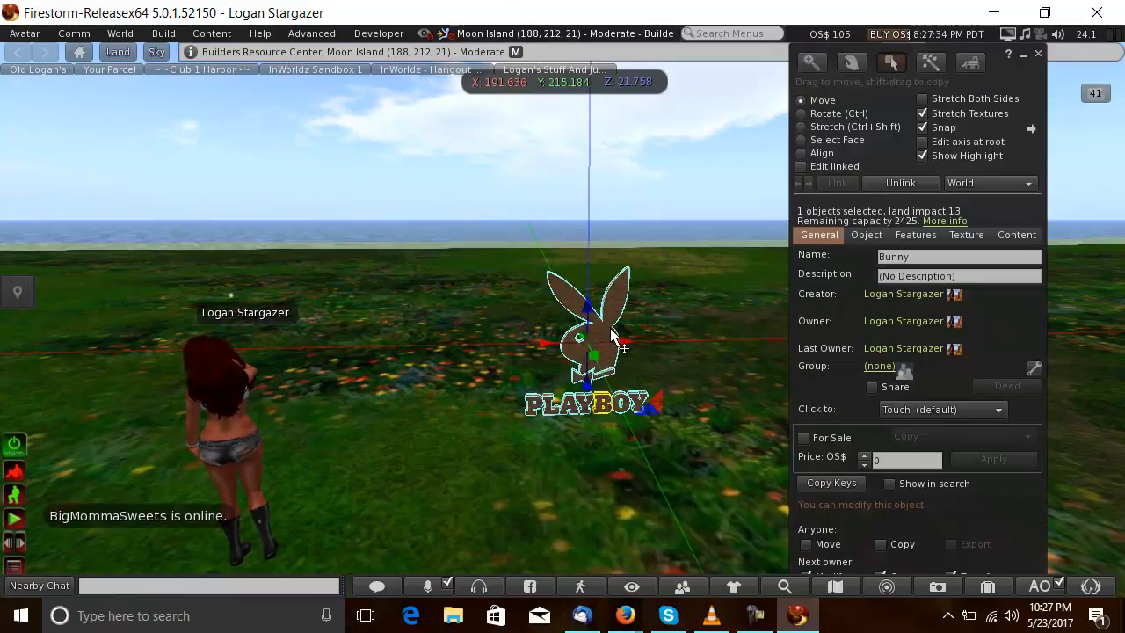
Nudge the Bunny slightly left and bring up its texture picker.
left_click_drag(615, 343, 493, 343)
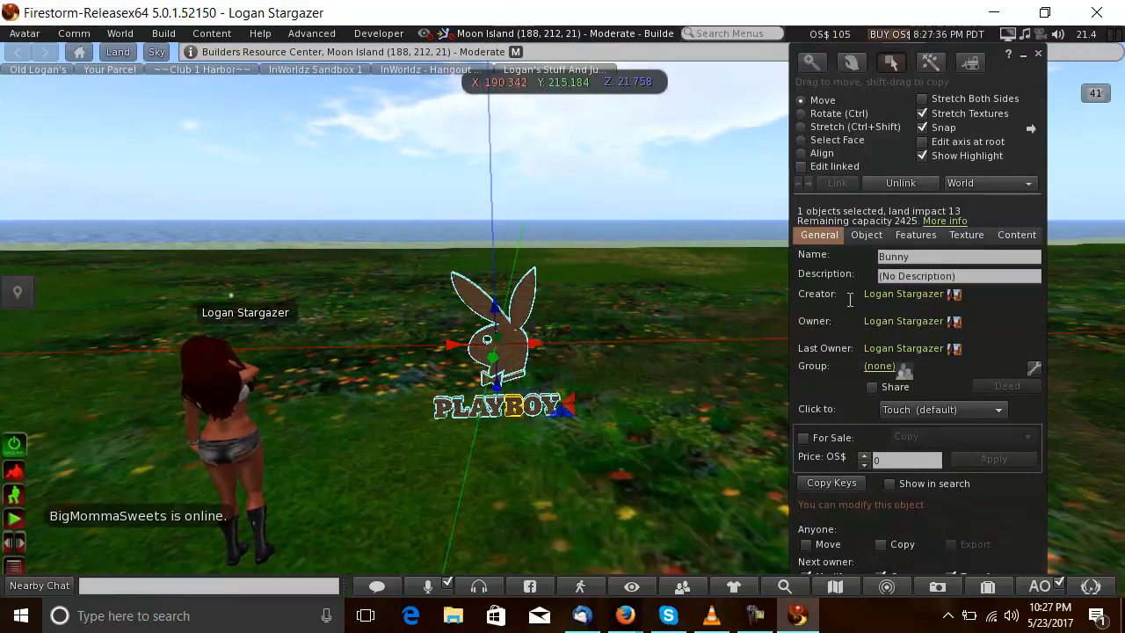
left_click(967, 236)
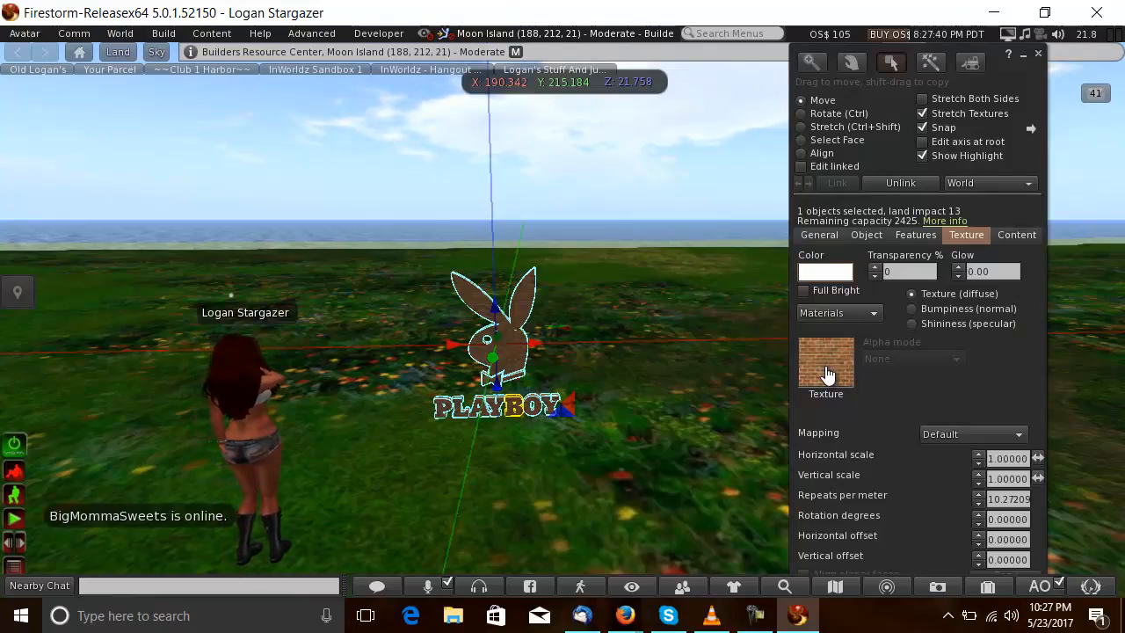
left_click(826, 362)
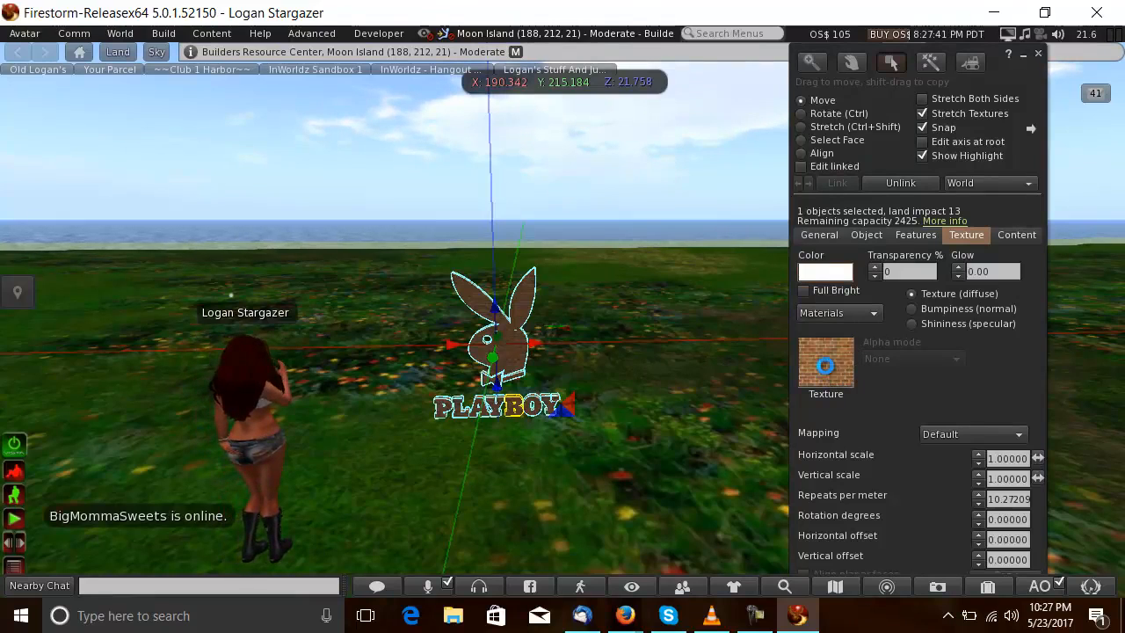
left_click(826, 362)
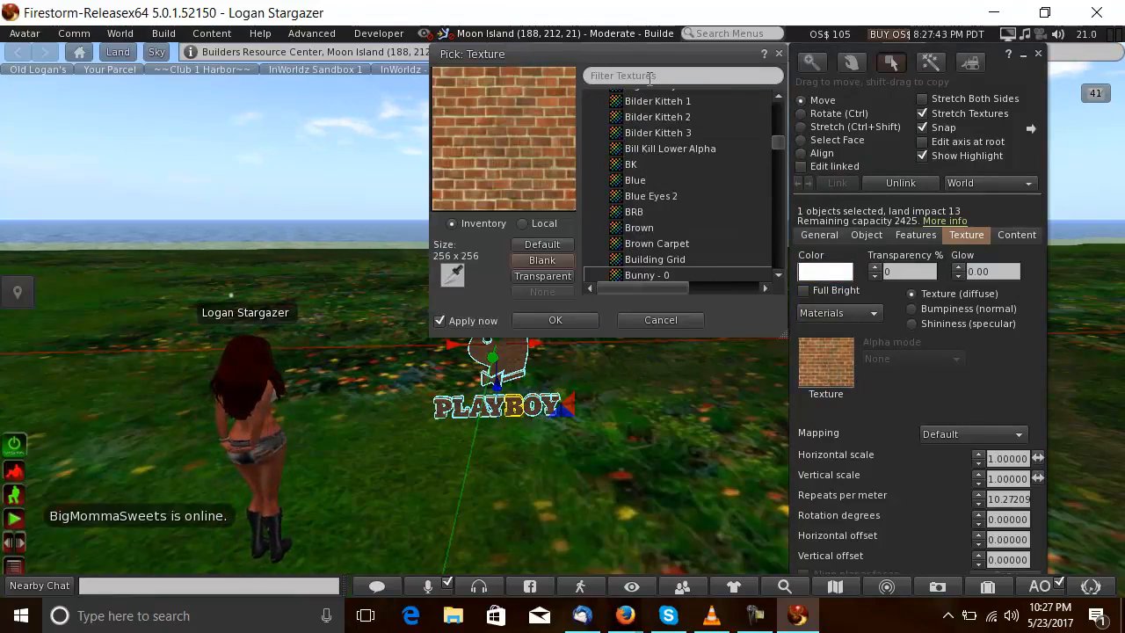
Filter textures for "wood", choose Wood (36) and apply it to the Bunny.
type("wood")
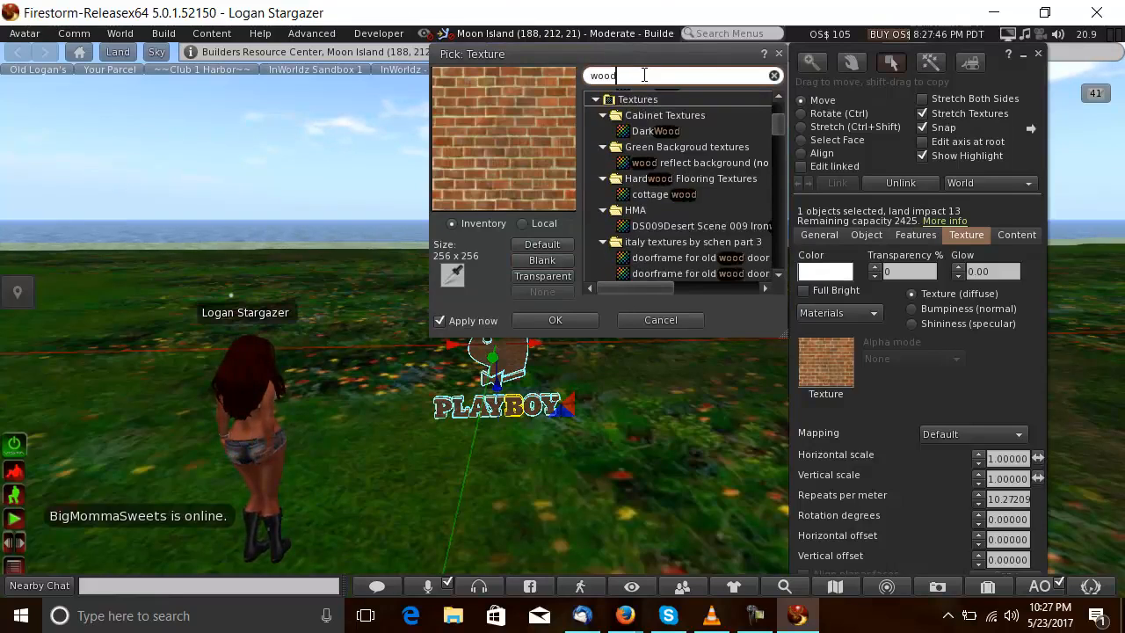
type("(")
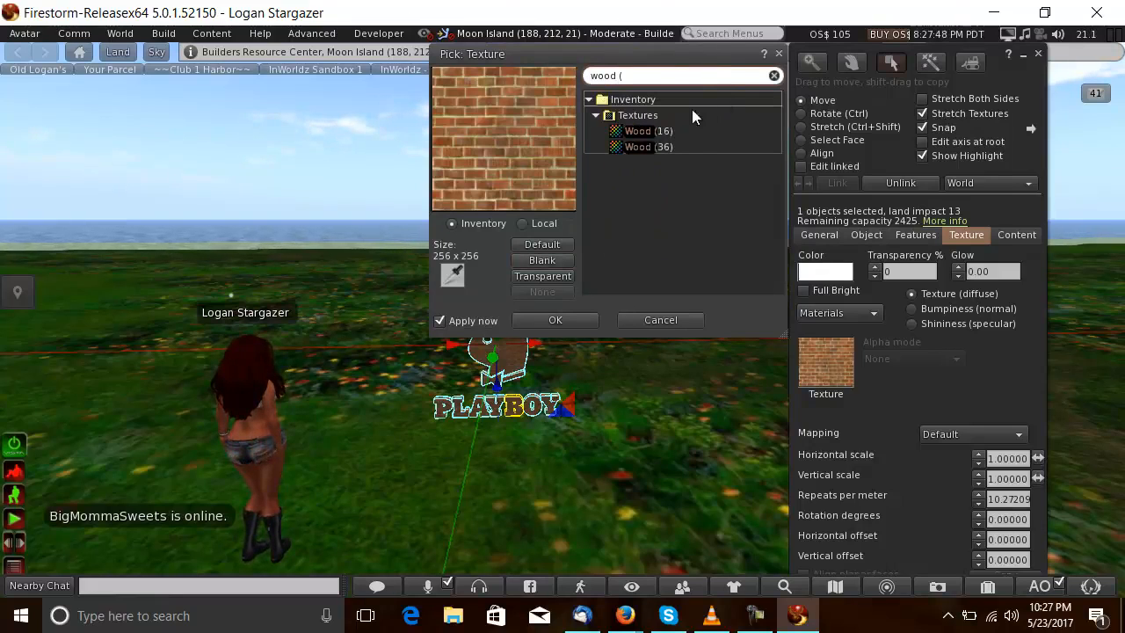
left_click(648, 147)
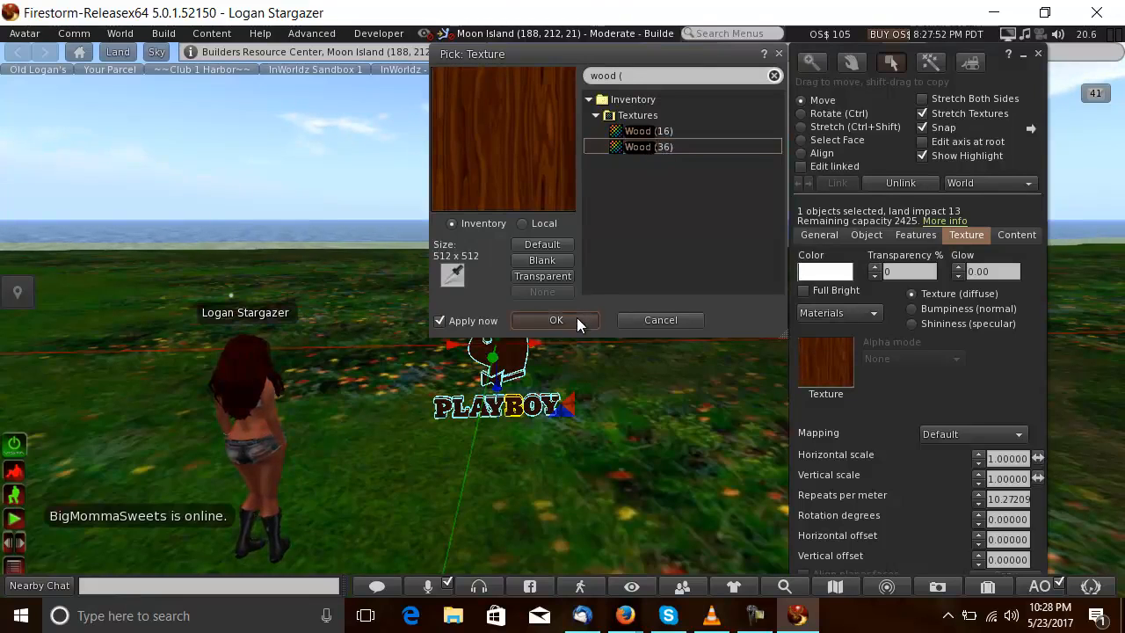
left_click(555, 320)
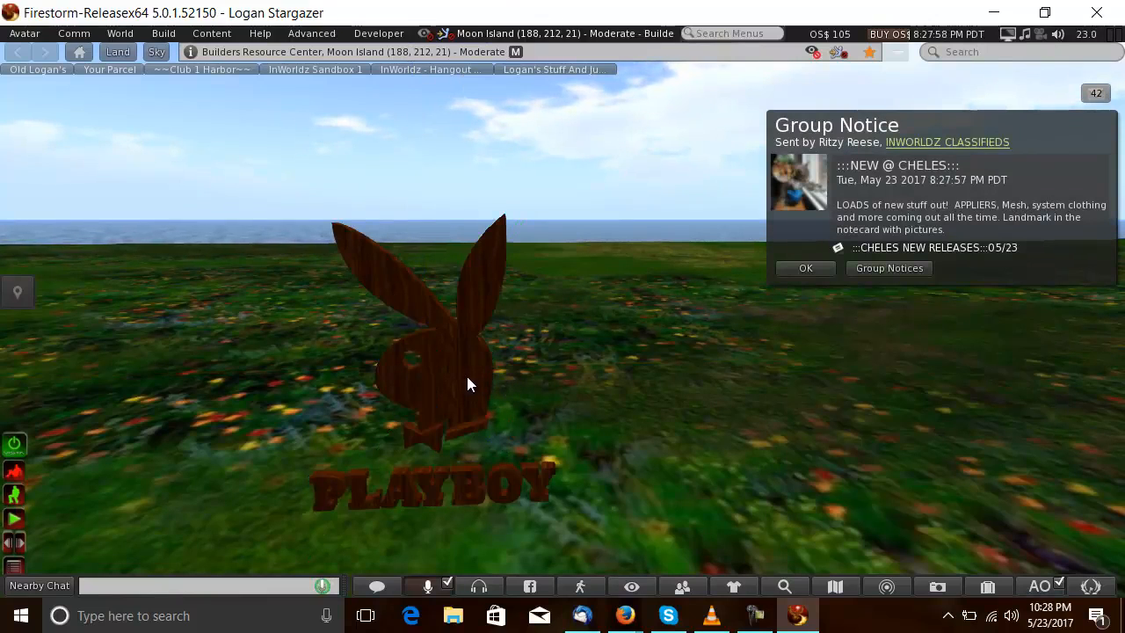
mouse_move(450, 378)
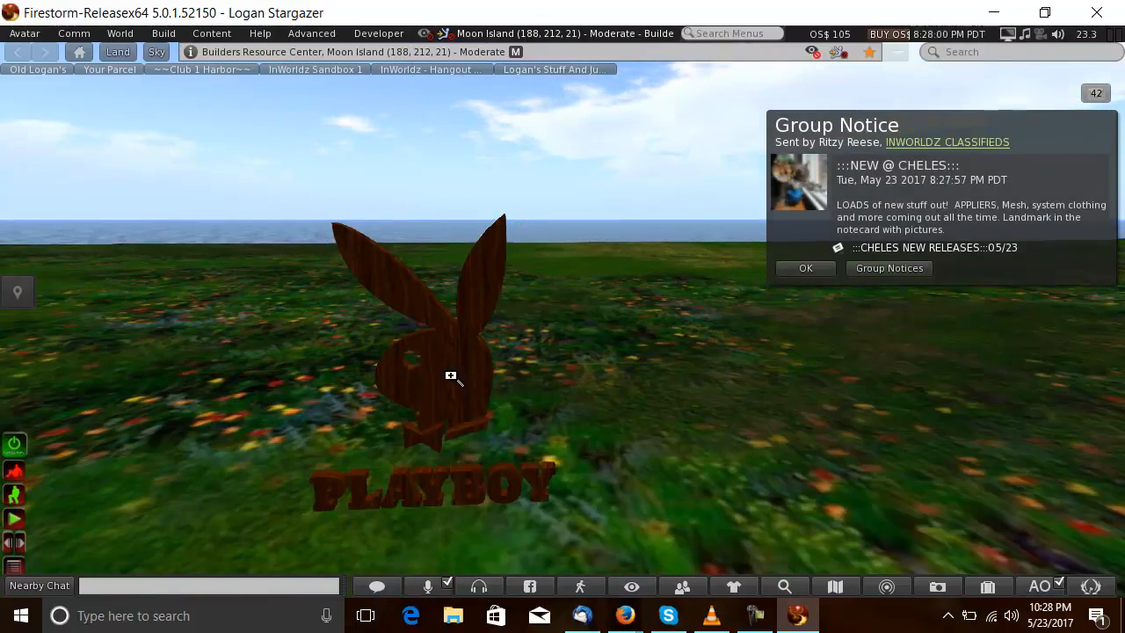